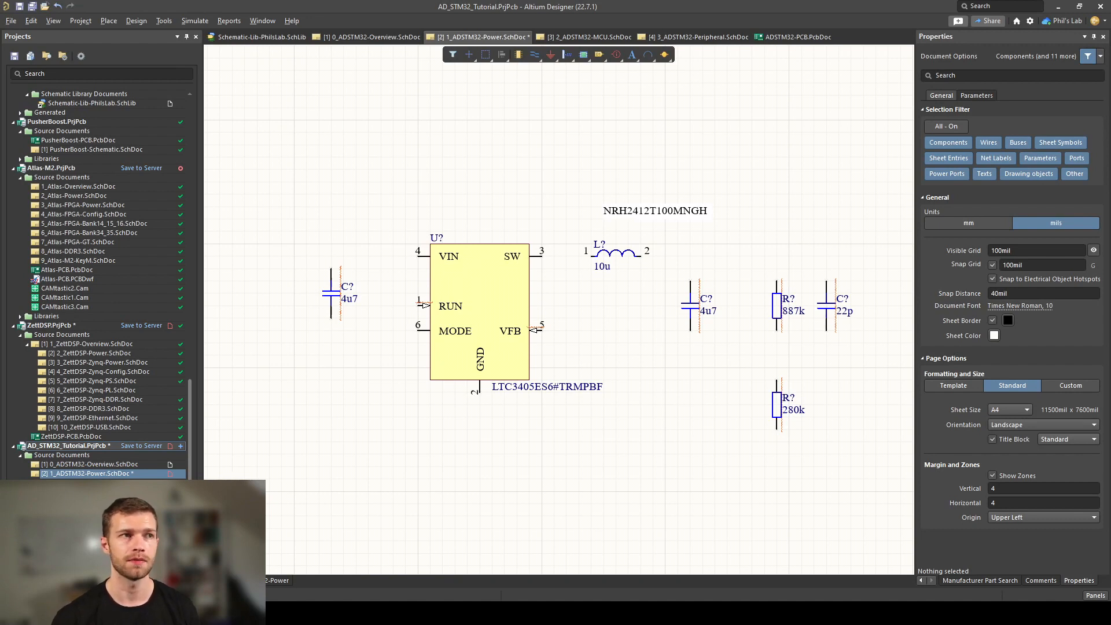
pyautogui.moveTo(613, 389)
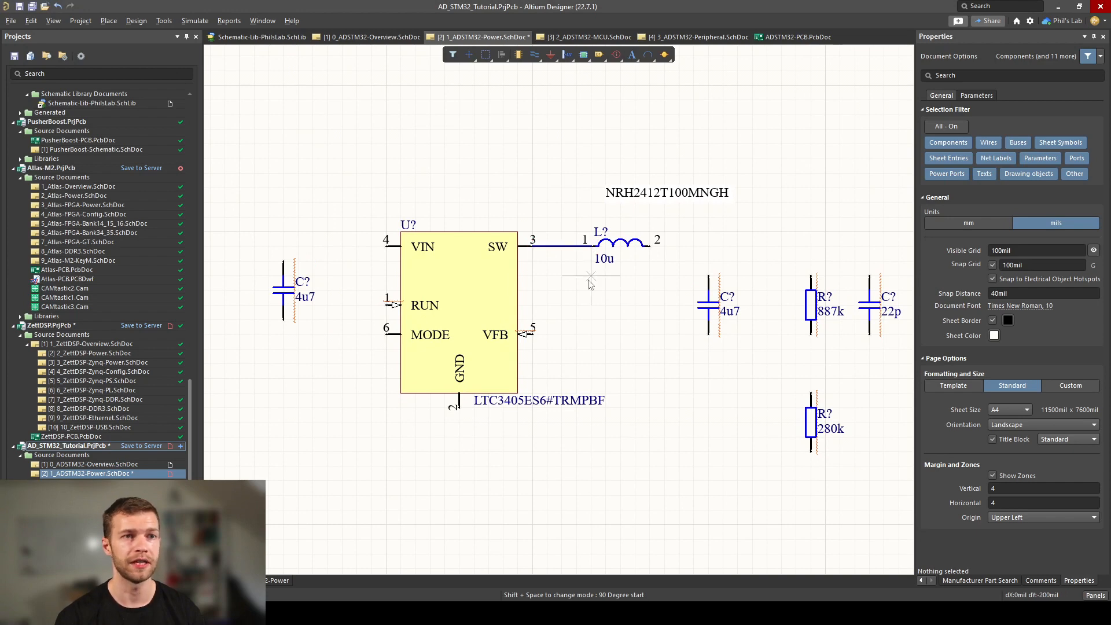
# Step: Wire the LTC3405 SW pin 3 to inductor pin 1
pyautogui.click(561, 246)
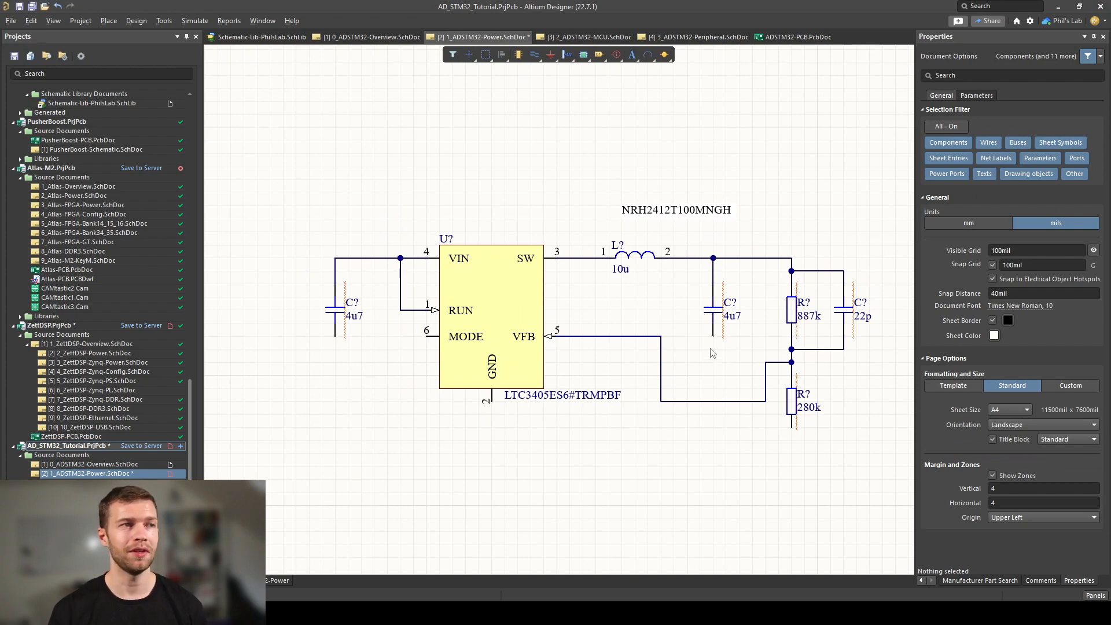
pyautogui.moveTo(676, 317)
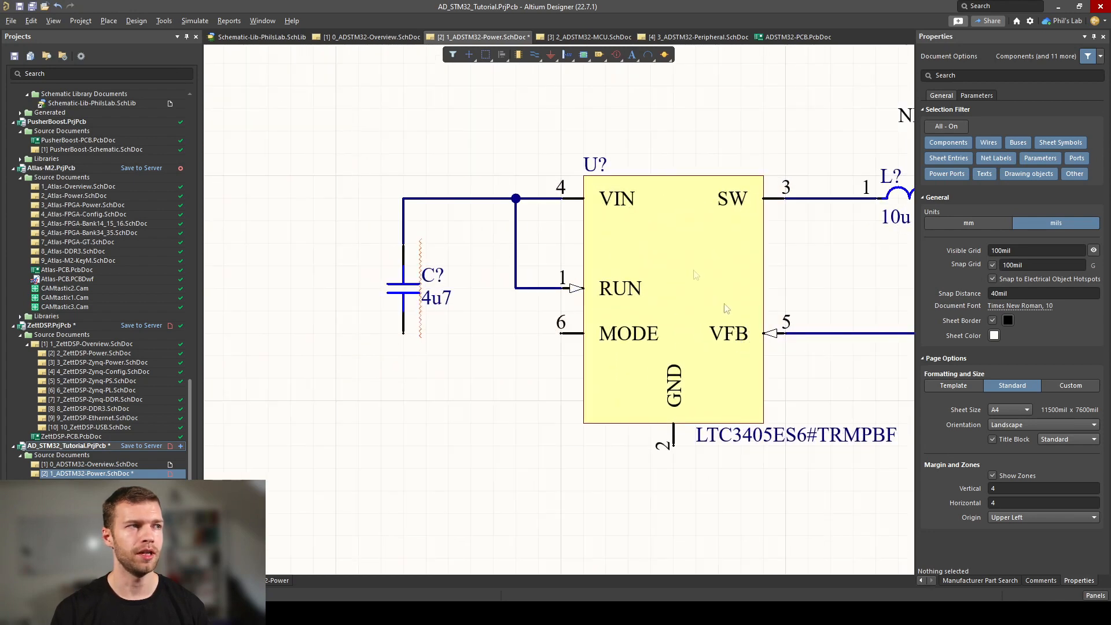
pyautogui.moveTo(561, 207)
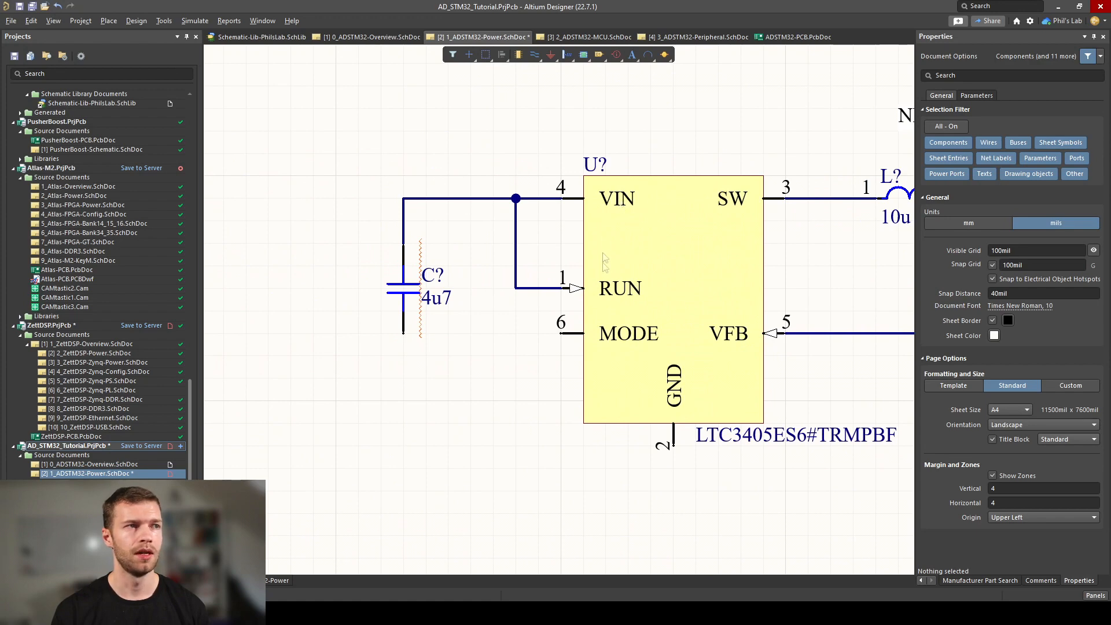
pyautogui.moveTo(525, 236)
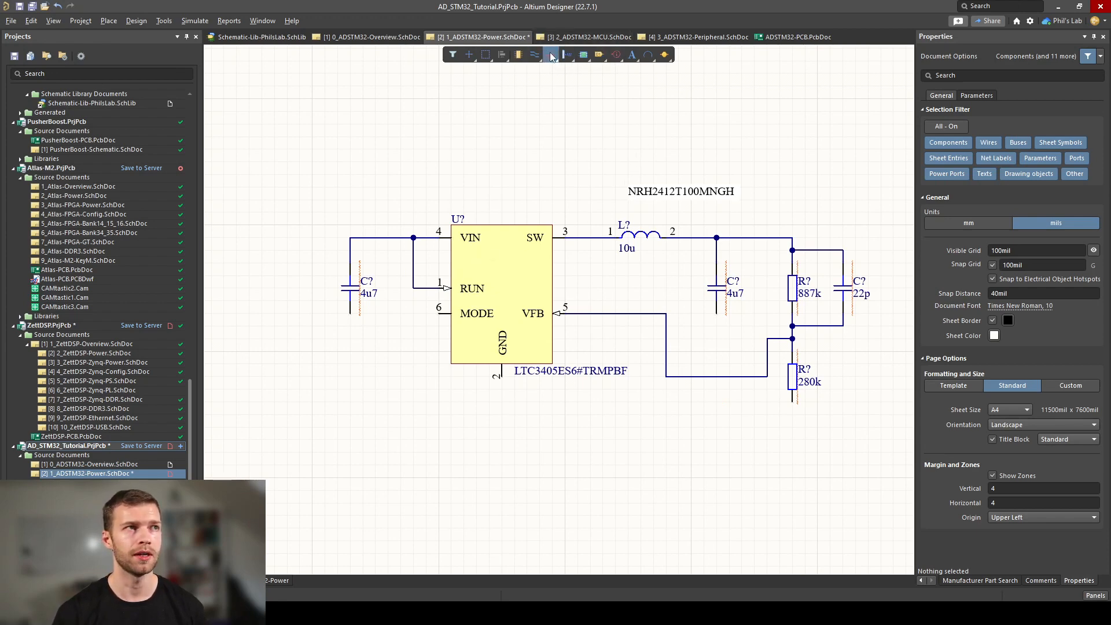
# Step: Place GND power ports on the converter's GND pin, input and output capacitors, and the 280k feedback resistor
pyautogui.click(558, 55)
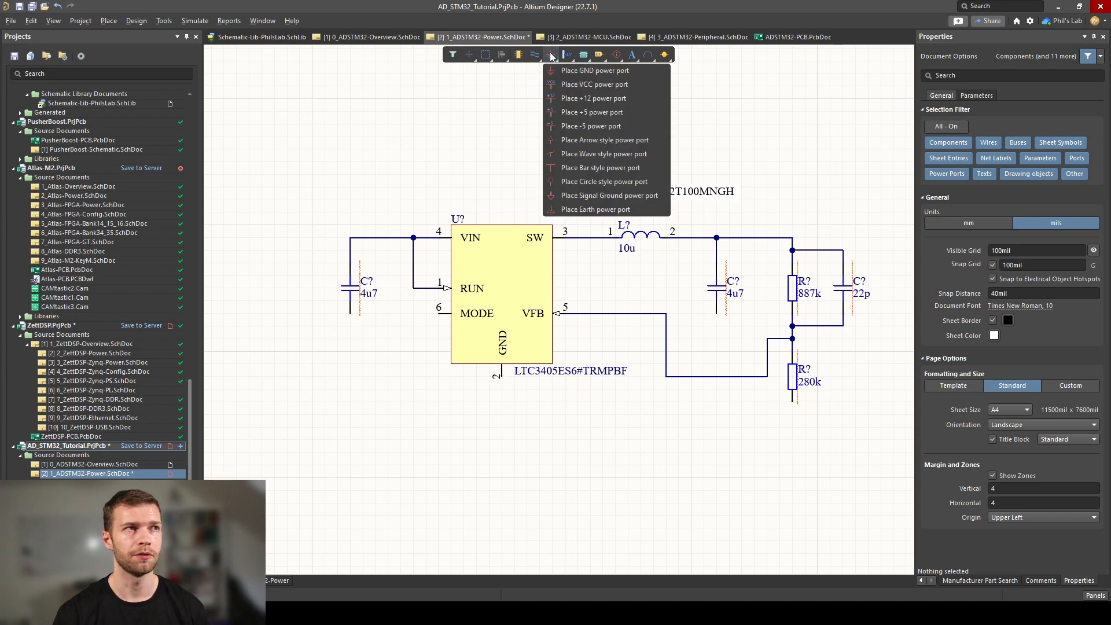
pyautogui.moveTo(603, 97)
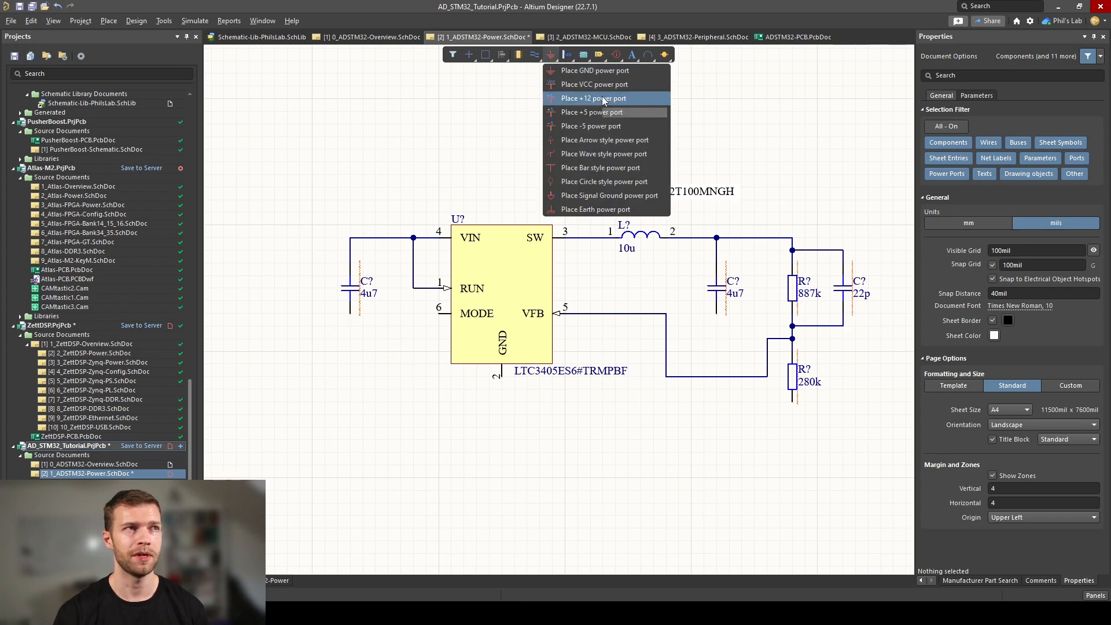
pyautogui.moveTo(601, 84)
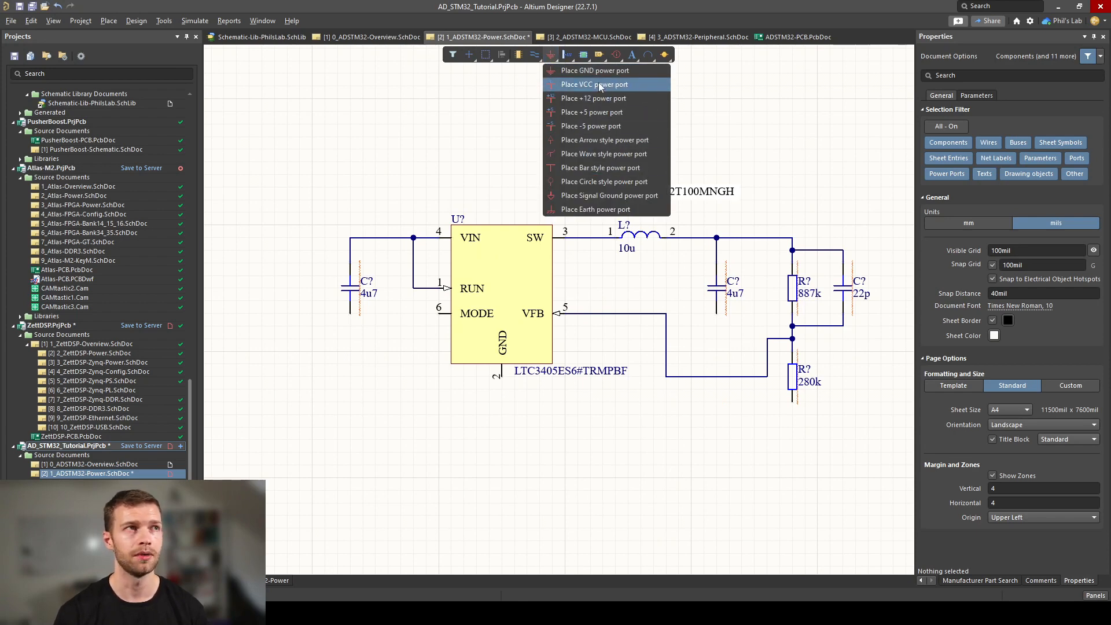
pyautogui.click(595, 70)
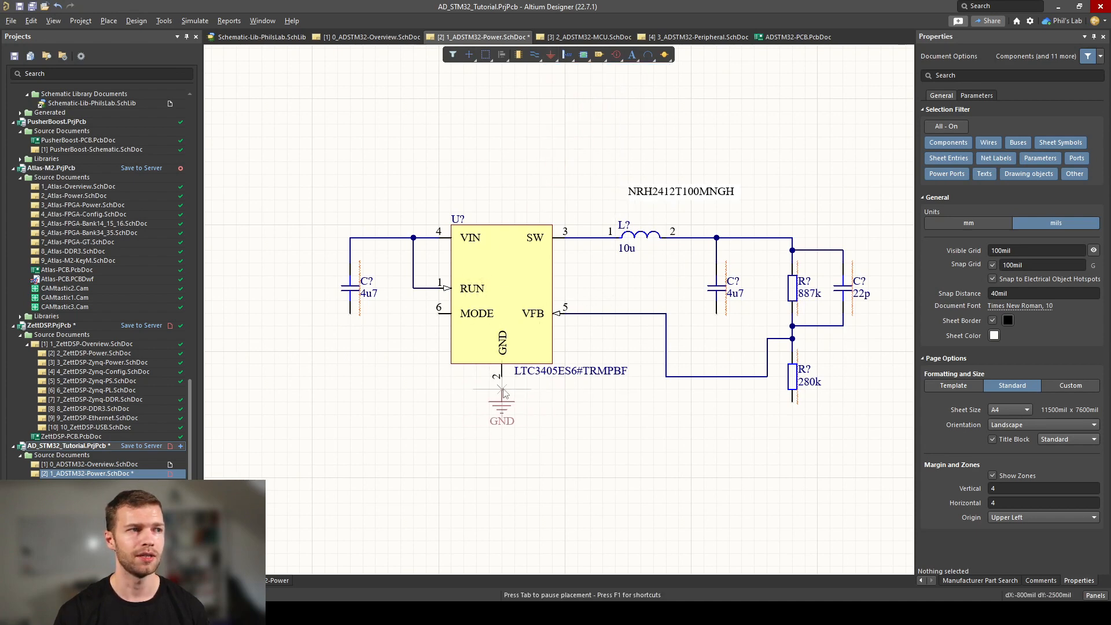
pyautogui.click(716, 330)
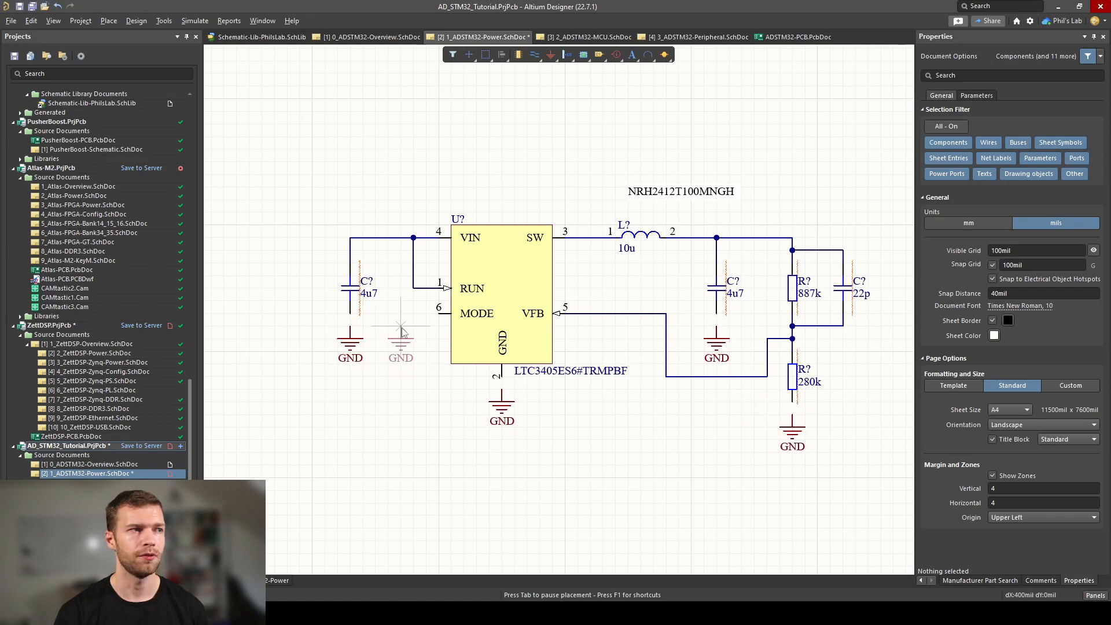
pyautogui.click(350, 347)
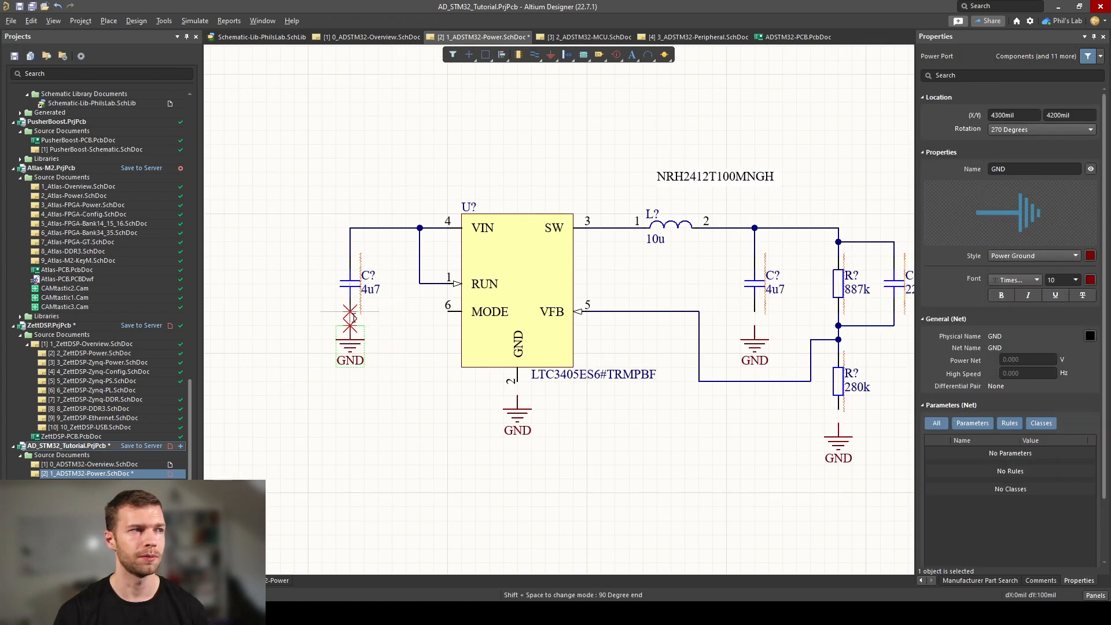
pyautogui.click(838, 409)
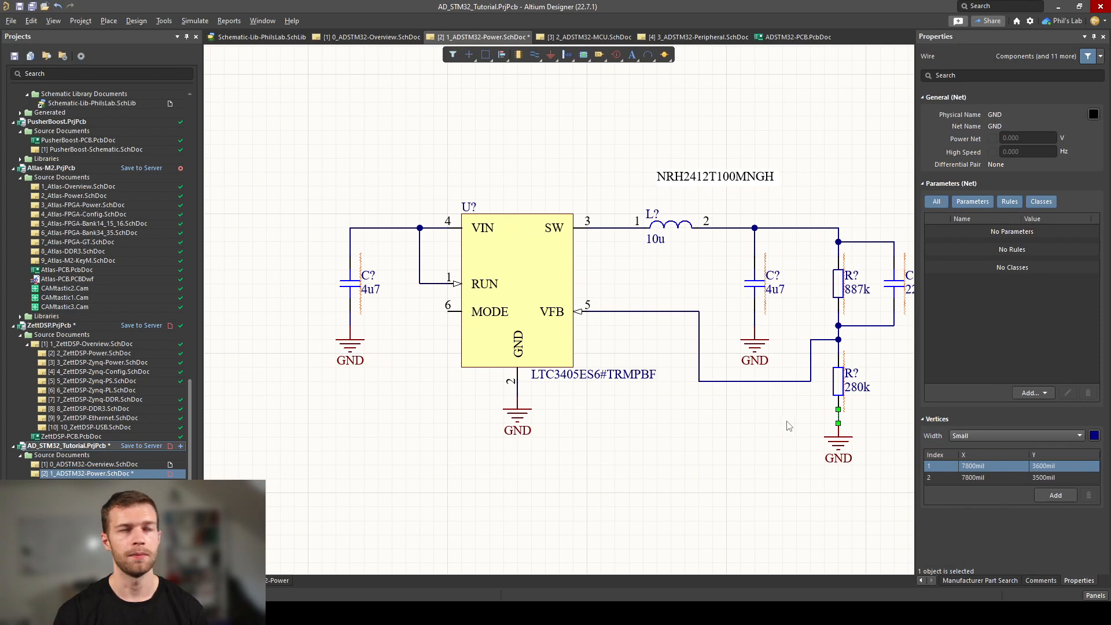
pyautogui.click(694, 400)
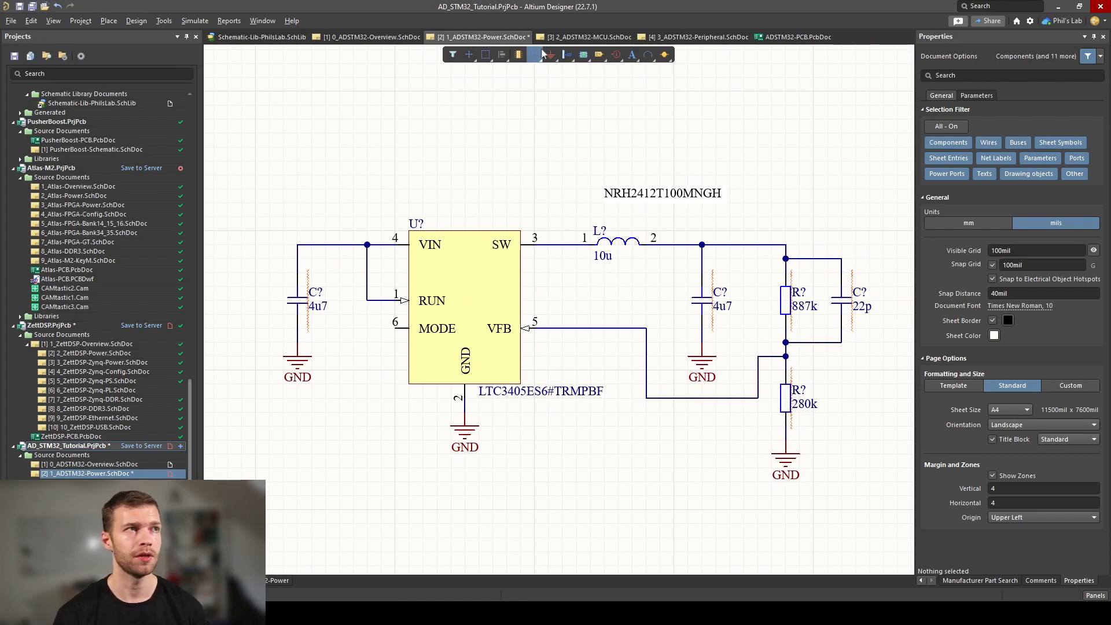
# Step: Place a +5 power port on VIN, rename it to +3V3 and place it on the output node
pyautogui.click(534, 54)
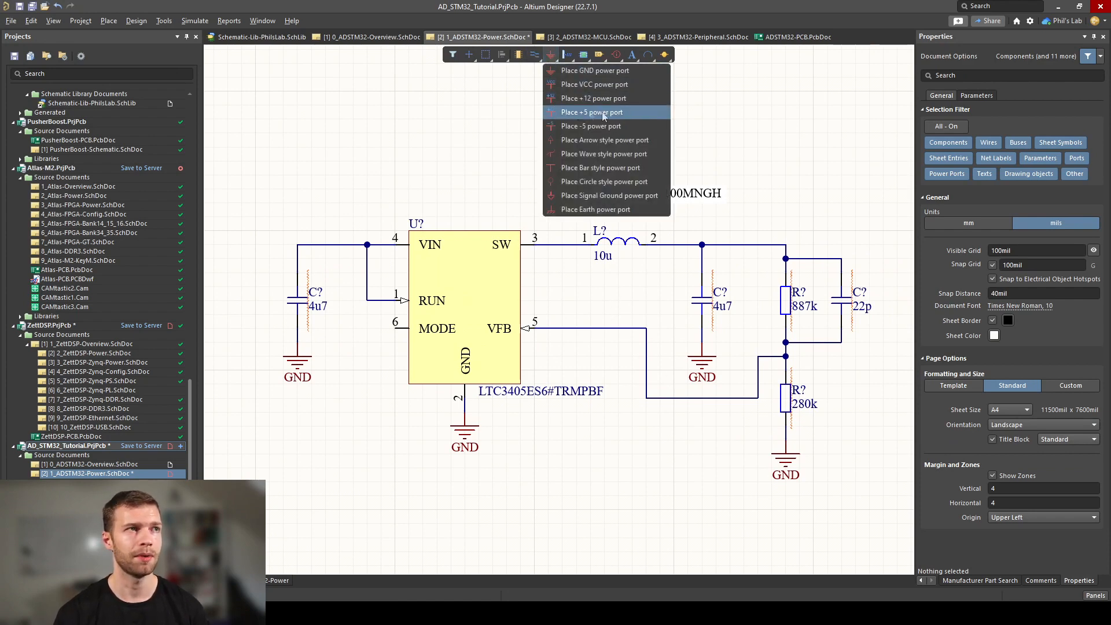
pyautogui.moveTo(590, 112)
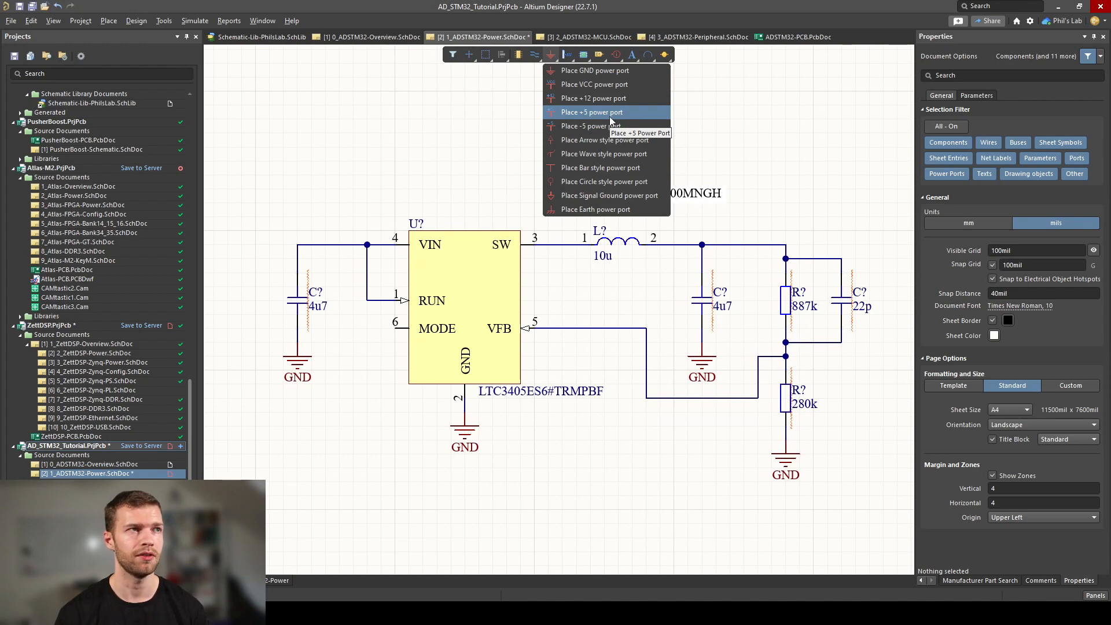
pyautogui.click(591, 112)
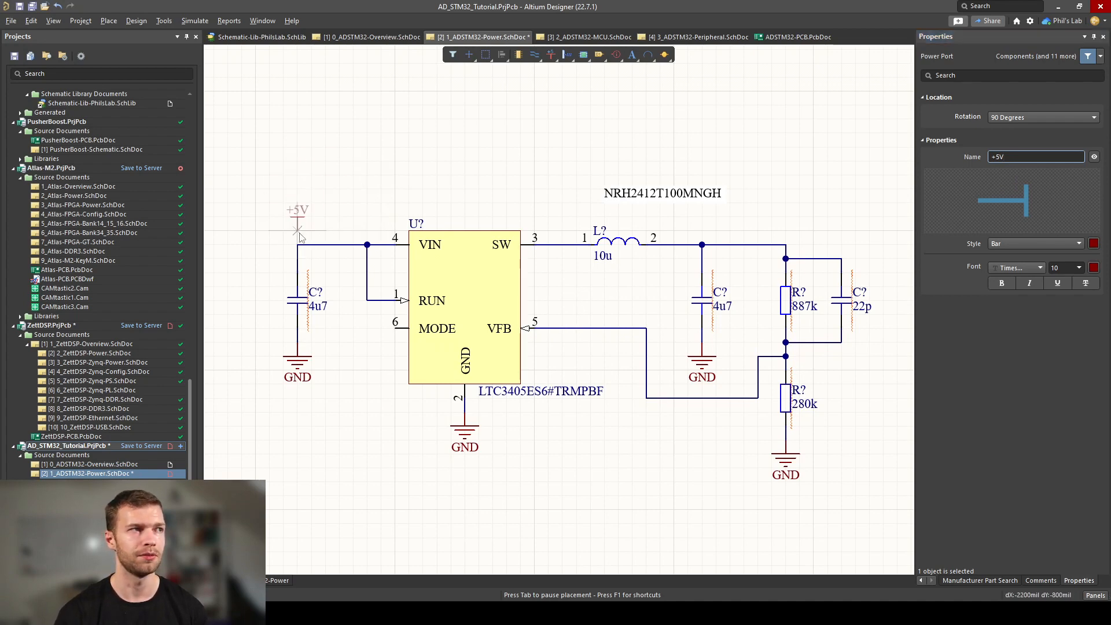
pyautogui.moveTo(784, 213)
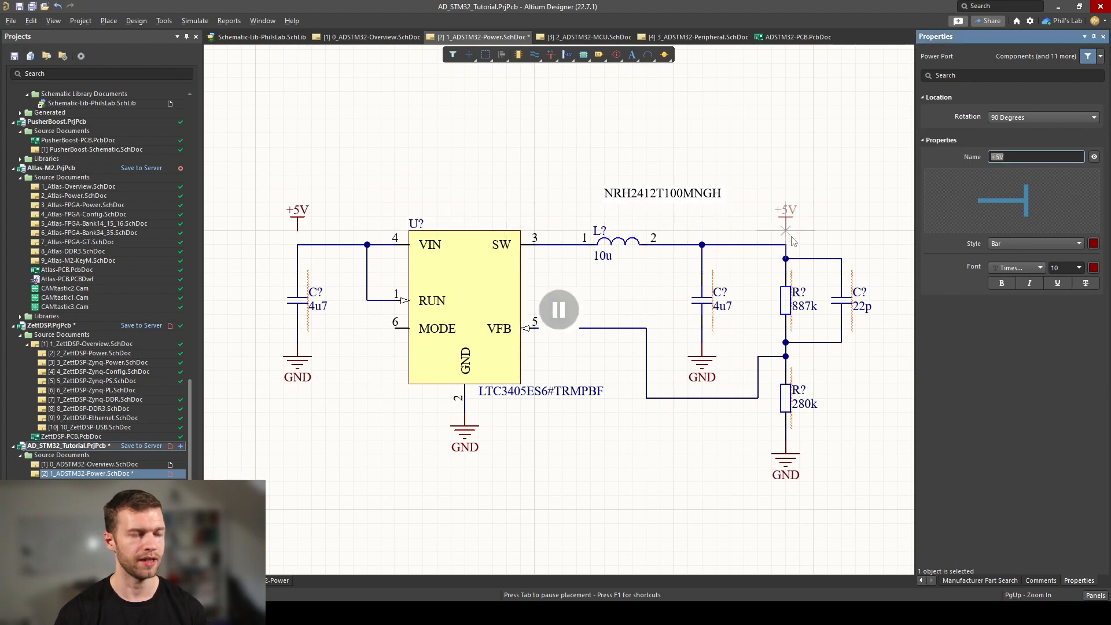
pyautogui.write('+3V3')
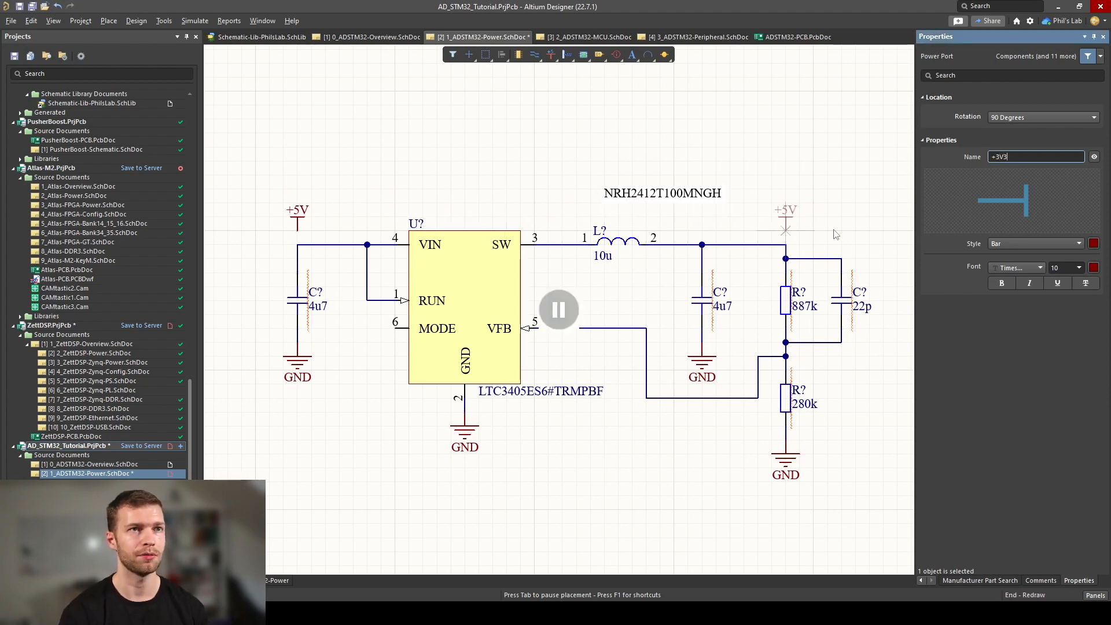
pyautogui.click(785, 209)
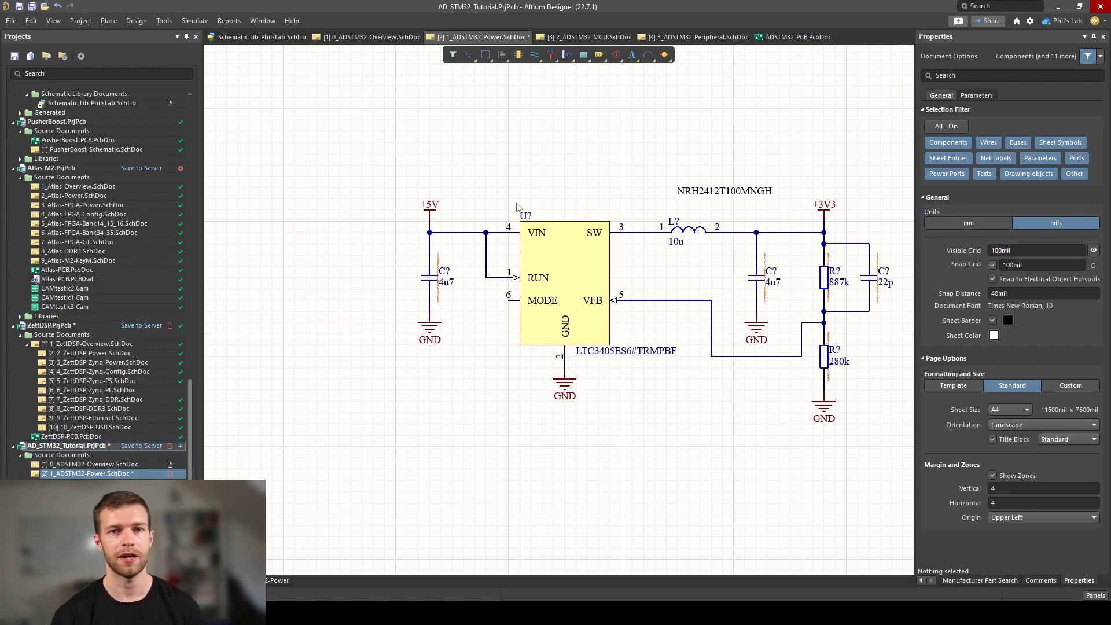
pyautogui.moveTo(850, 260)
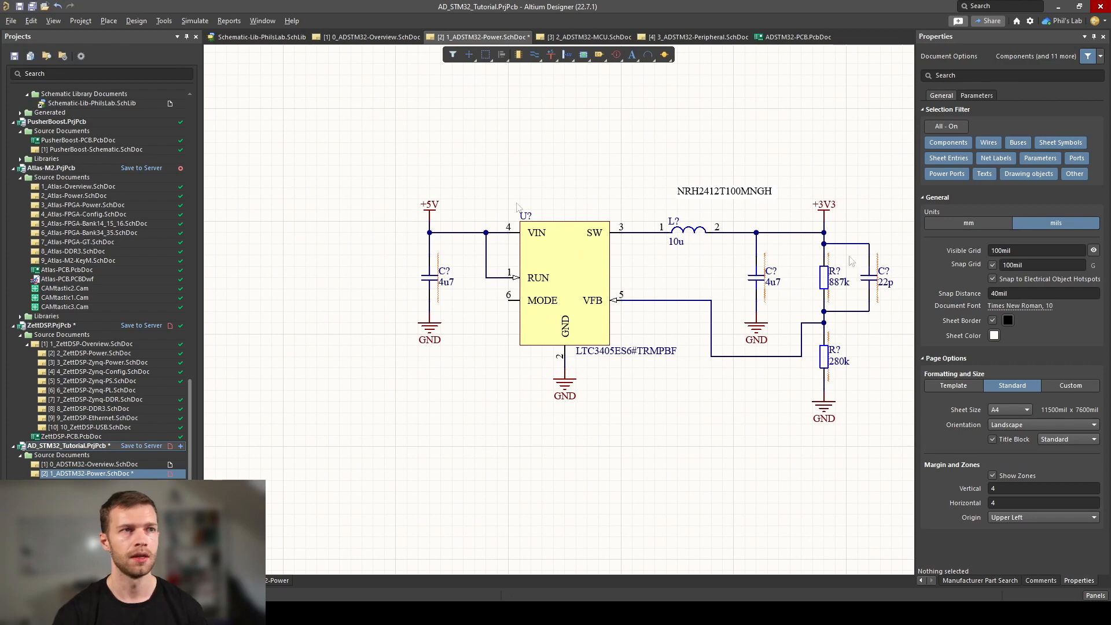
pyautogui.moveTo(820, 216)
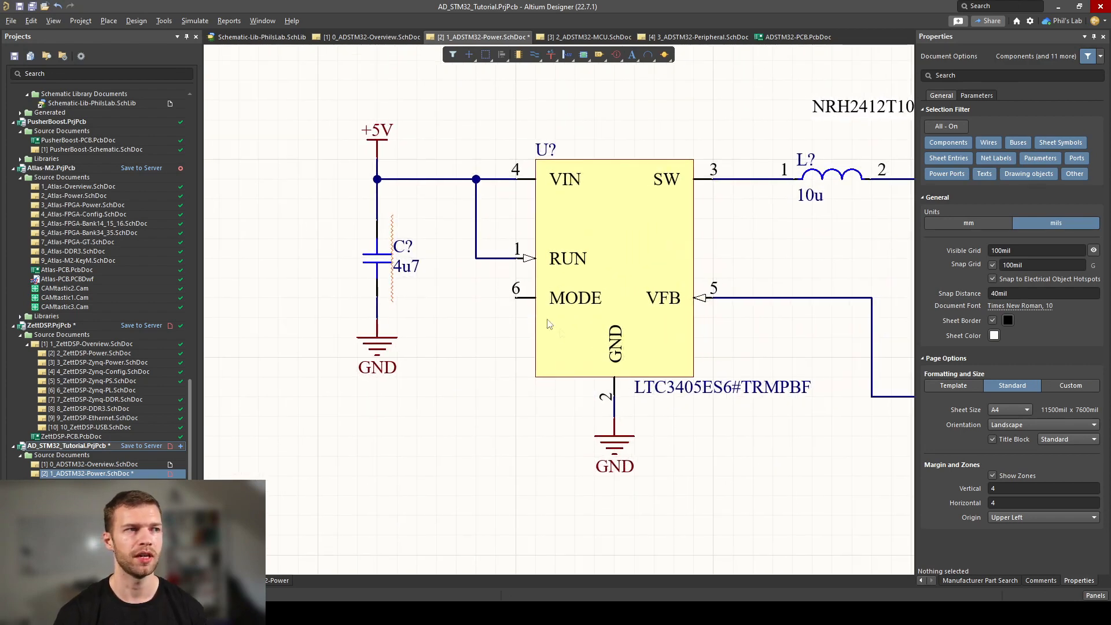
# Step: Ground MODE pin 6 with its own GND power port and a short wire
pyautogui.click(614, 444)
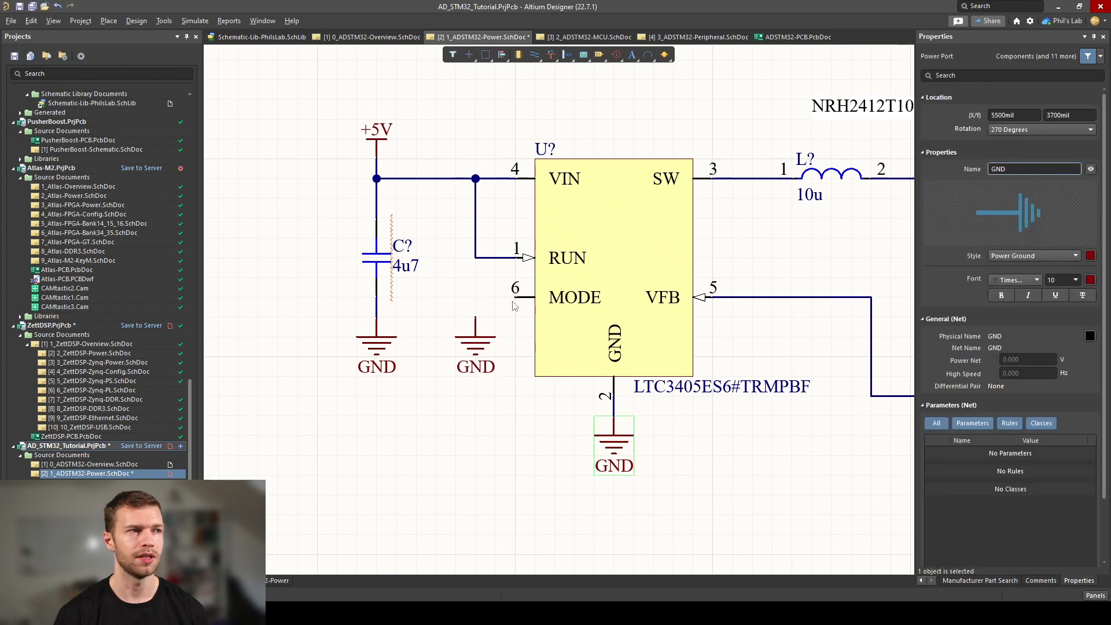
pyautogui.click(447, 304)
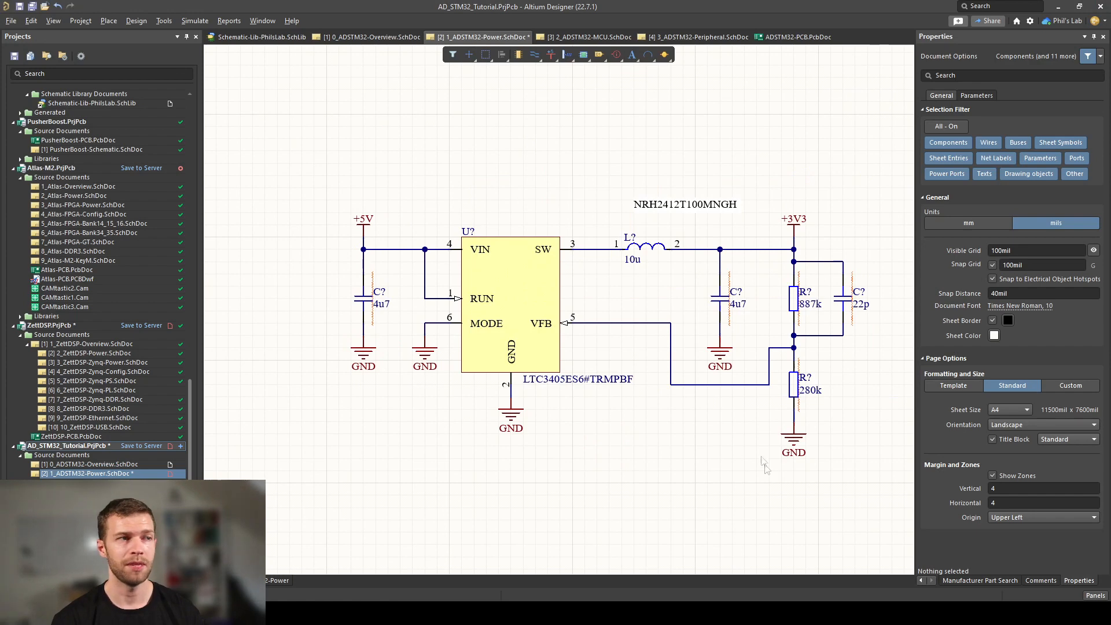
pyautogui.moveTo(535, 233)
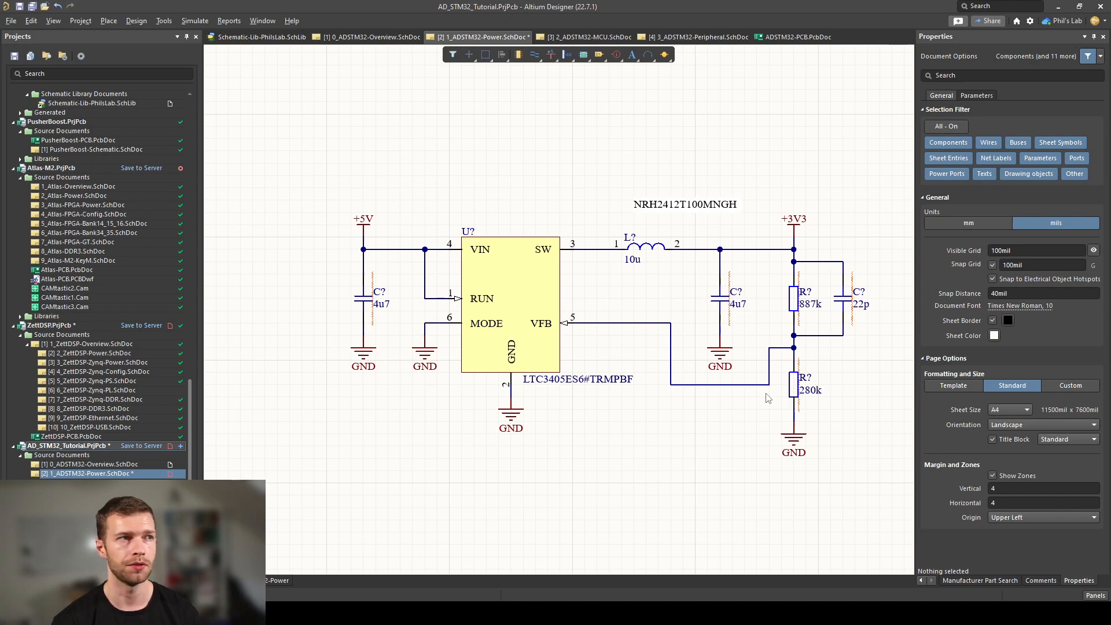
pyautogui.moveTo(608, 293)
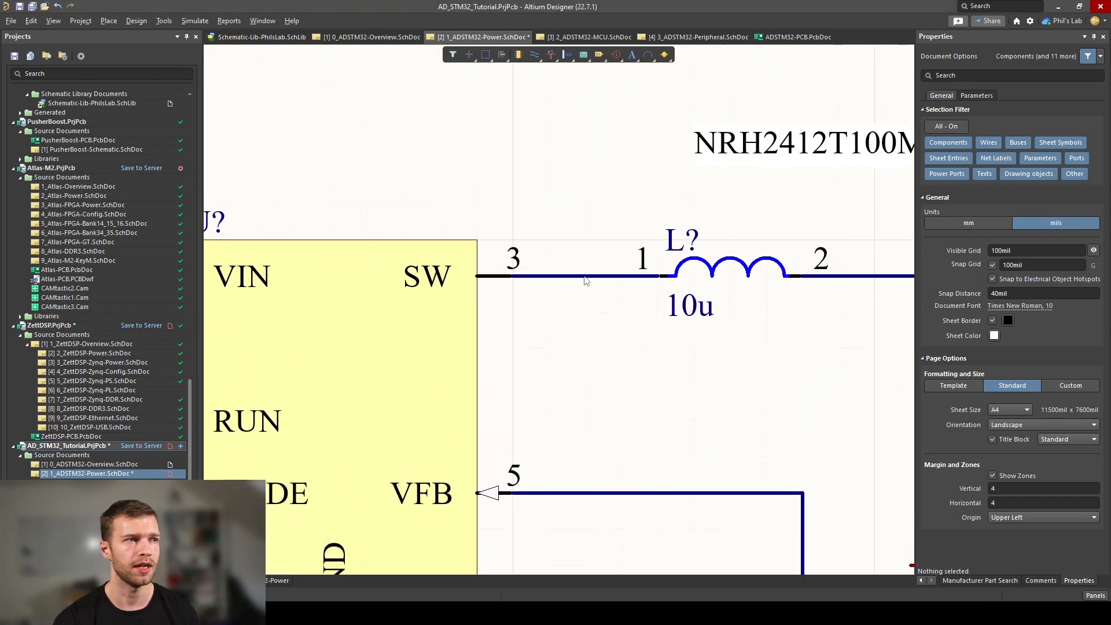
pyautogui.click(585, 277)
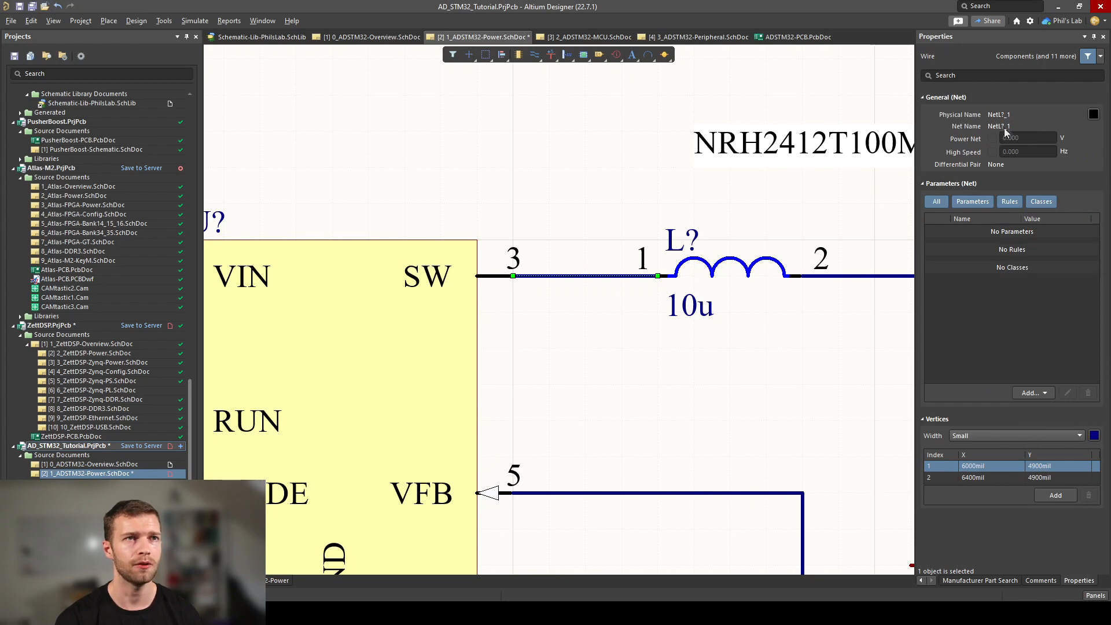
pyautogui.moveTo(688, 270)
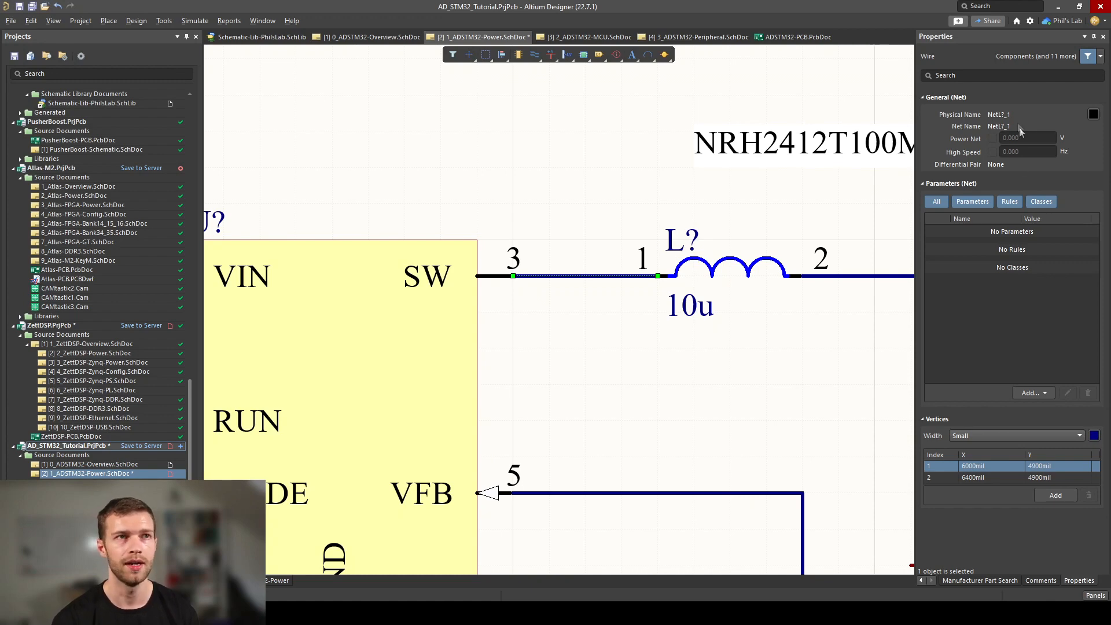
pyautogui.moveTo(1001, 128)
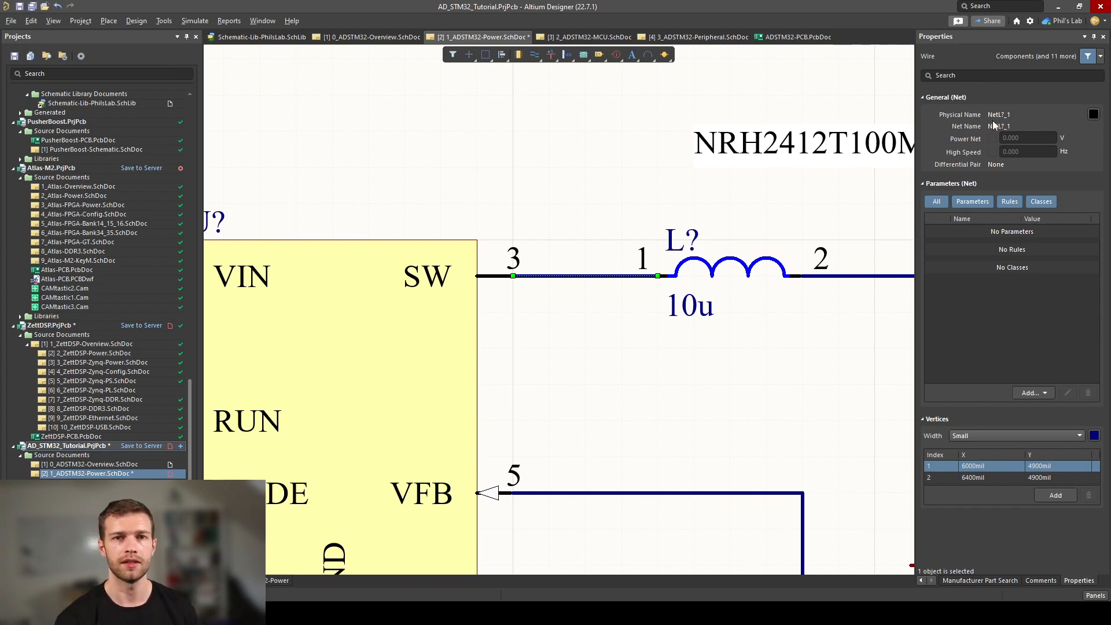
pyautogui.moveTo(726, 384)
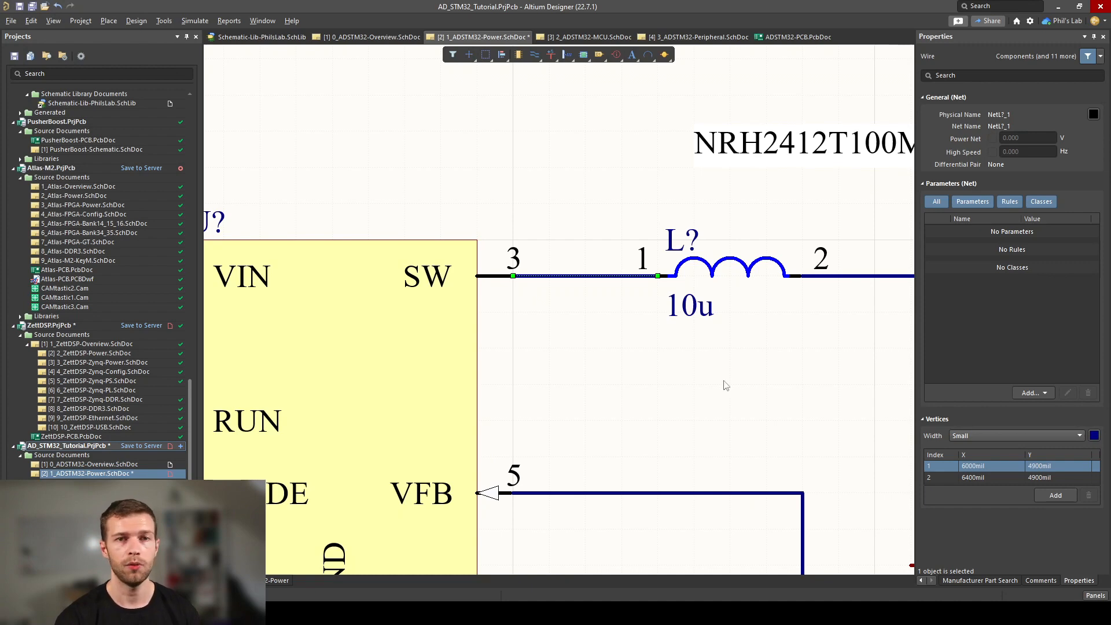
pyautogui.click(594, 368)
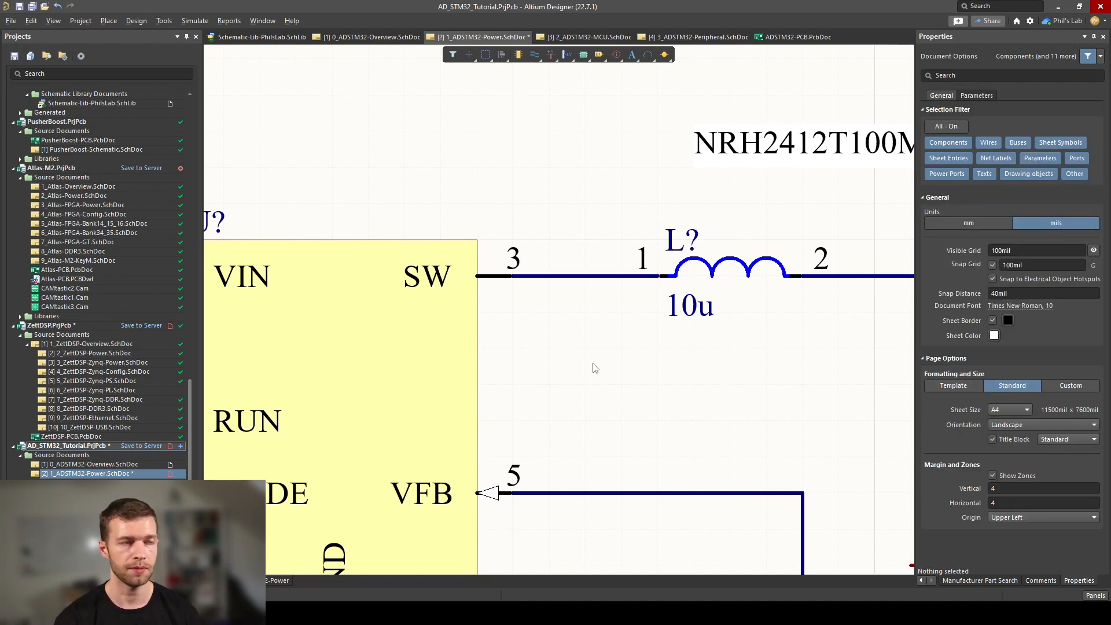
# Step: Place a BUCK_SW net label on the SW-to-inductor wire and select it
pyautogui.rightClick(595, 368)
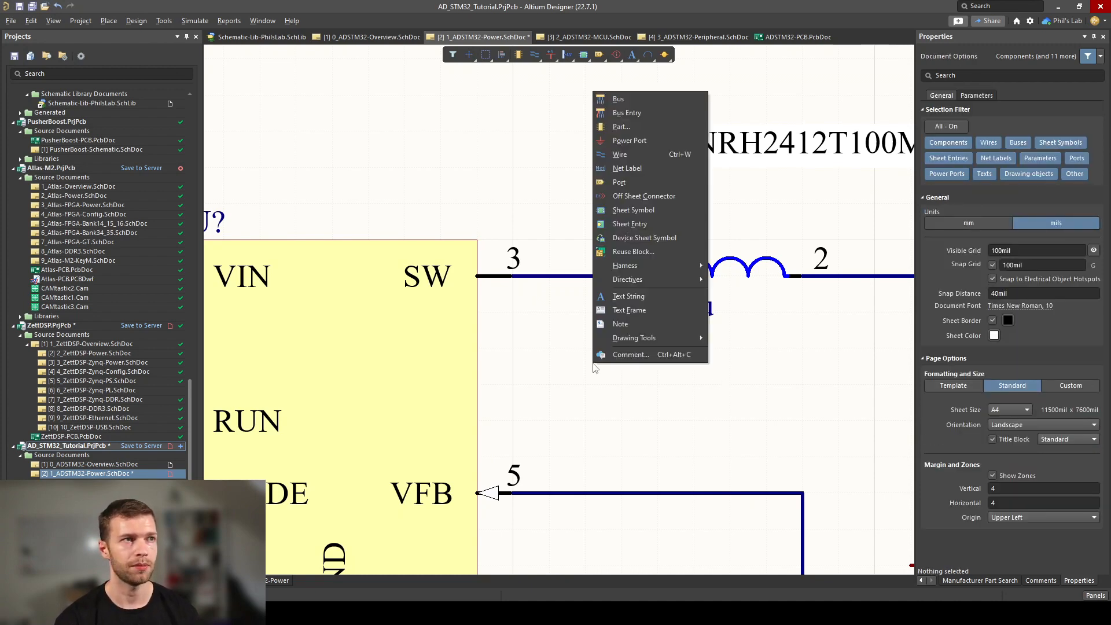
pyautogui.click(620, 127)
pyautogui.write('BUCK_SW')
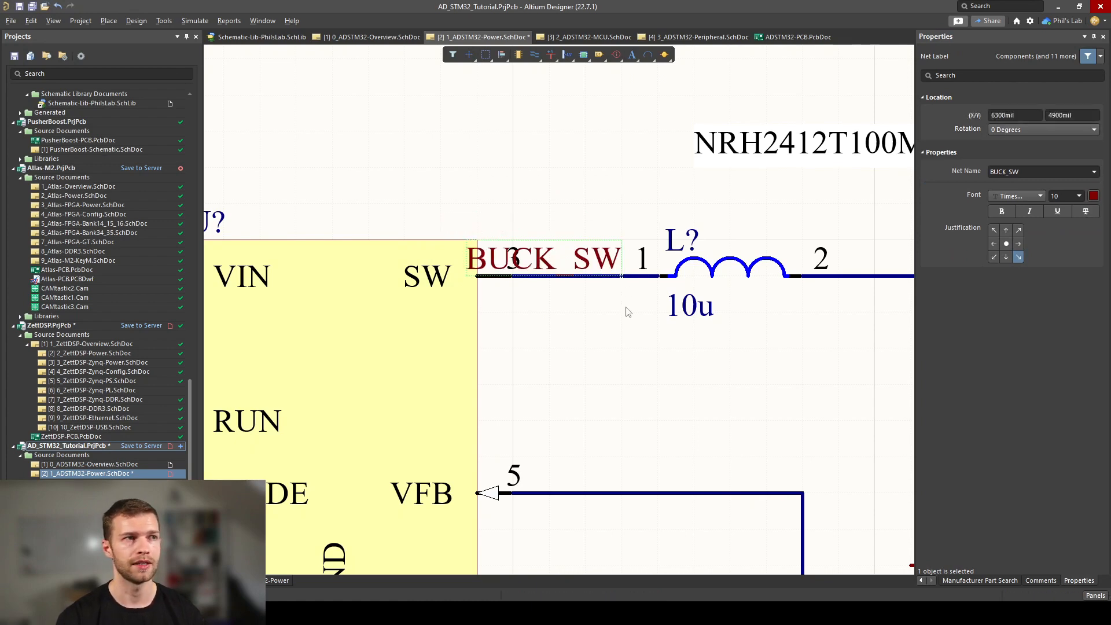
pyautogui.click(560, 276)
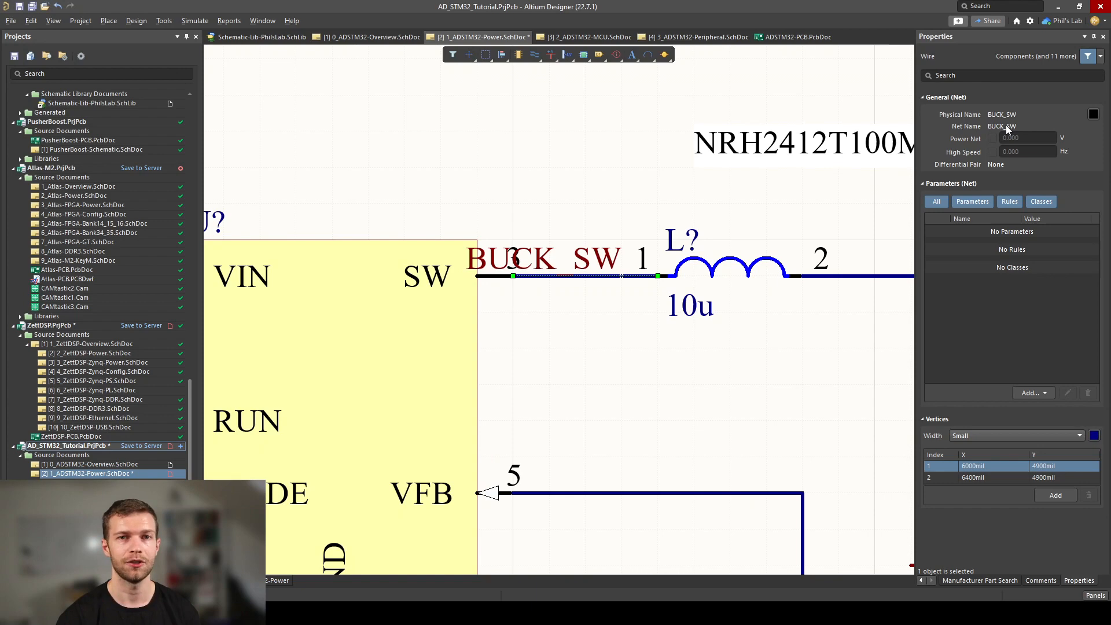
pyautogui.moveTo(880, 243)
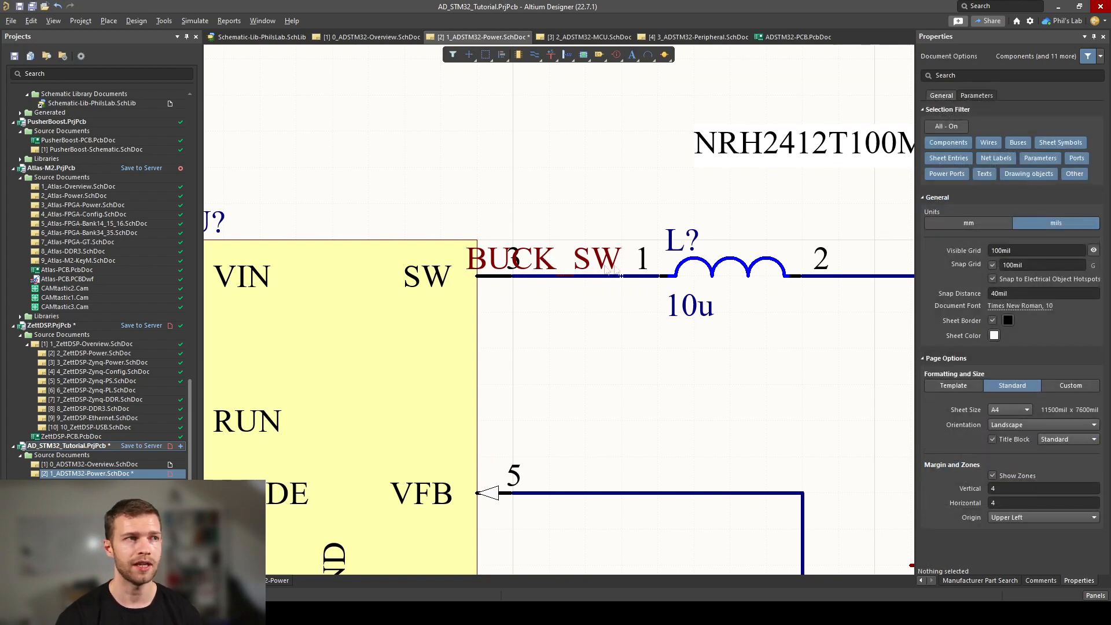
pyautogui.click(544, 258)
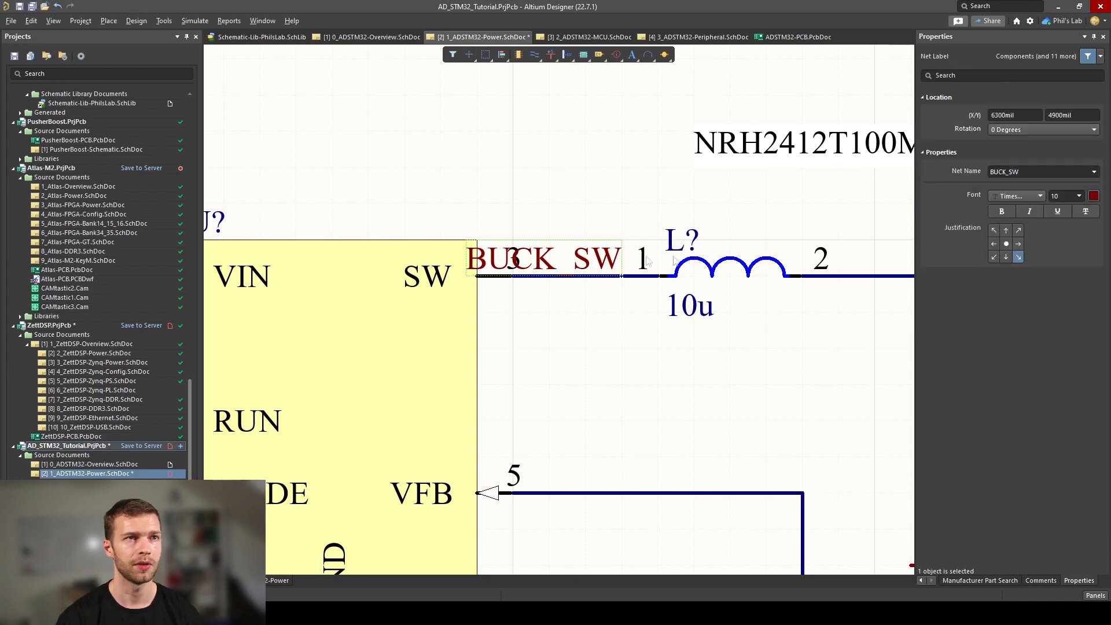
# Step: Set the net label font size to 6 in the Properties panel
pyautogui.click(1078, 196)
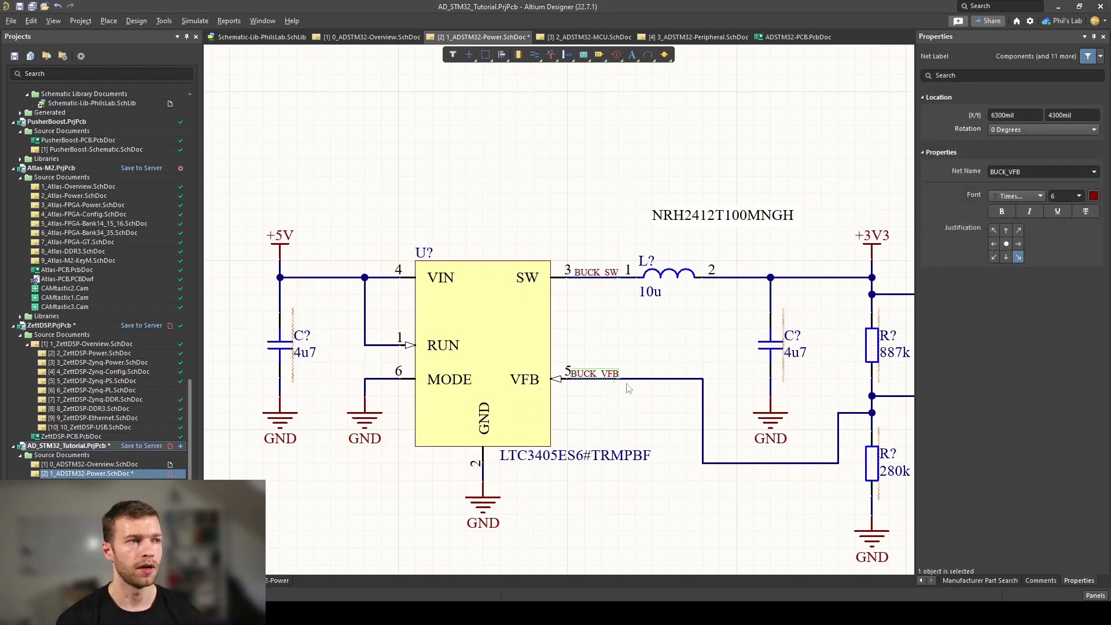
pyautogui.moveTo(653, 383)
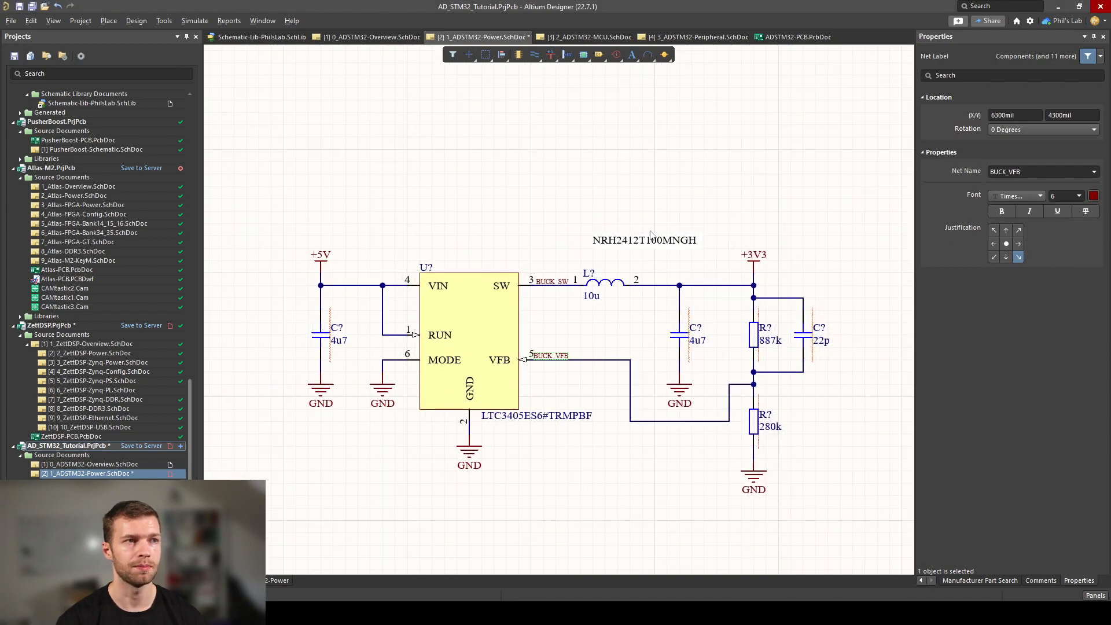
pyautogui.moveTo(465, 326)
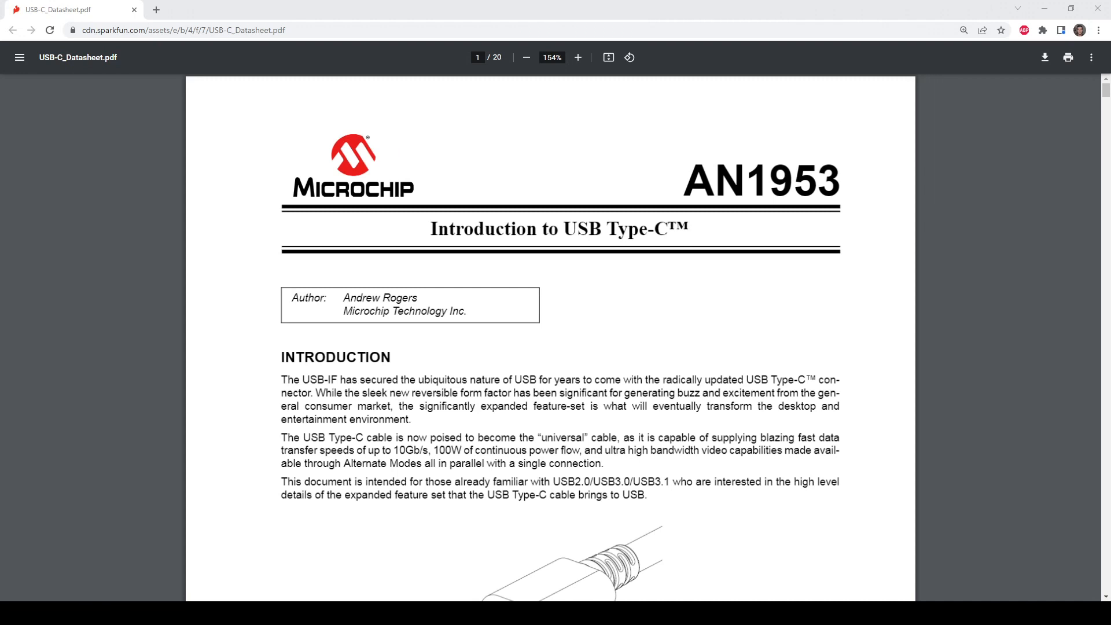
pyautogui.moveTo(764, 241)
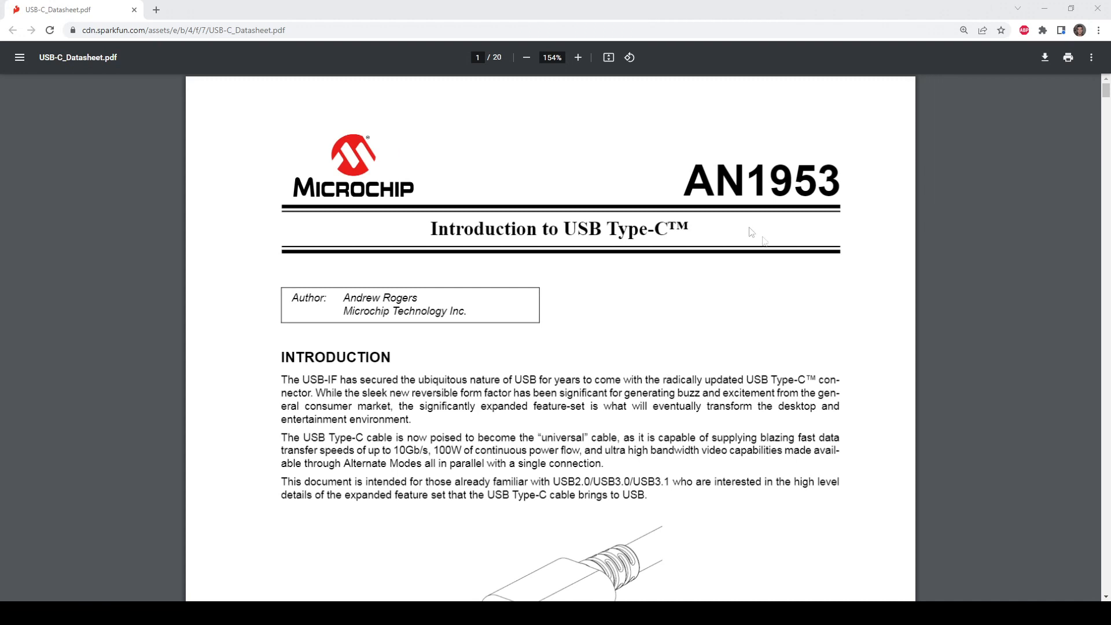
pyautogui.moveTo(659, 234)
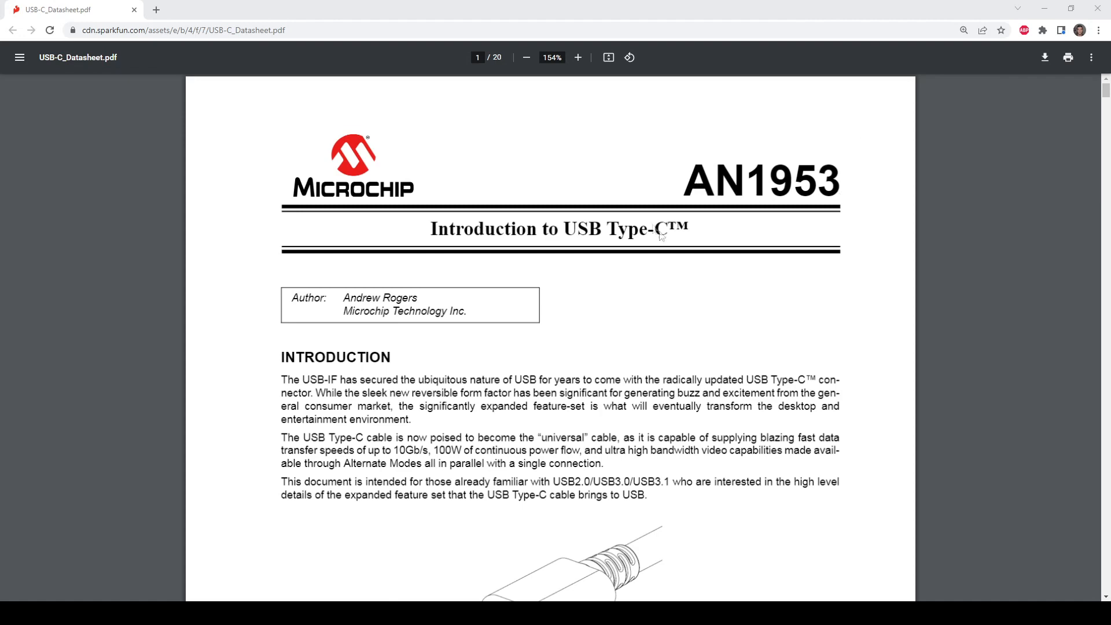
pyautogui.moveTo(733, 151)
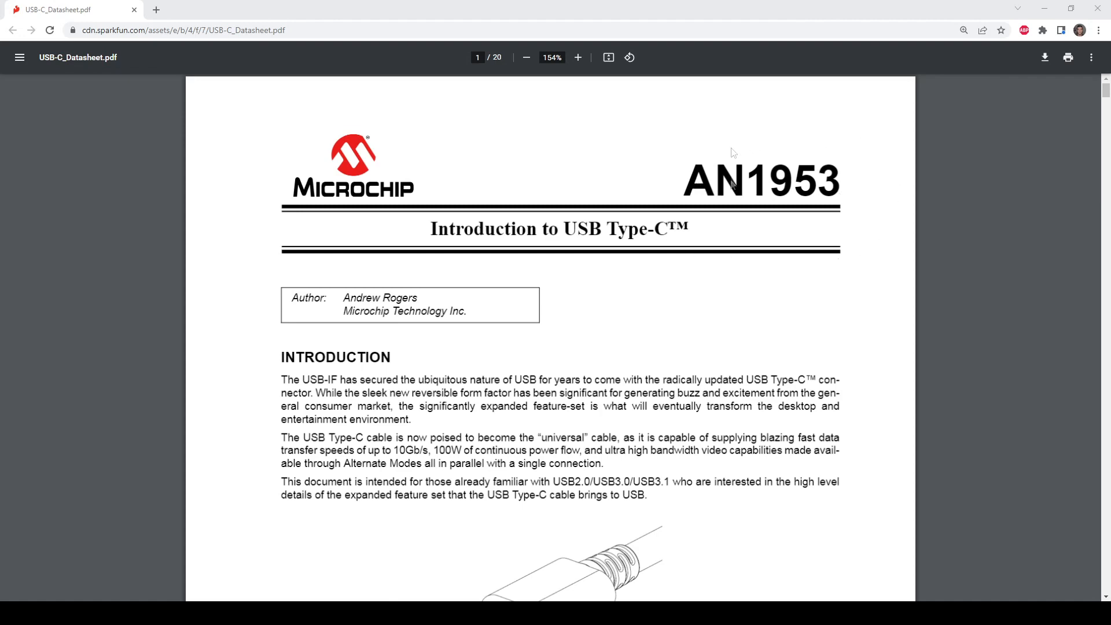
# Step: Scroll the AN1953 PDF down to Table 1, USB Type-C Receptacle Pinout
pyautogui.scroll(-3)
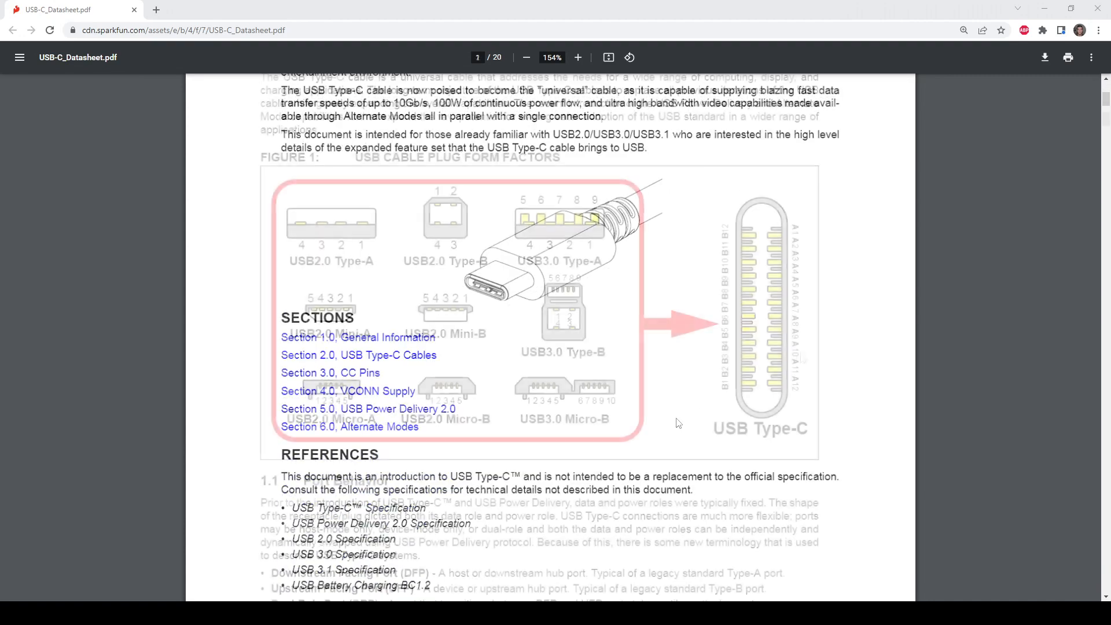
pyautogui.scroll(-3)
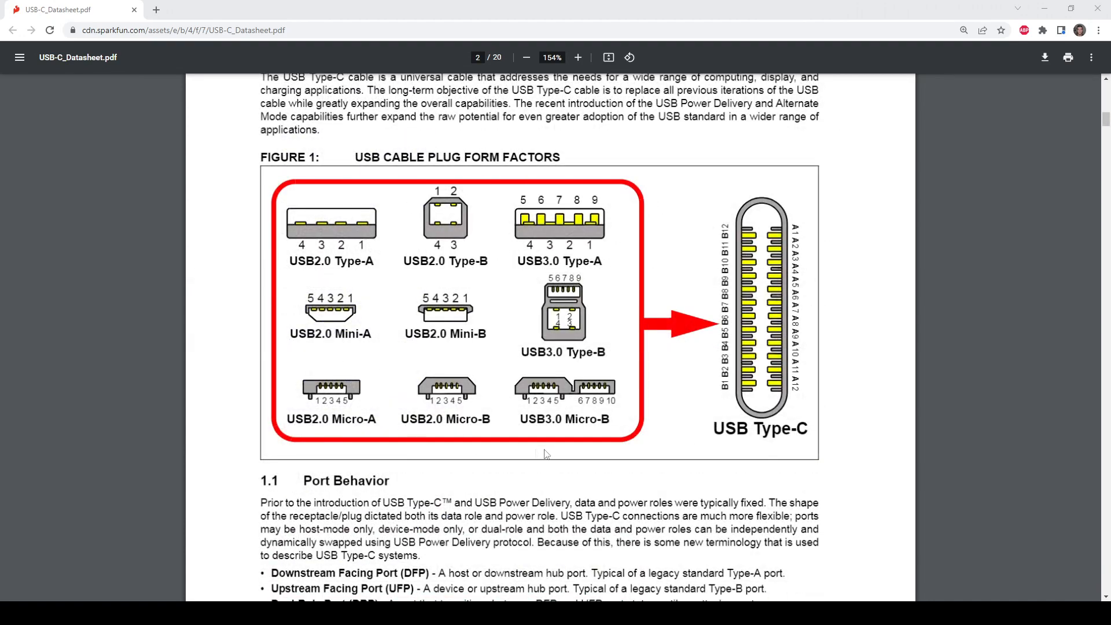
pyautogui.moveTo(716, 399)
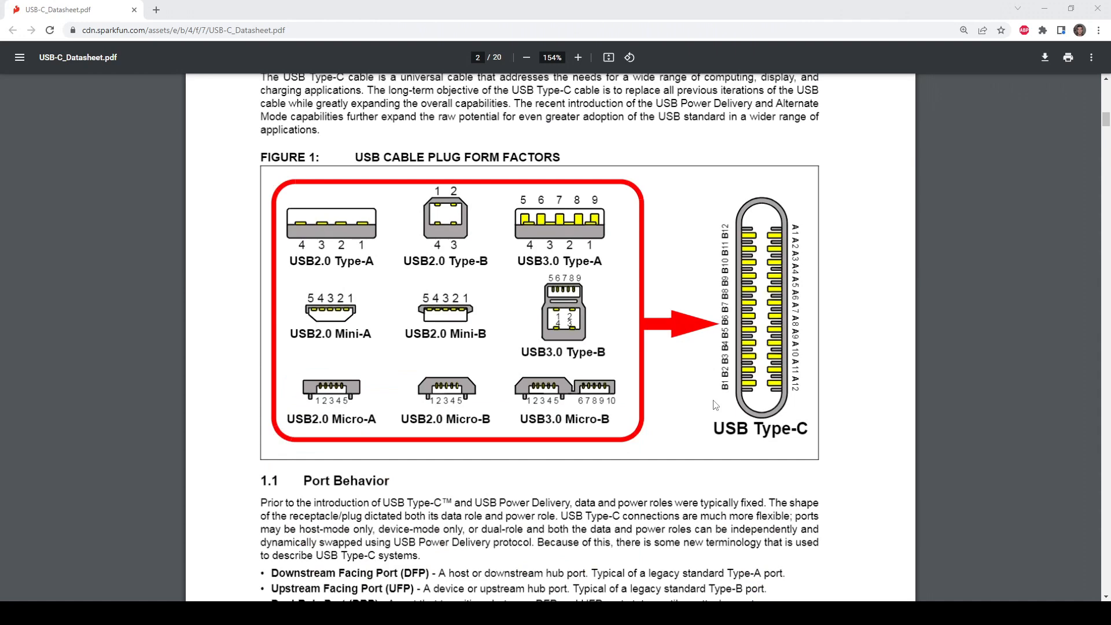
pyautogui.scroll(-3)
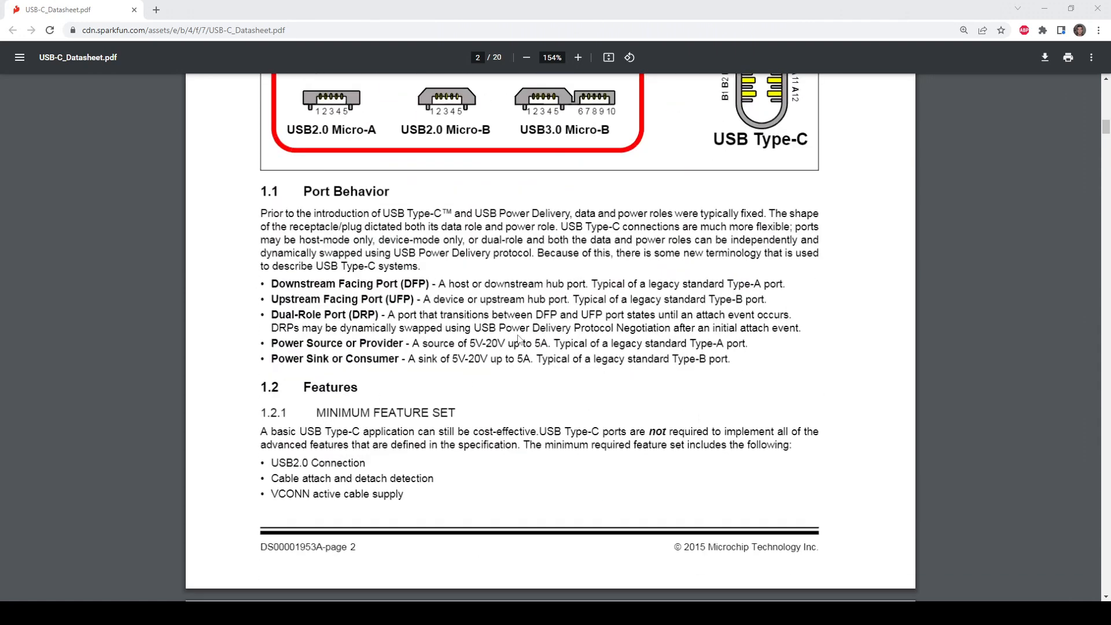
pyautogui.moveTo(523, 460)
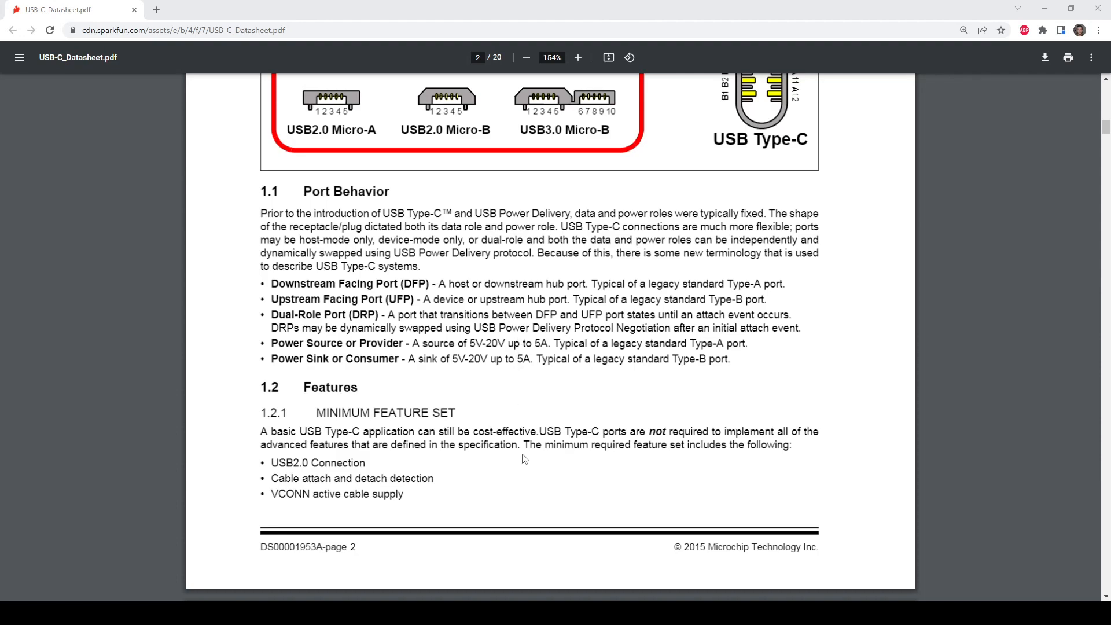
pyautogui.scroll(-3)
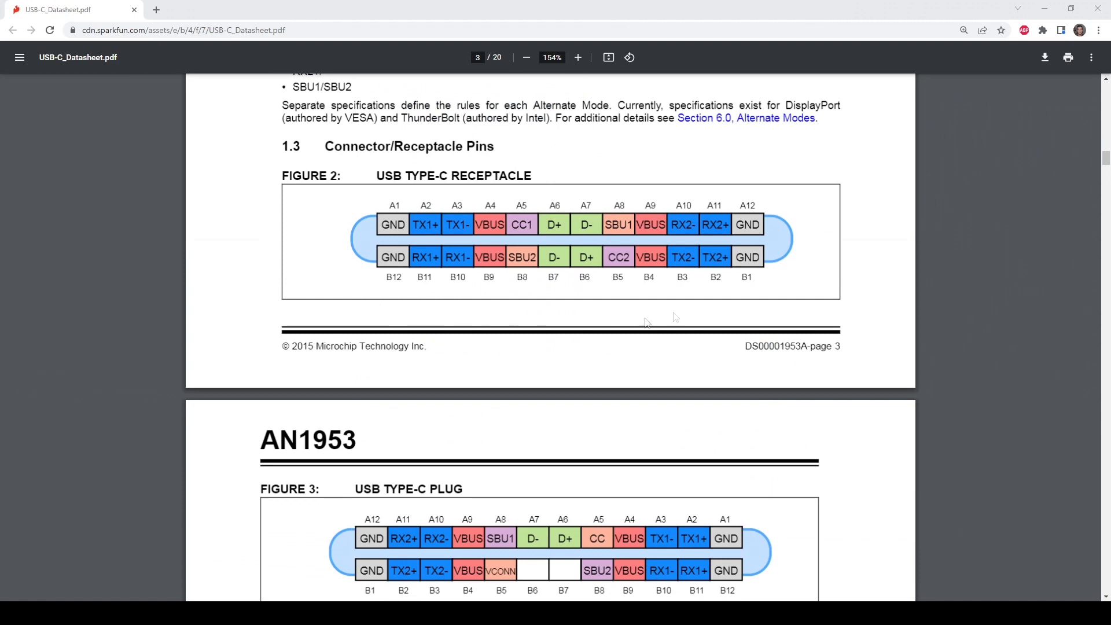
pyautogui.moveTo(614, 251)
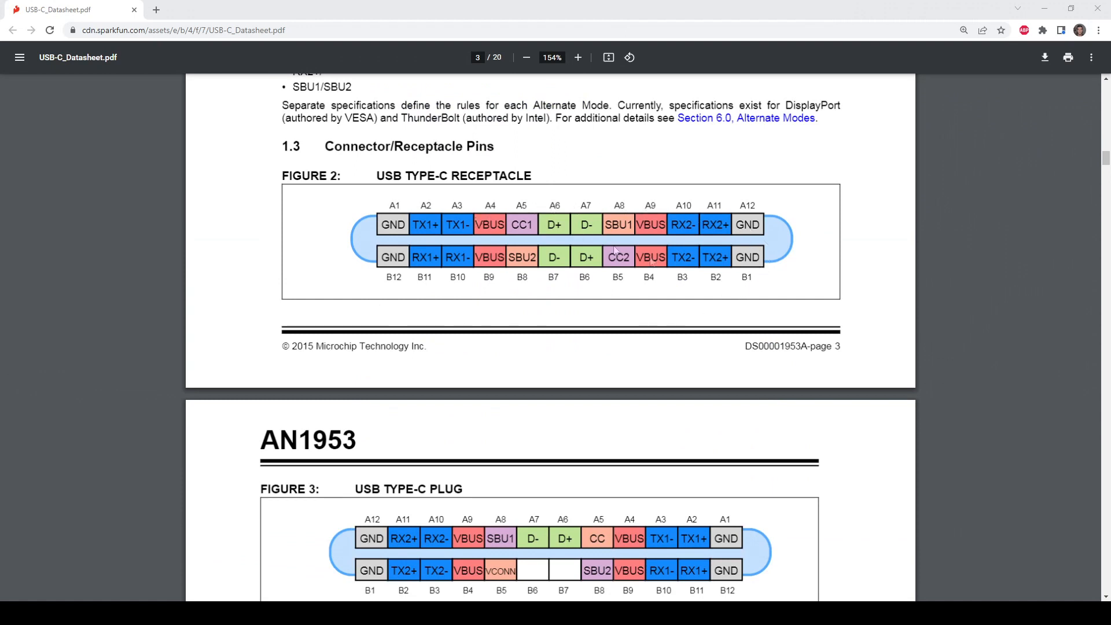
pyautogui.moveTo(454, 295)
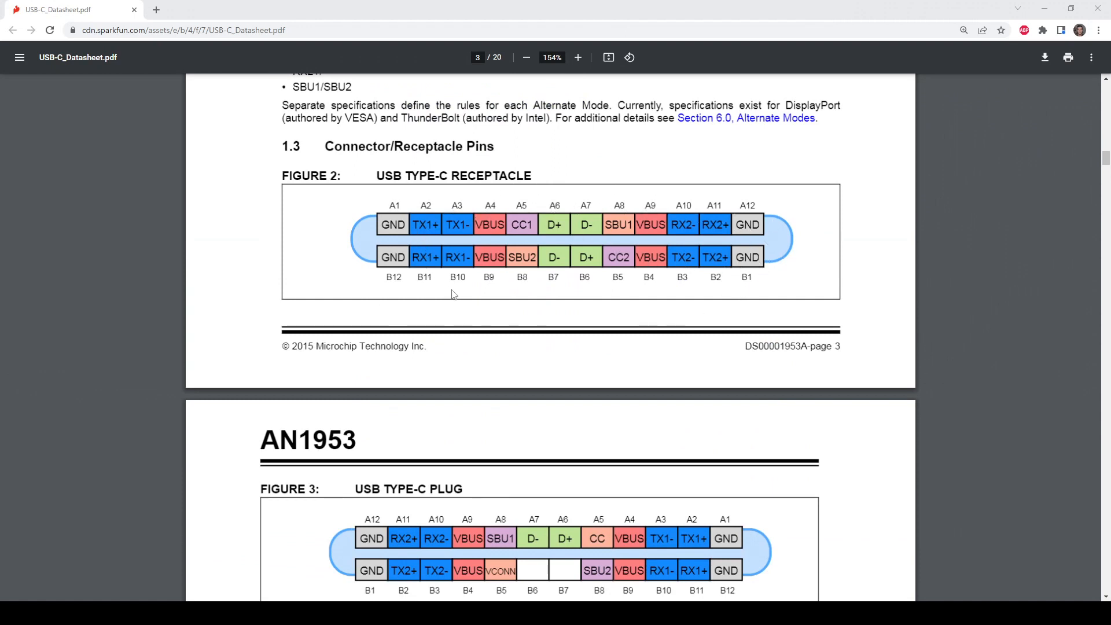
pyautogui.moveTo(403, 507)
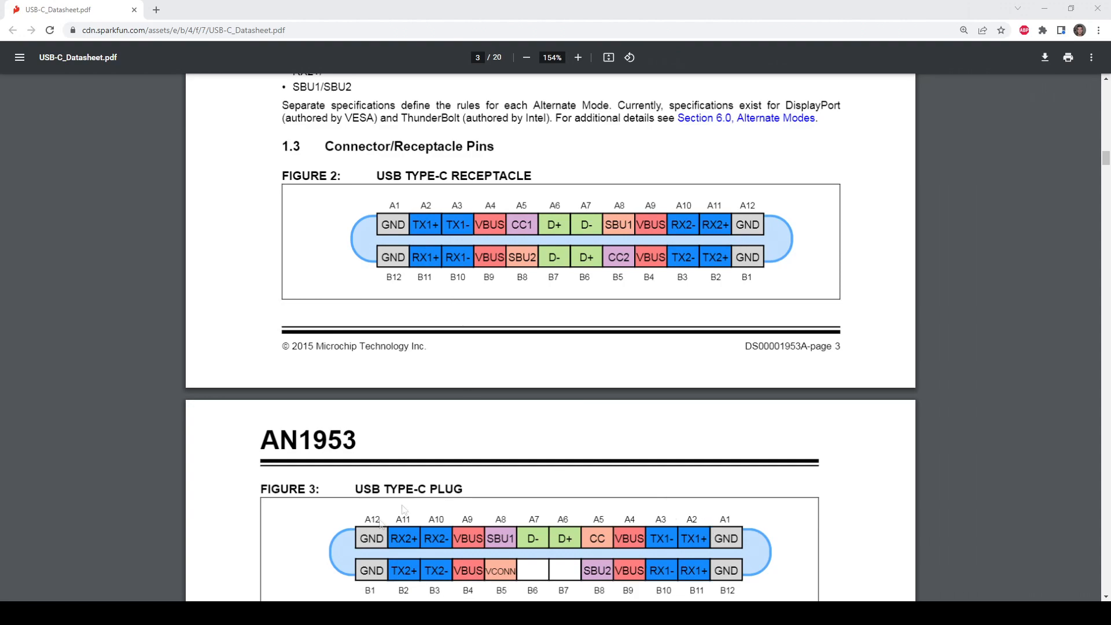
pyautogui.scroll(-3)
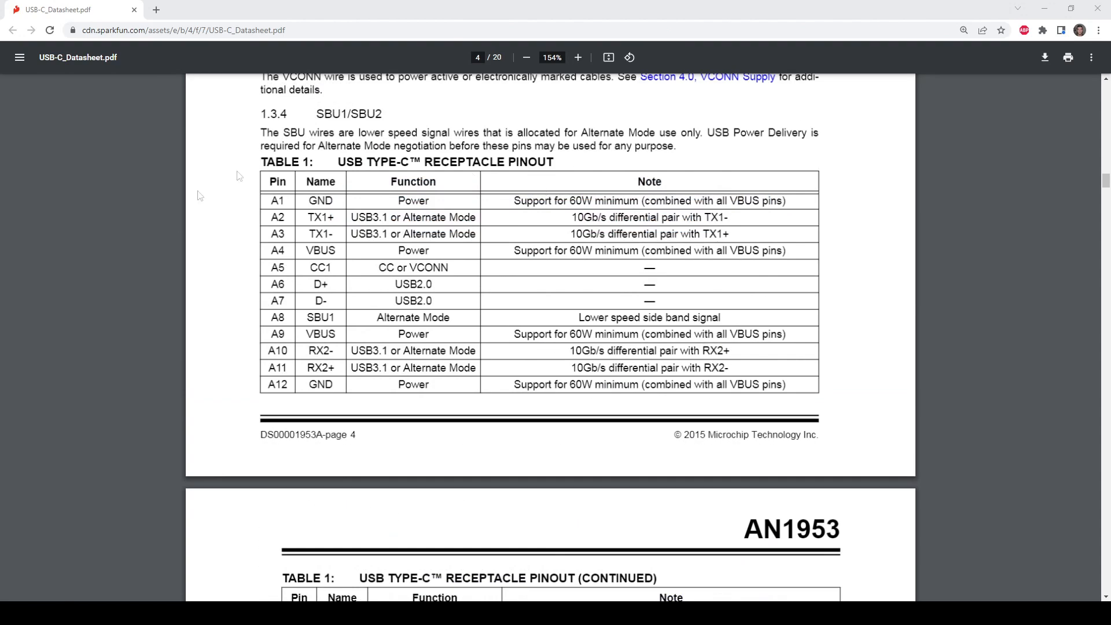
pyautogui.moveTo(624, 264)
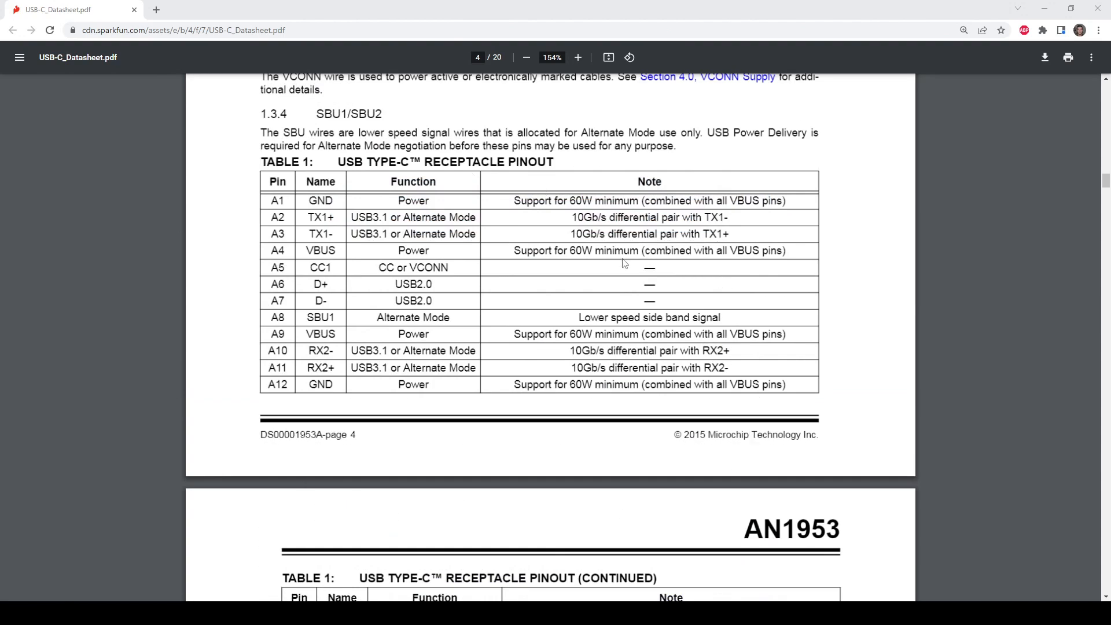
pyautogui.moveTo(497, 444)
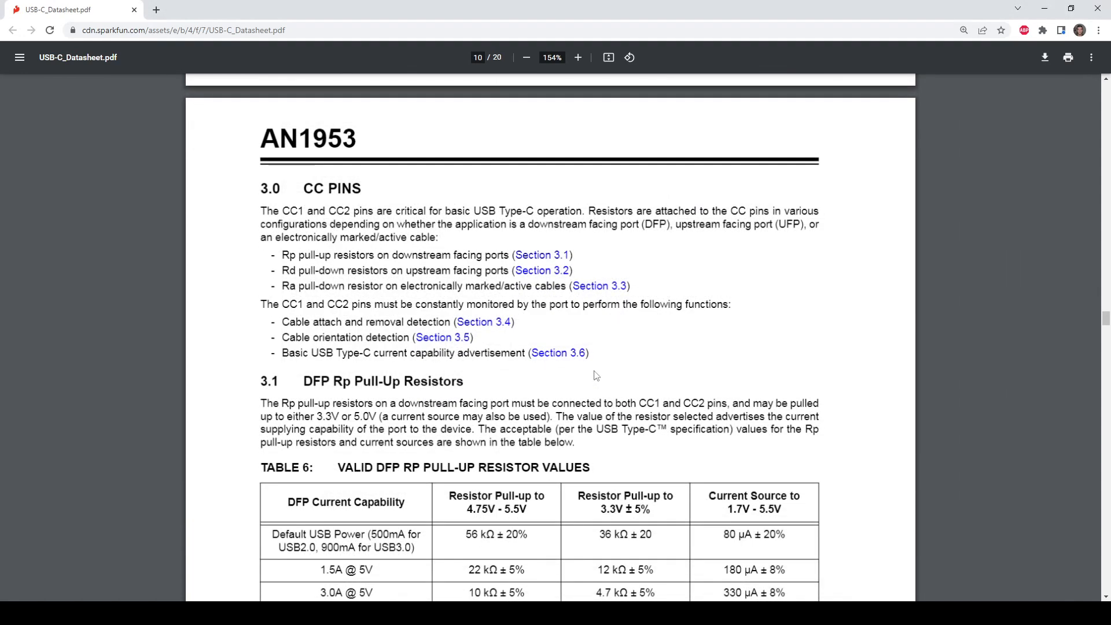
pyautogui.moveTo(592, 381)
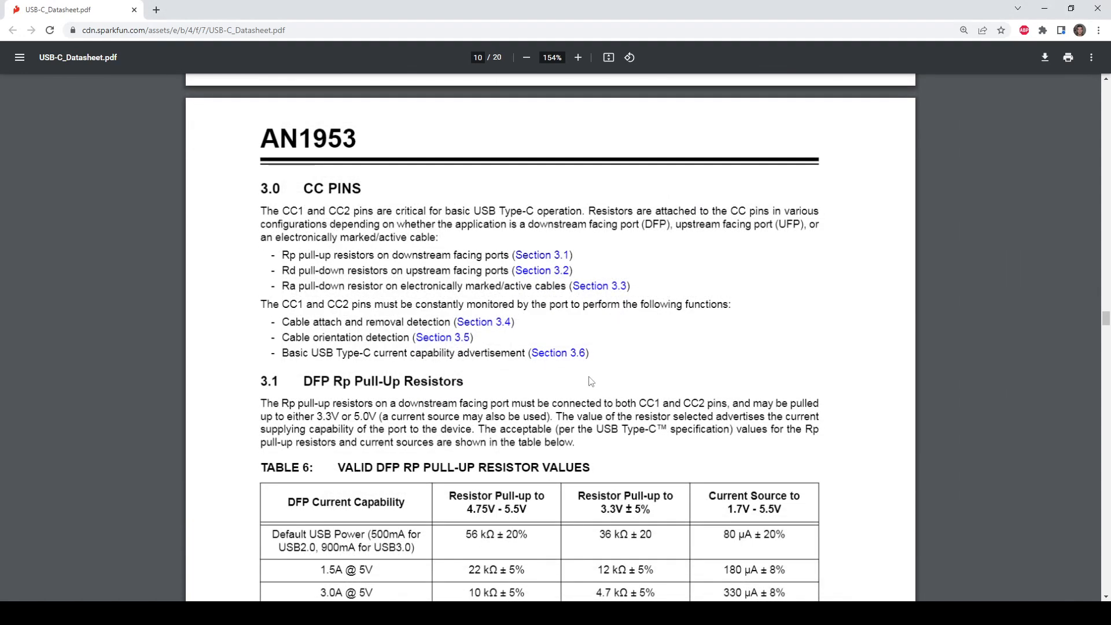
pyautogui.moveTo(588, 386)
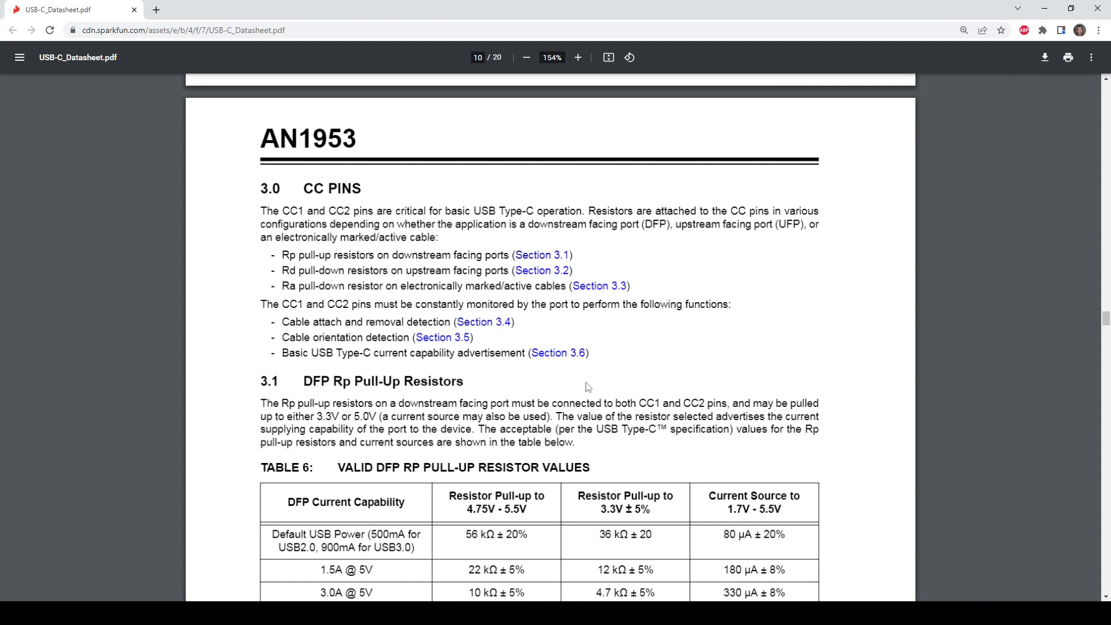
pyautogui.moveTo(430, 201)
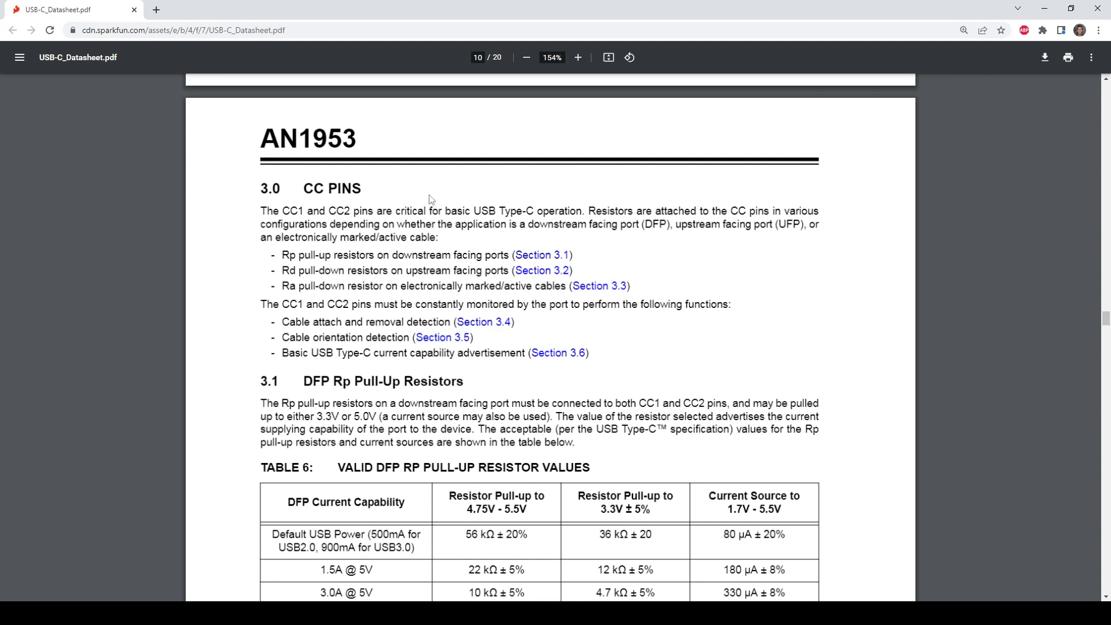
pyautogui.moveTo(409, 213)
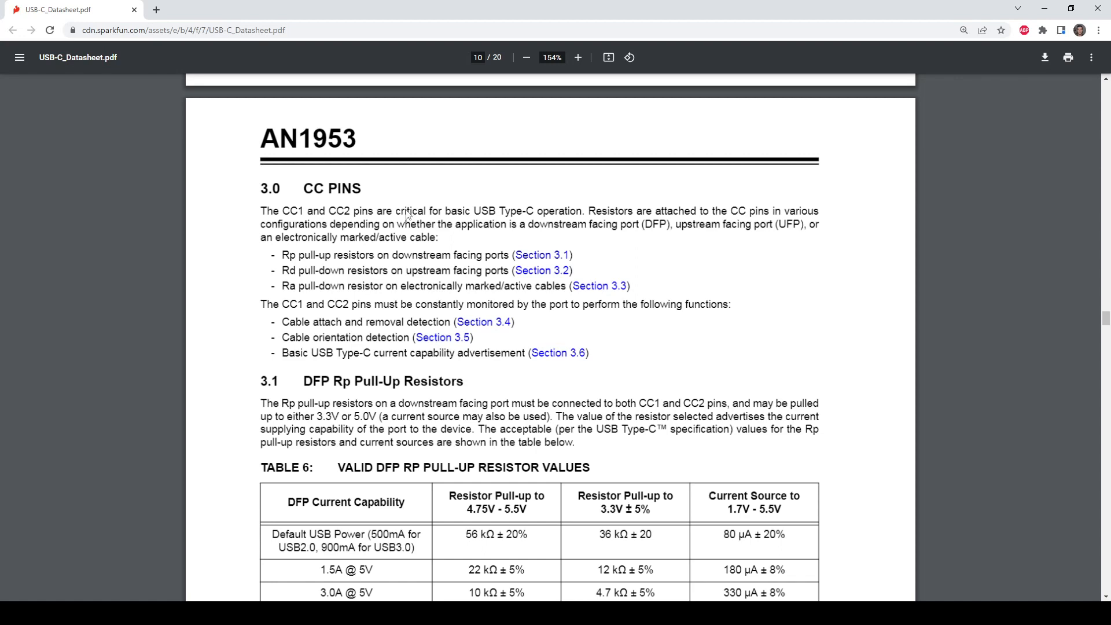
# Step: Select the USB4105 part number on its Mouser page and switch to the USB4105 datasheet
pyautogui.scroll(-3)
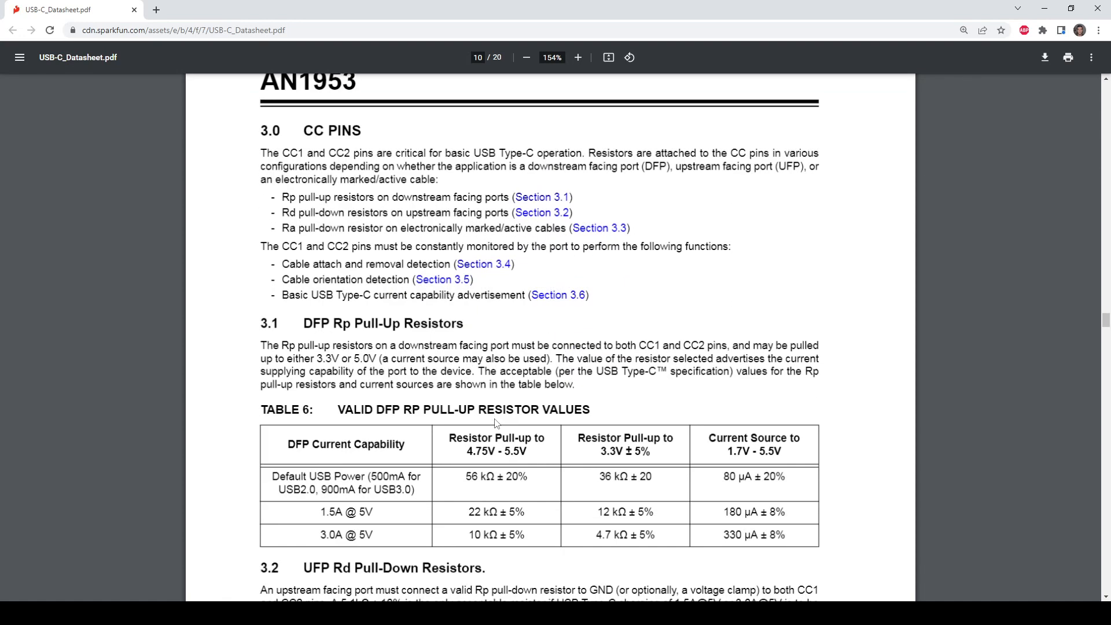
pyautogui.scroll(-3)
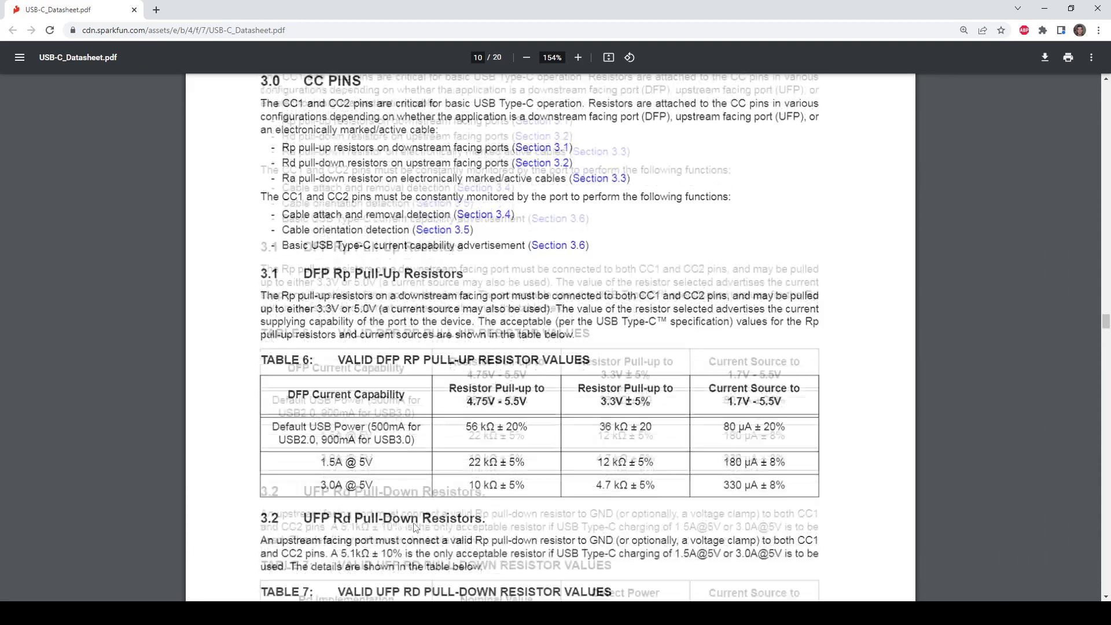
pyautogui.scroll(-3)
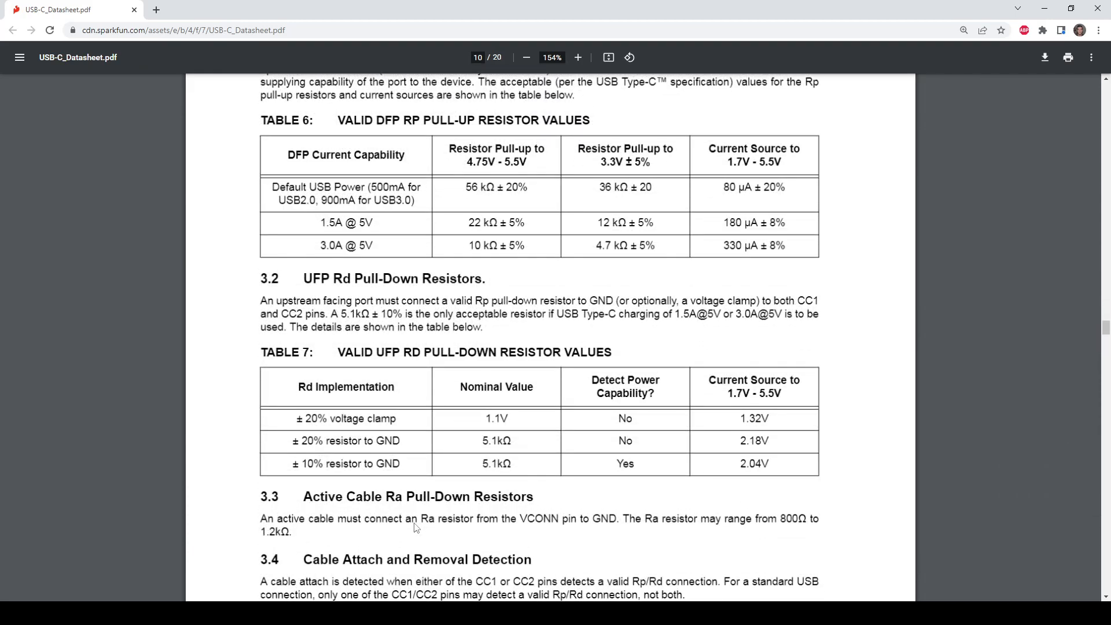
pyautogui.click(347, 9)
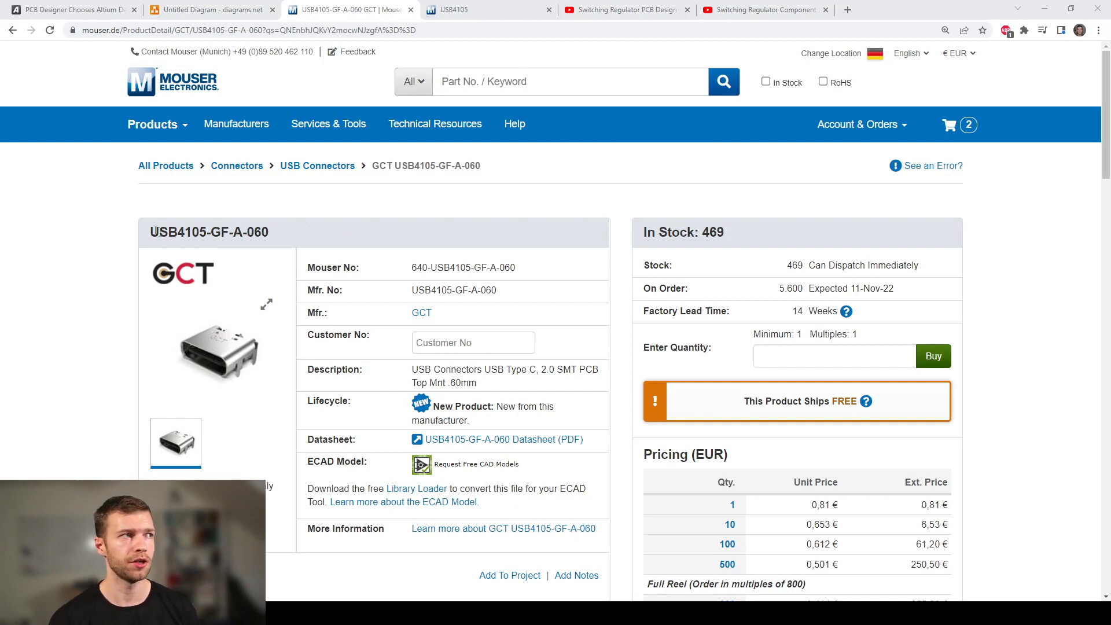
pyautogui.doubleClick(178, 233)
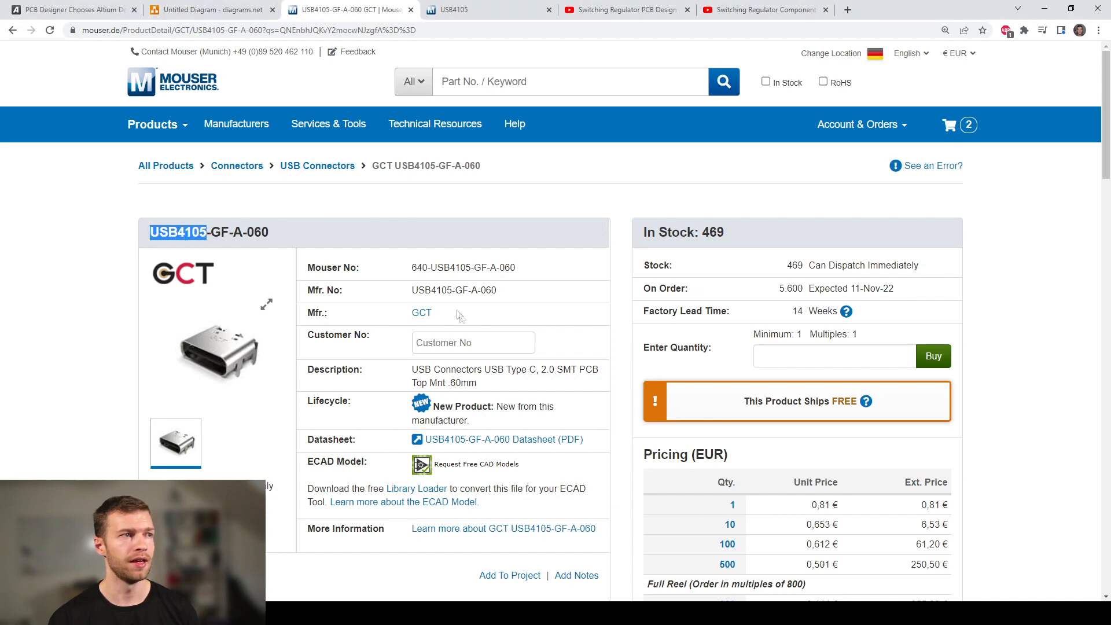
pyautogui.click(504, 440)
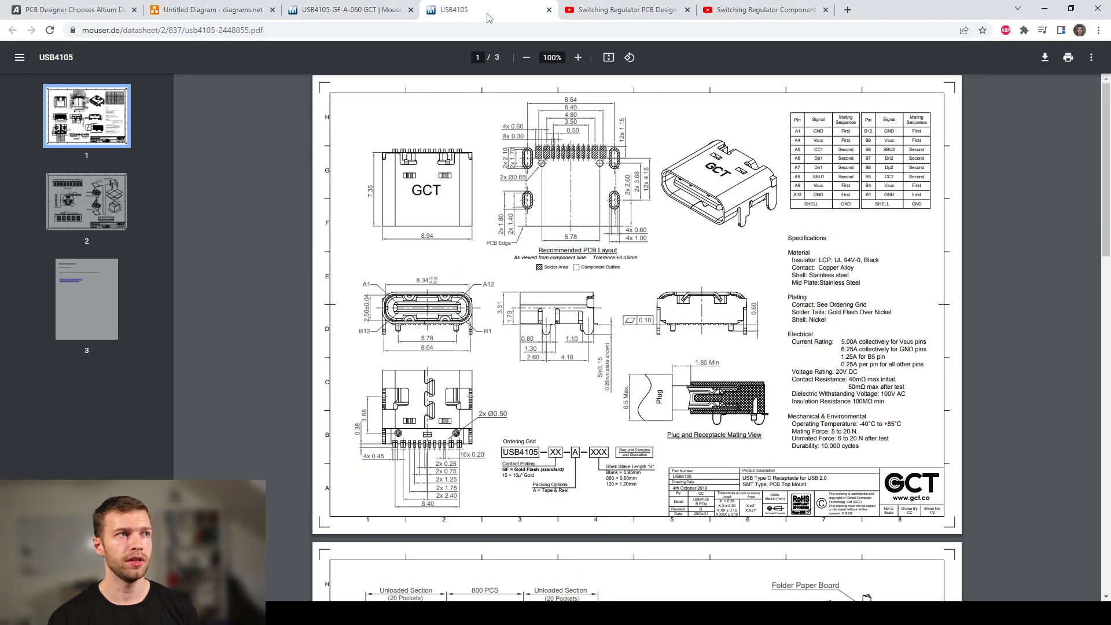
pyautogui.moveTo(466, 257)
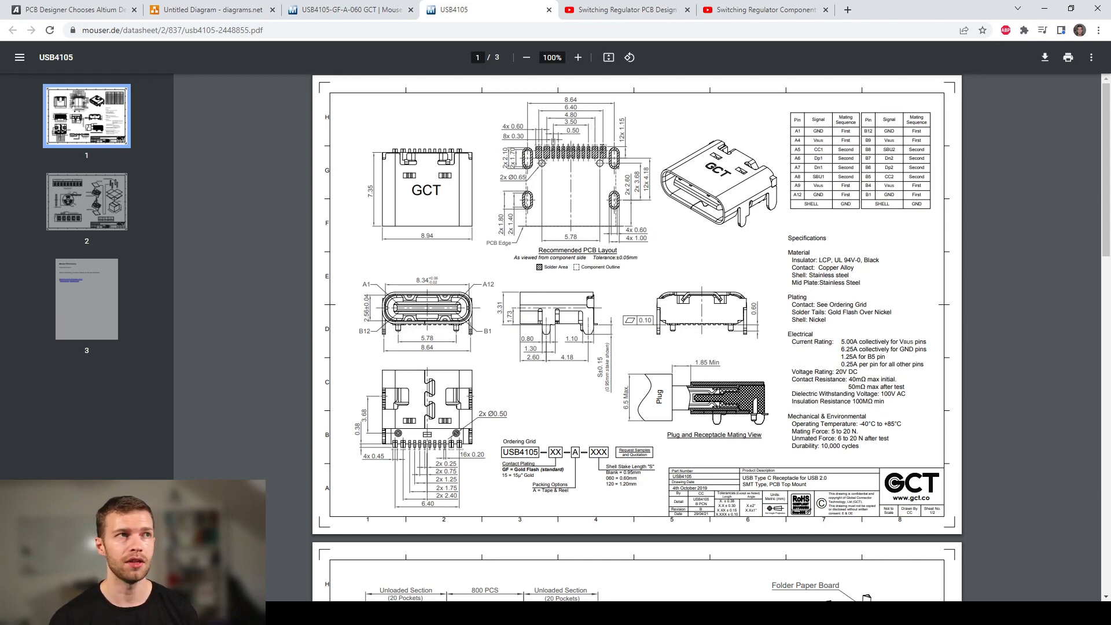
# Step: Zoom the USB4105 datasheet's first page to 175% to read the pin signal table
pyautogui.click(576, 58)
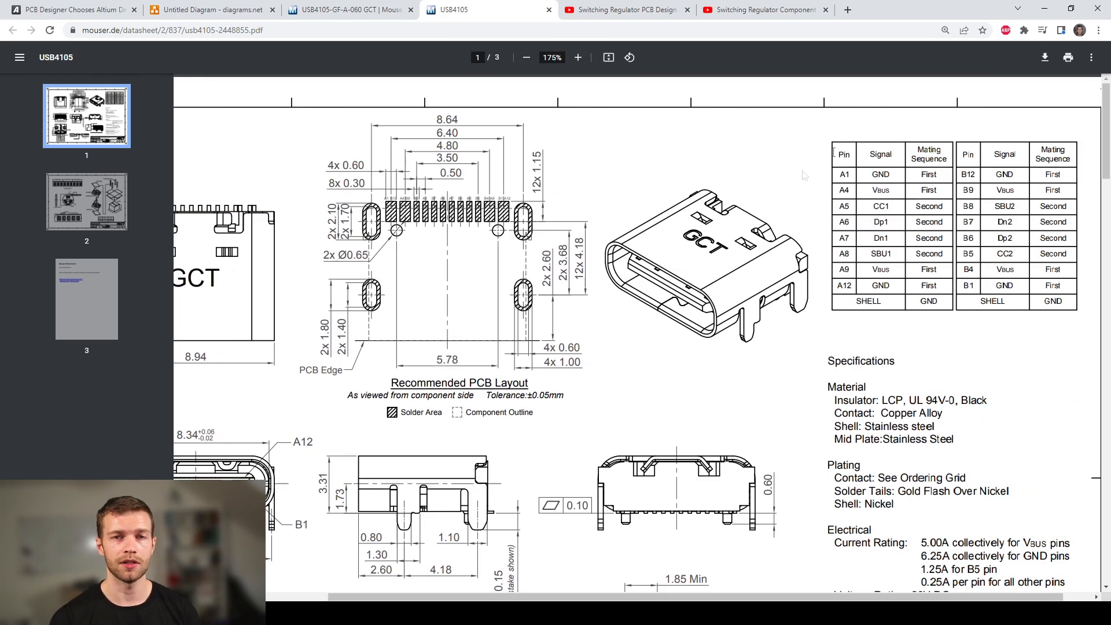
pyautogui.moveTo(855, 333)
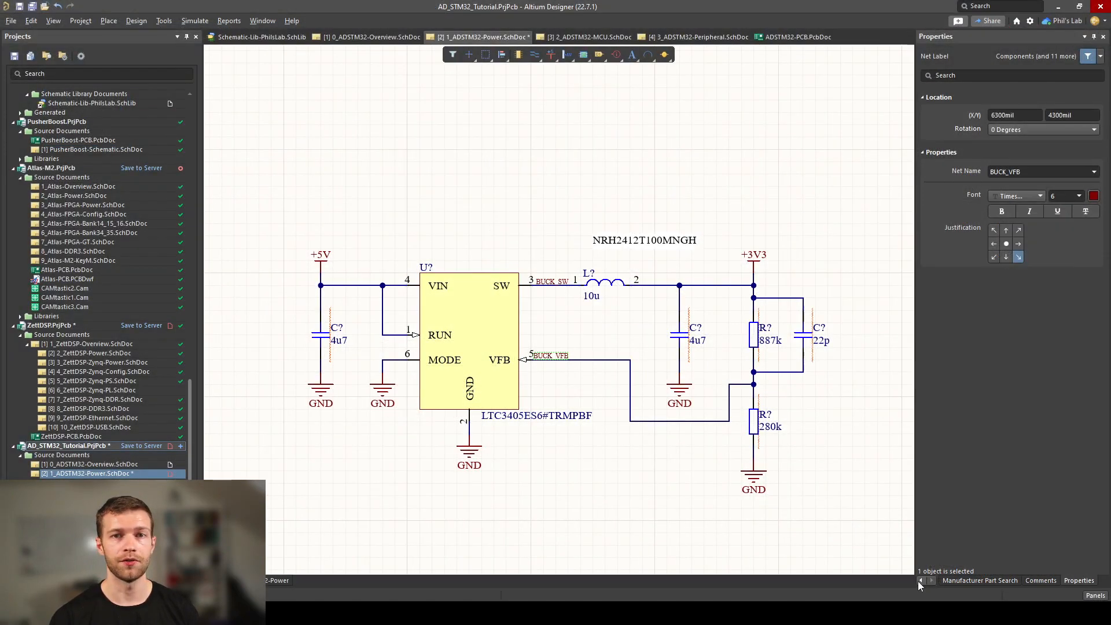
# Step: Search the Components panel for USB and choose the USB4105-GF-A-060 connector
pyautogui.tripleClick(1042, 172)
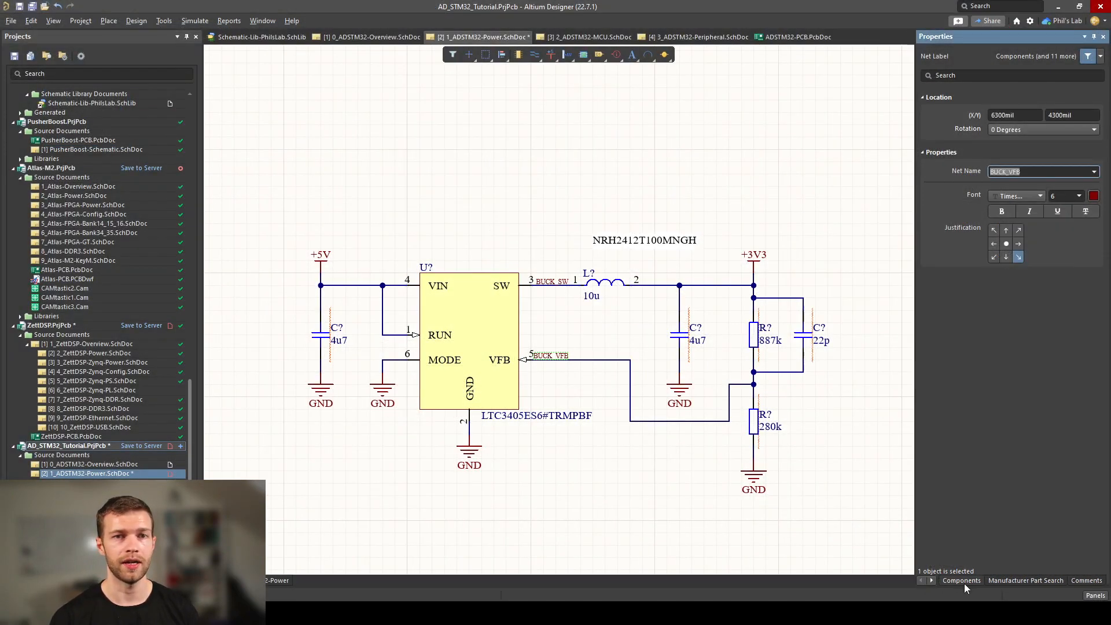
pyautogui.click(961, 580)
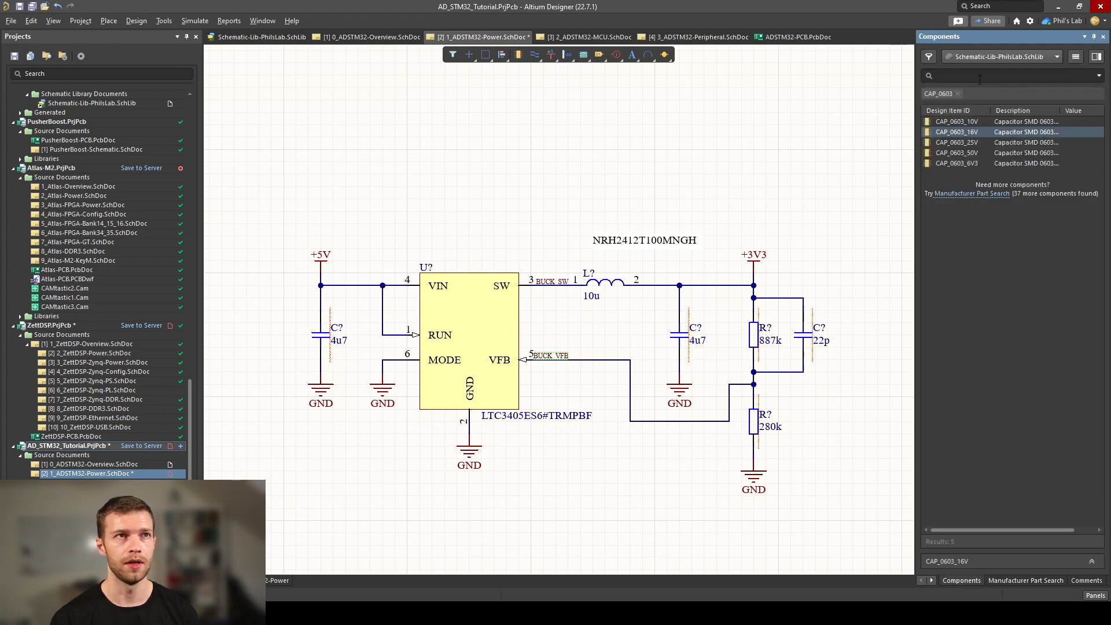
pyautogui.write('USB')
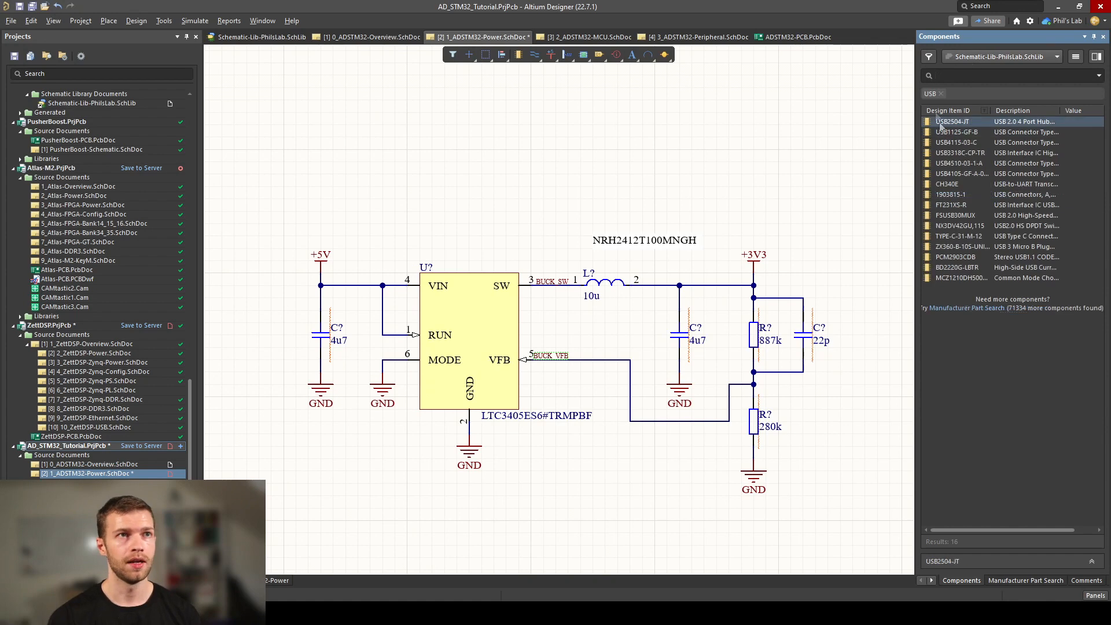
pyautogui.click(961, 174)
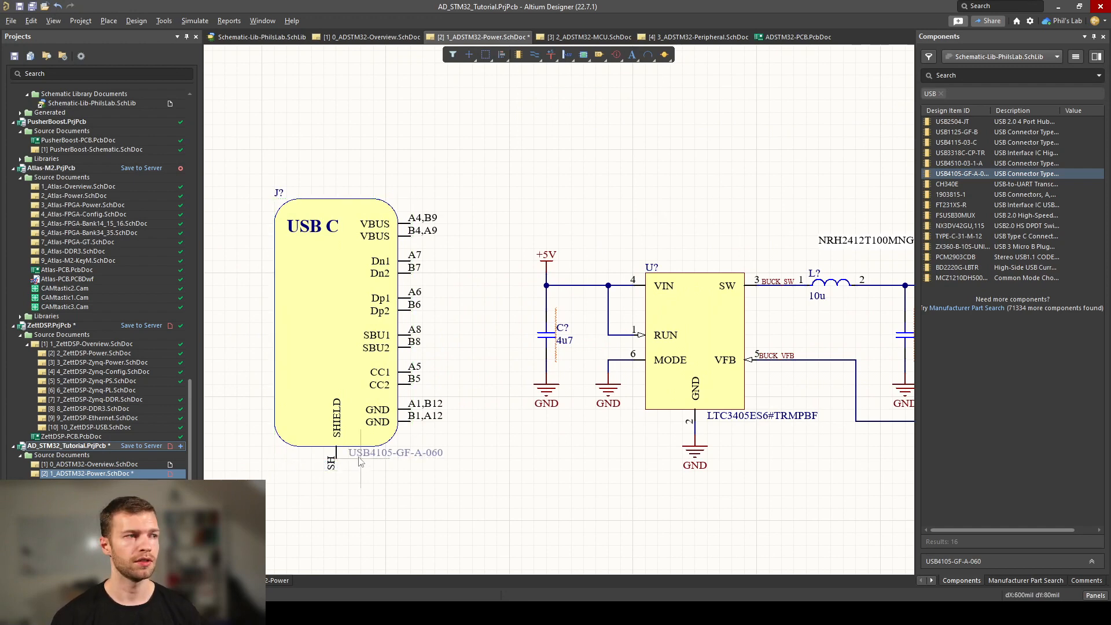
pyautogui.moveTo(319, 377)
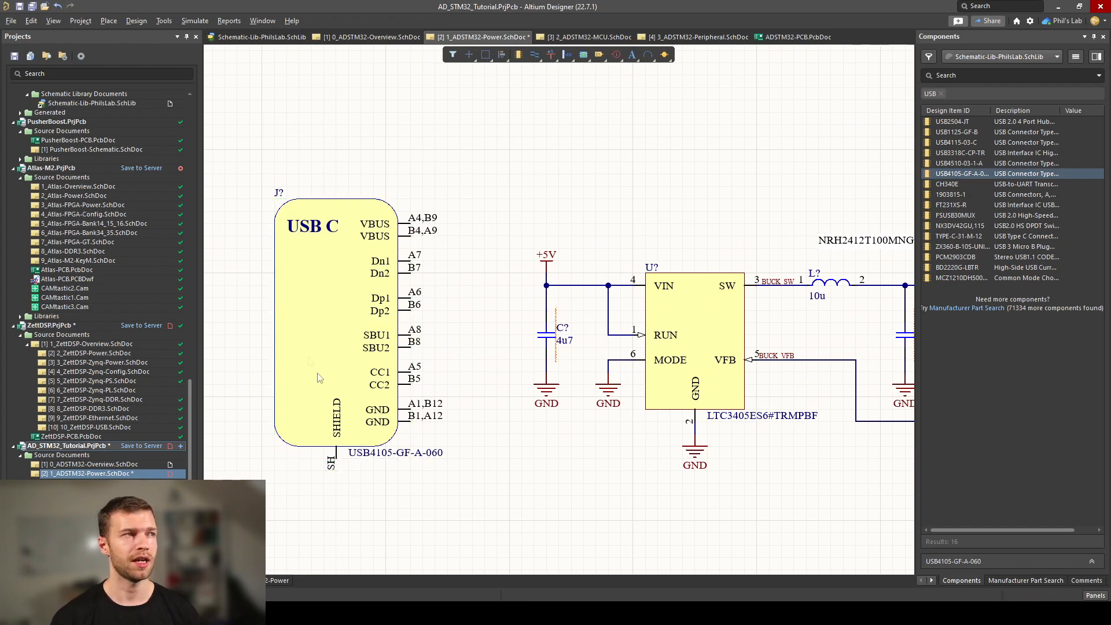
# Step: Zoom in on the placed USB4105-GF-A-060 connector to inspect its pins
pyautogui.scroll(3)
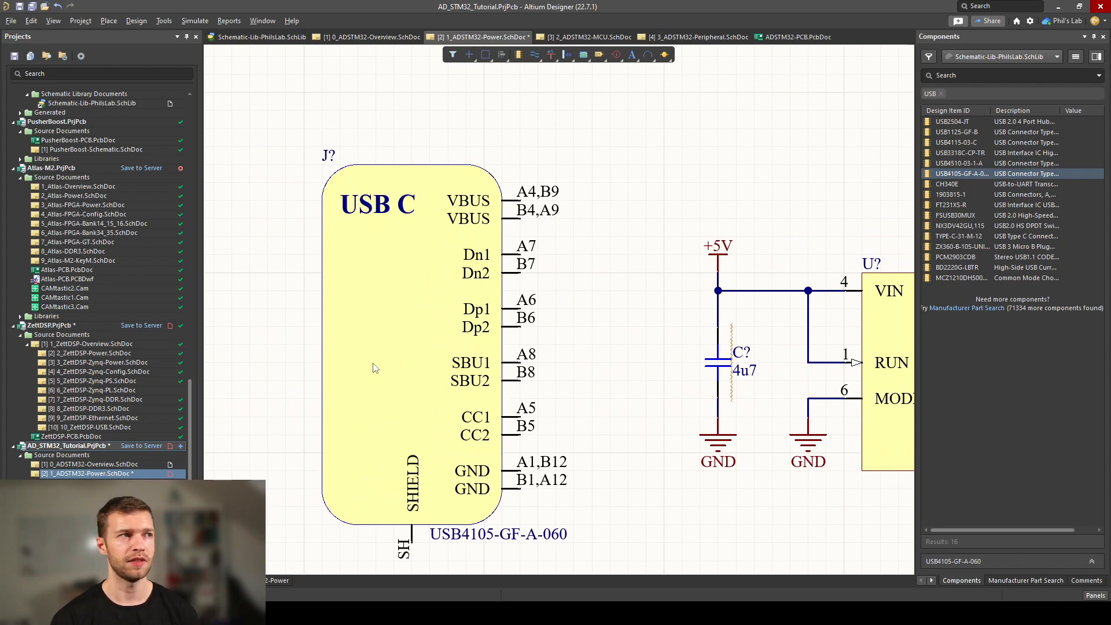
pyautogui.moveTo(375, 367)
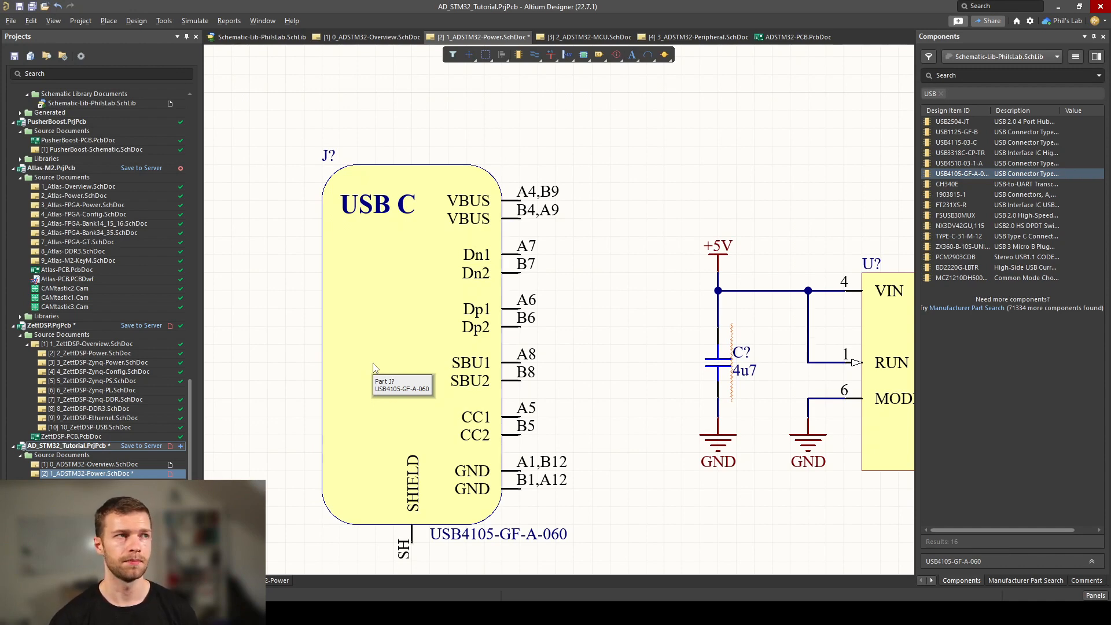
pyautogui.moveTo(591, 190)
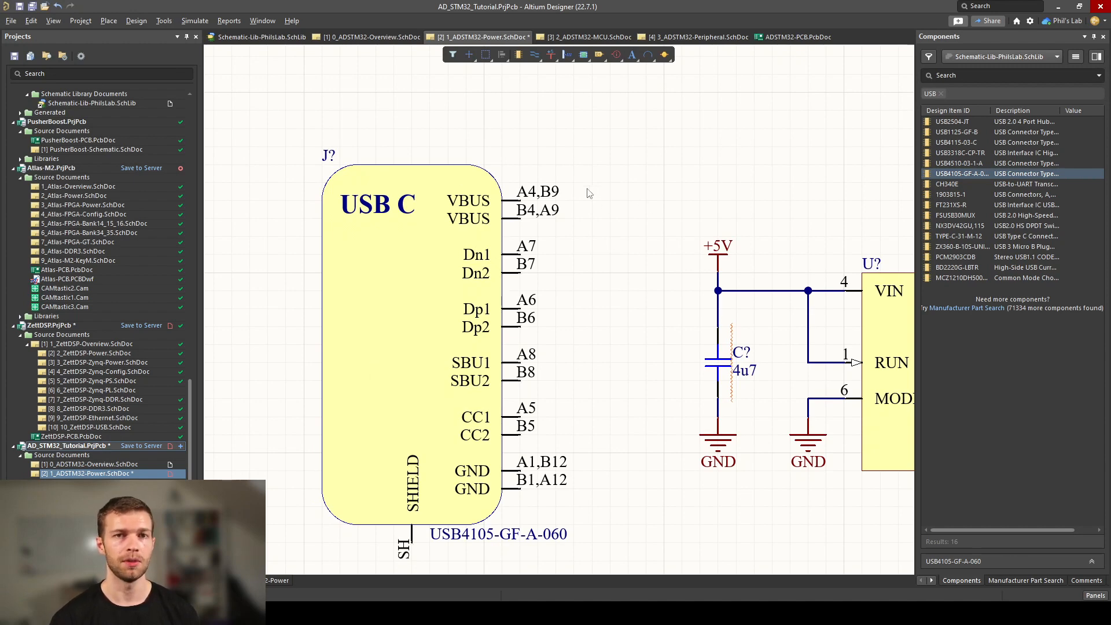
pyautogui.moveTo(570, 266)
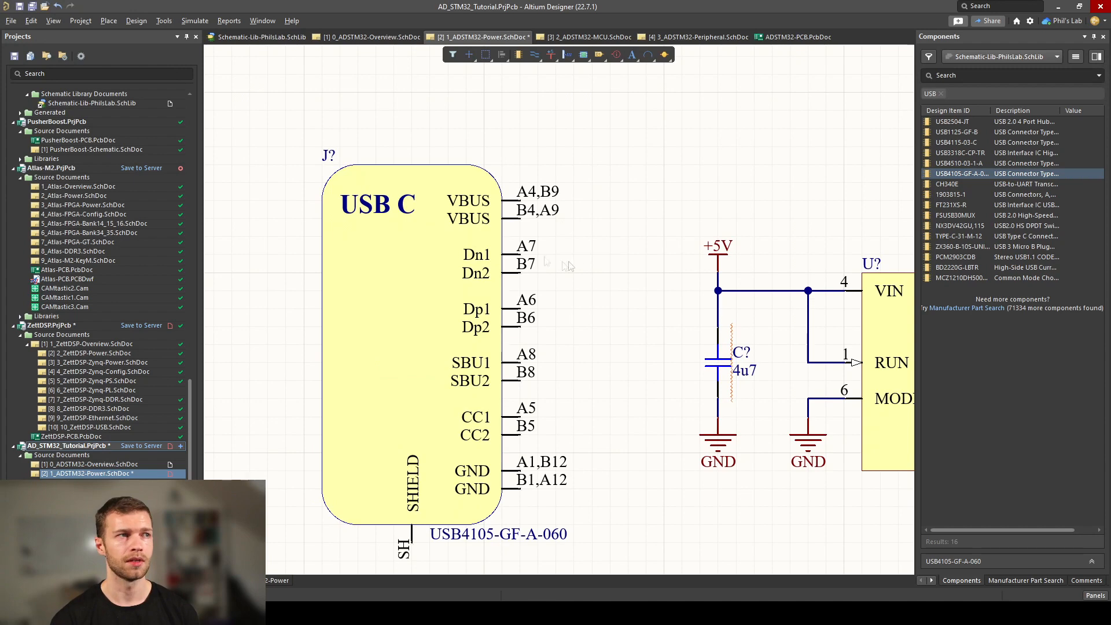
pyautogui.moveTo(502, 506)
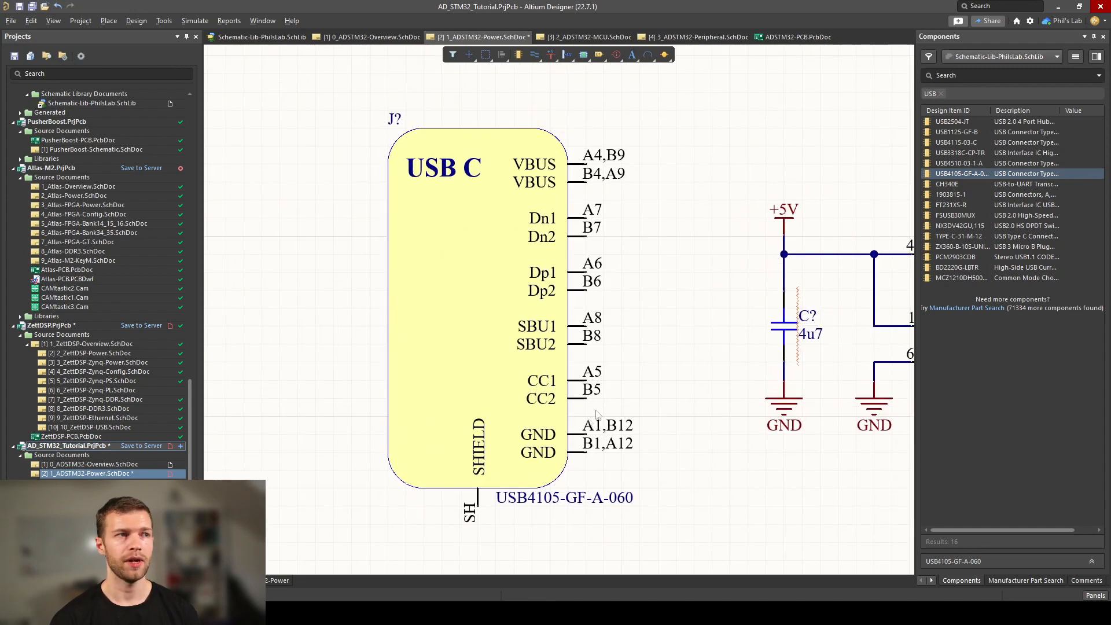
pyautogui.moveTo(602, 380)
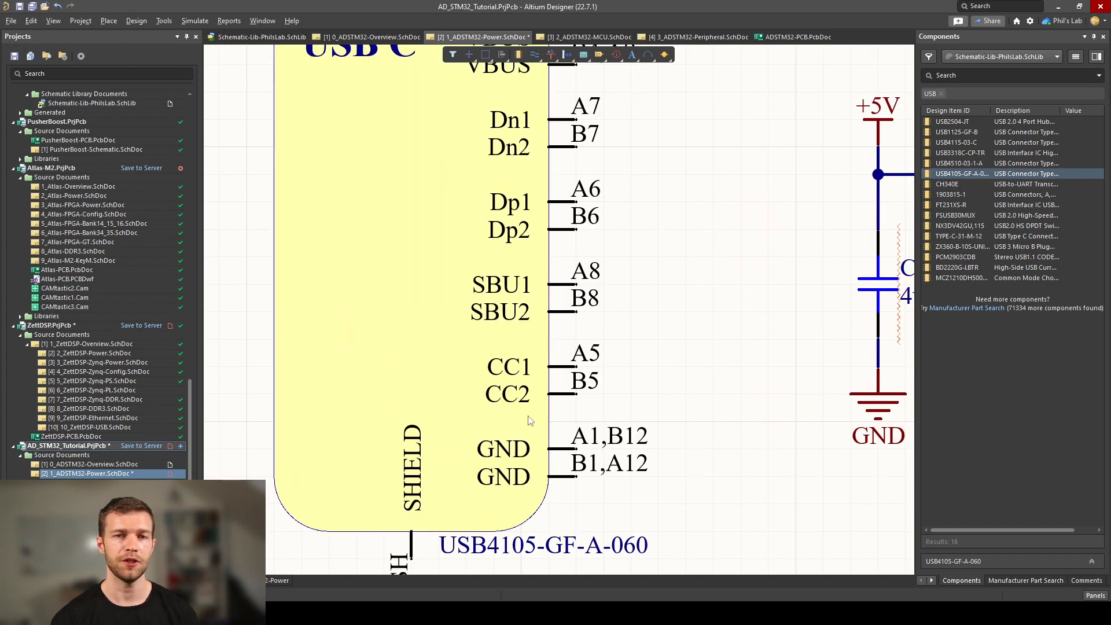
pyautogui.moveTo(631, 447)
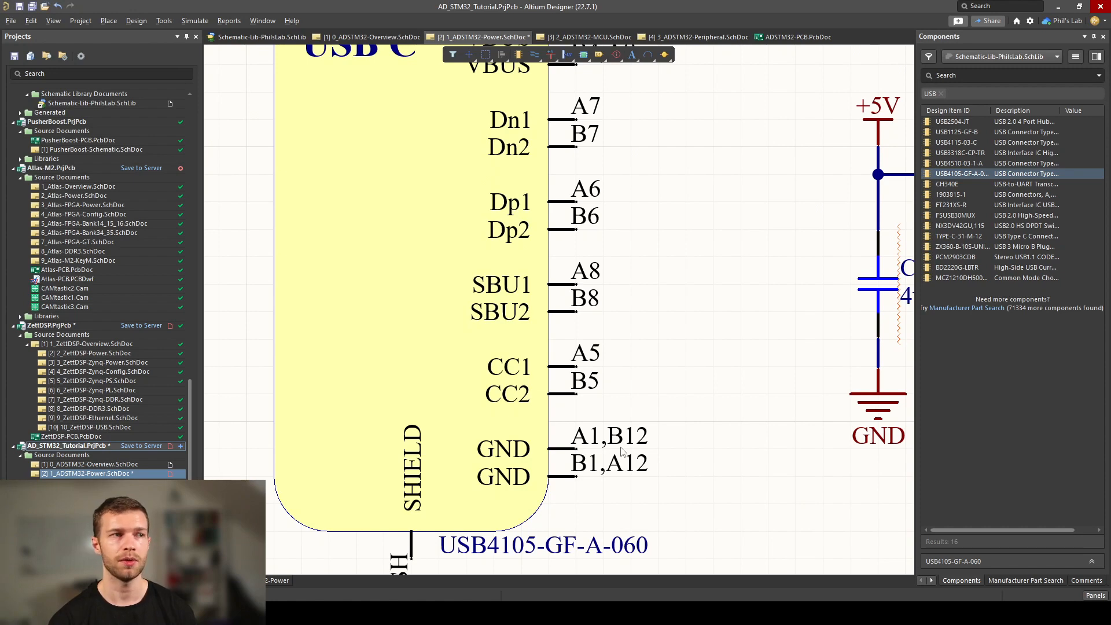
pyautogui.moveTo(587, 393)
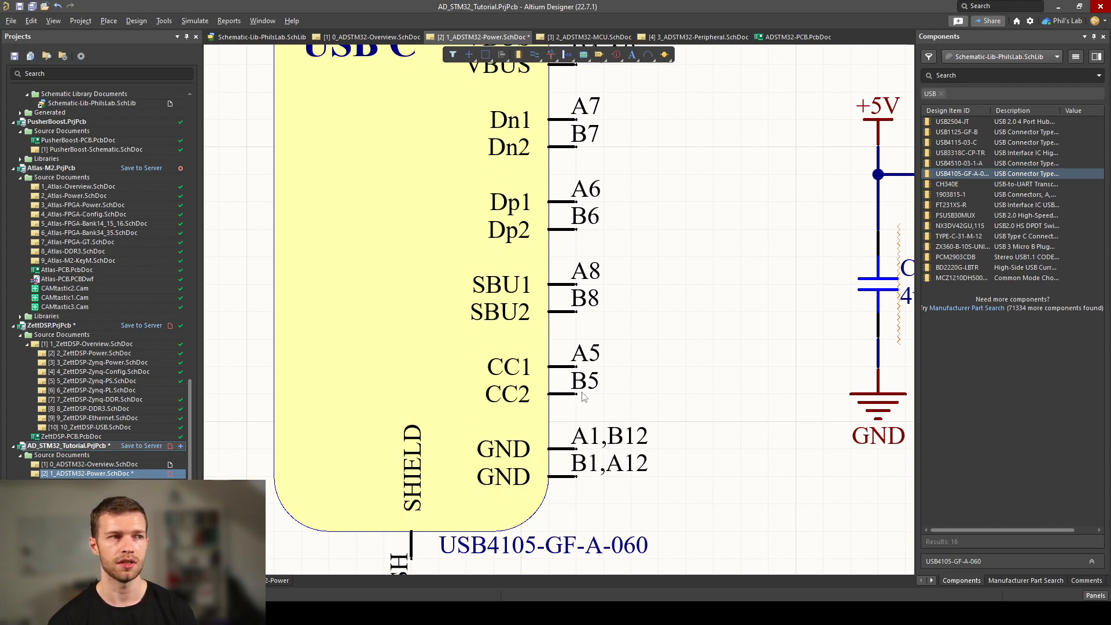
pyautogui.moveTo(494, 380)
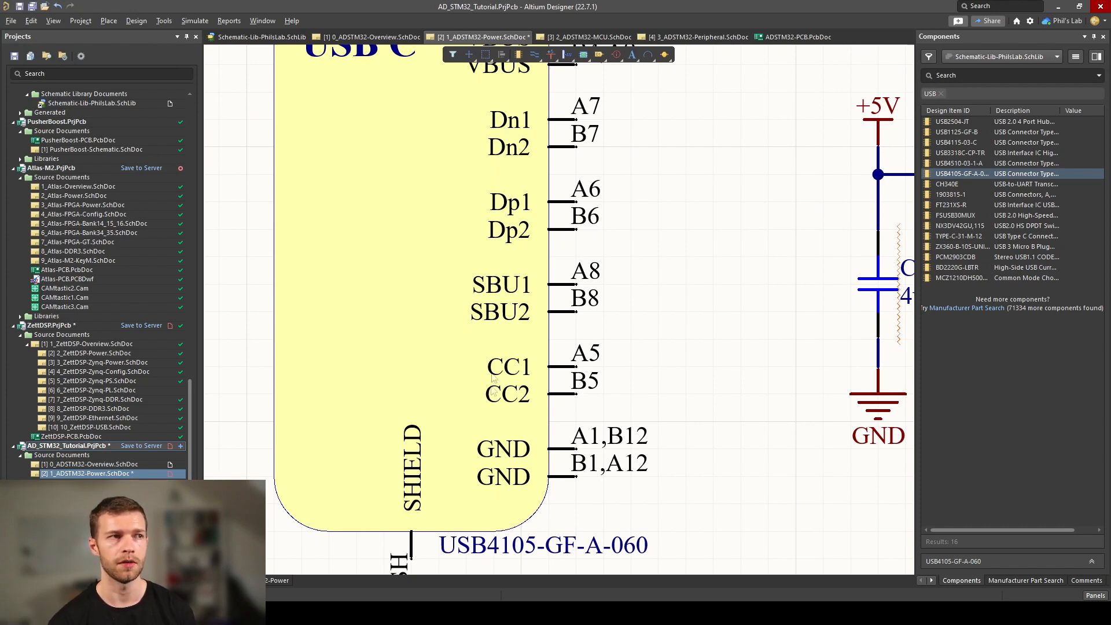
pyautogui.moveTo(574, 397)
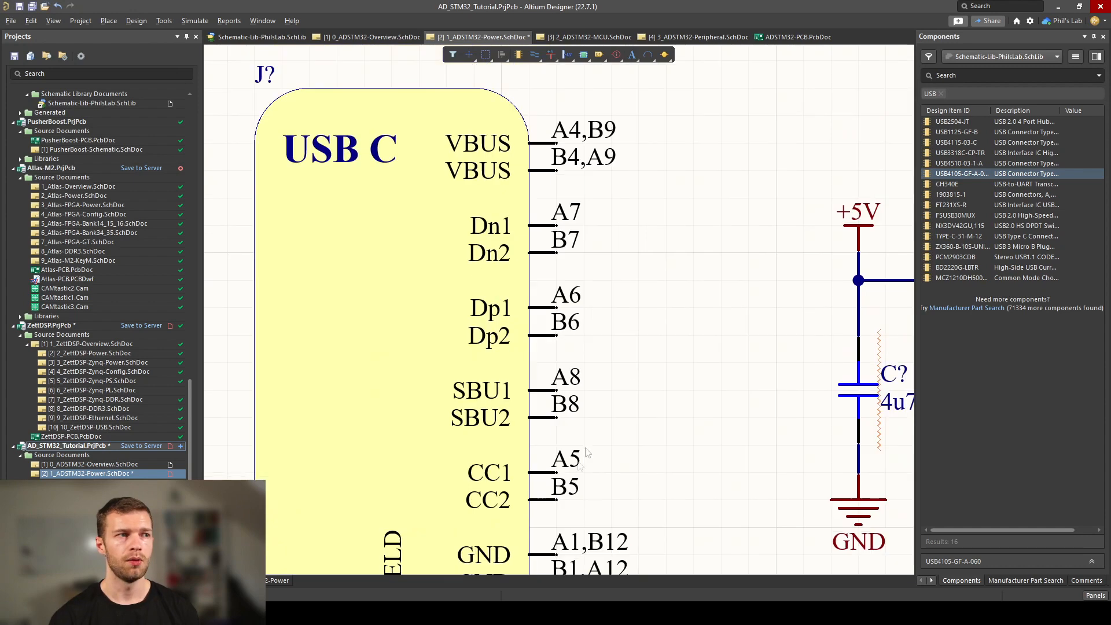
pyautogui.moveTo(481, 408)
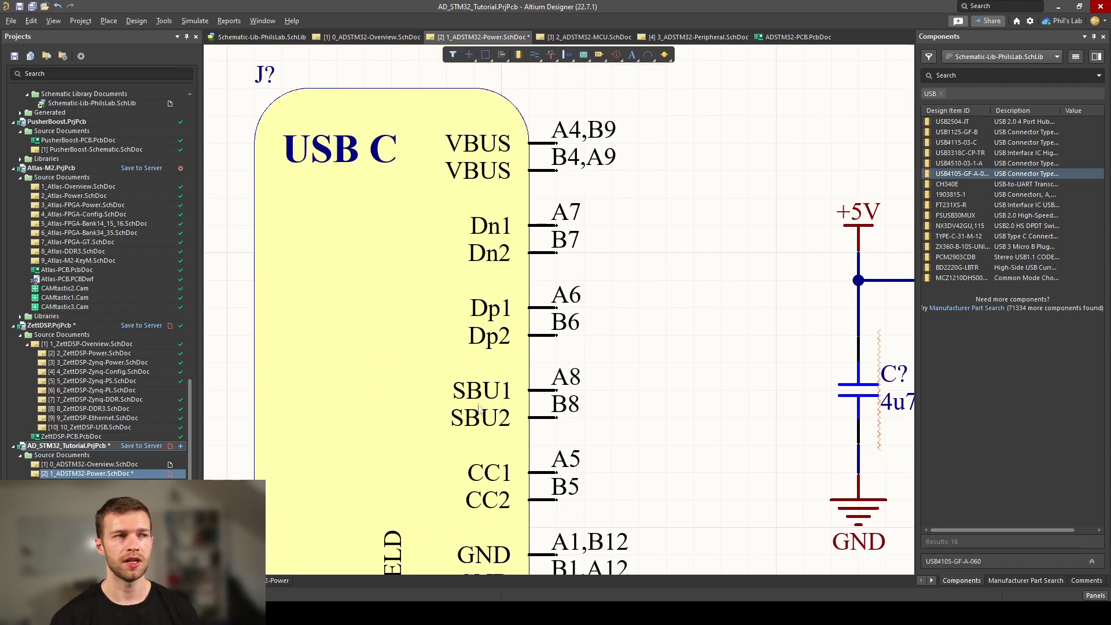
pyautogui.moveTo(504, 429)
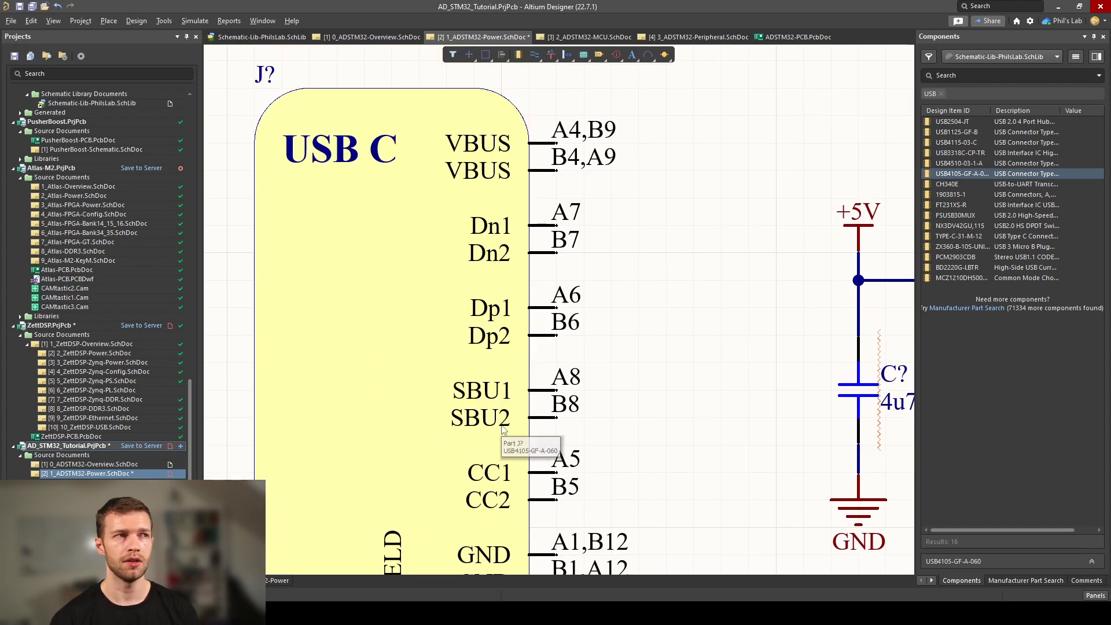
pyautogui.moveTo(581, 315)
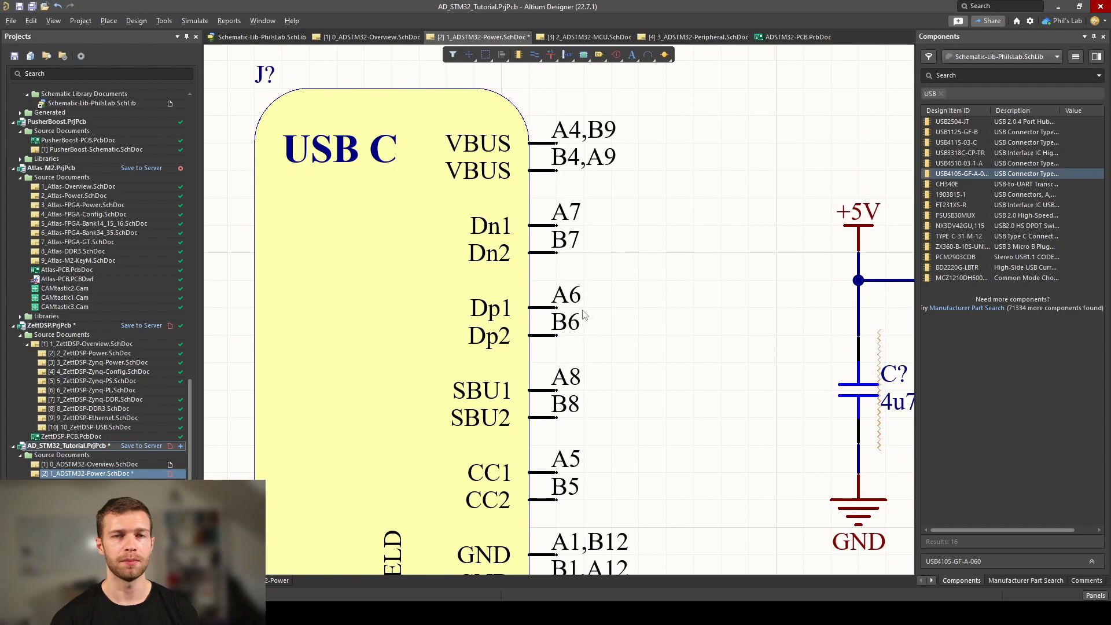
pyautogui.moveTo(529, 218)
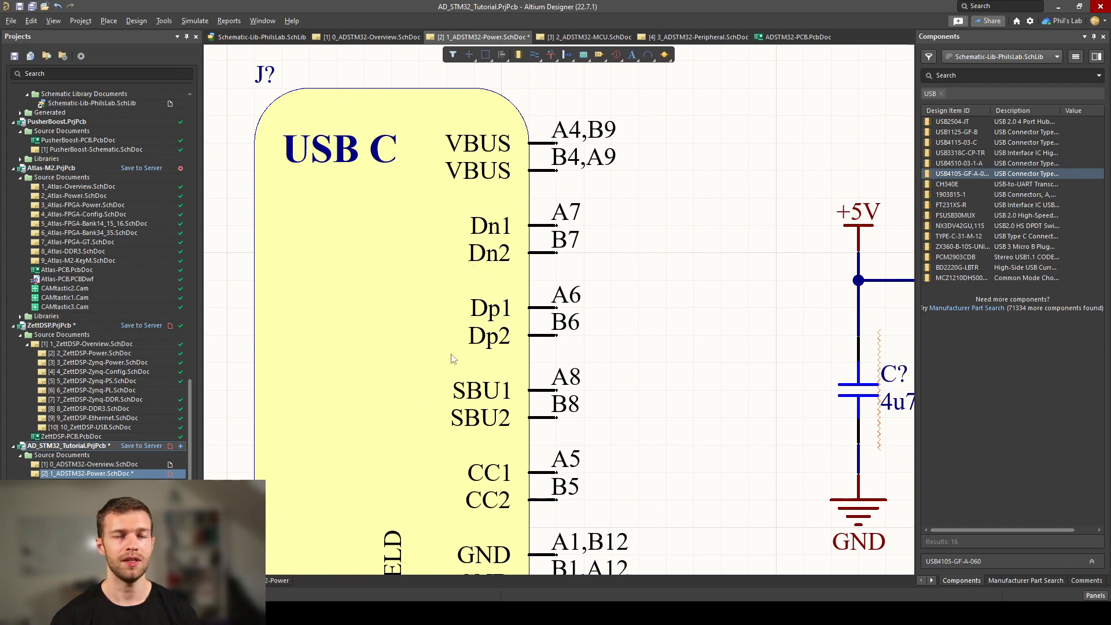
pyautogui.moveTo(567, 347)
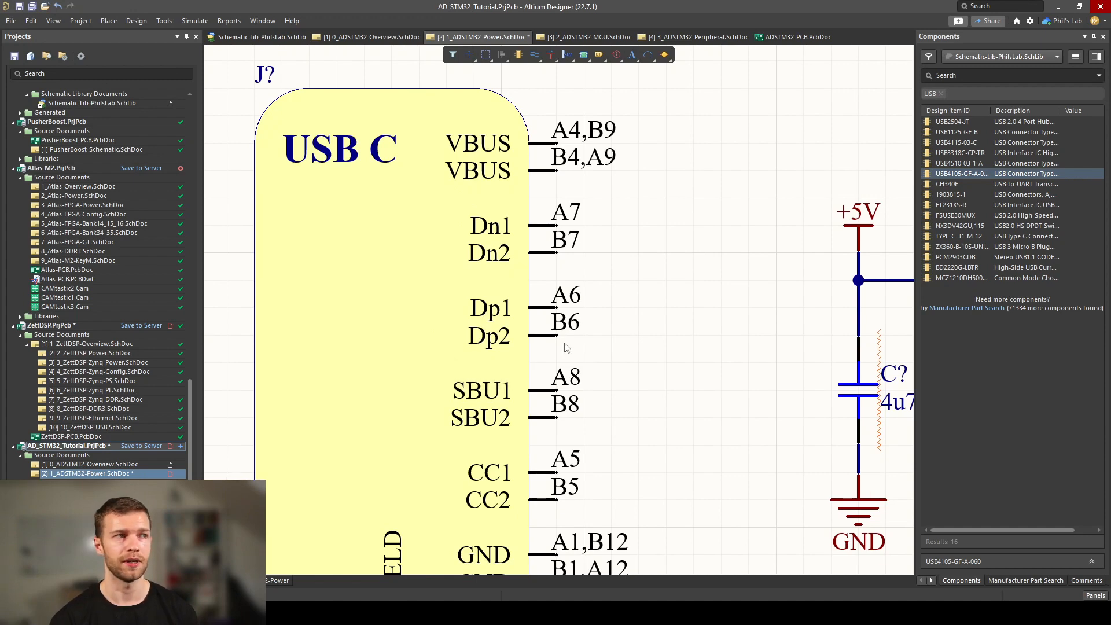
pyautogui.moveTo(533, 144)
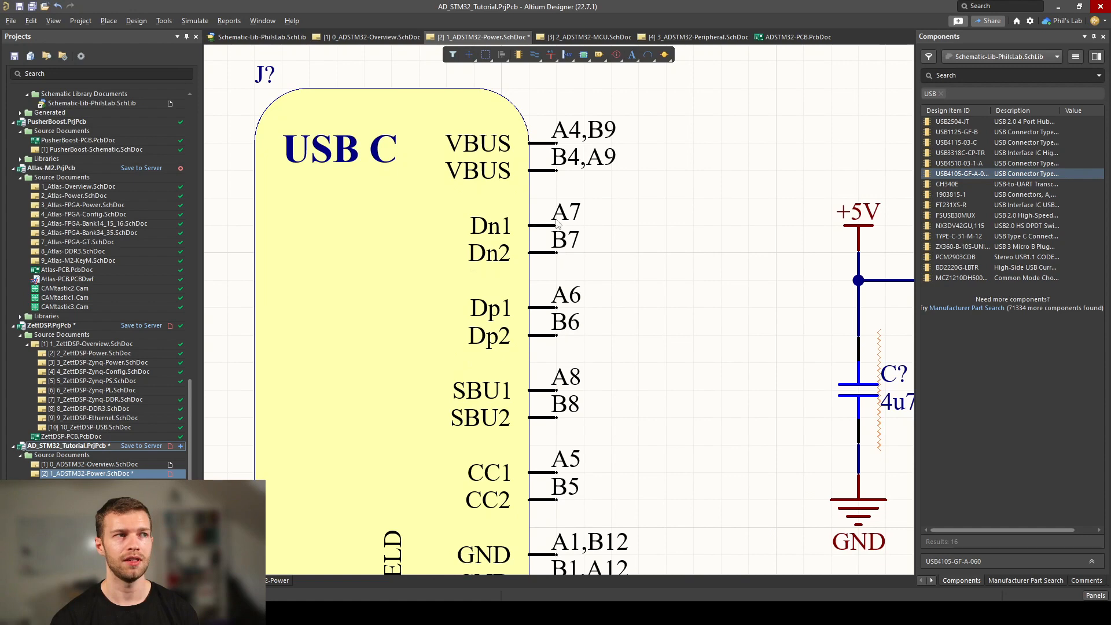
pyautogui.moveTo(505, 338)
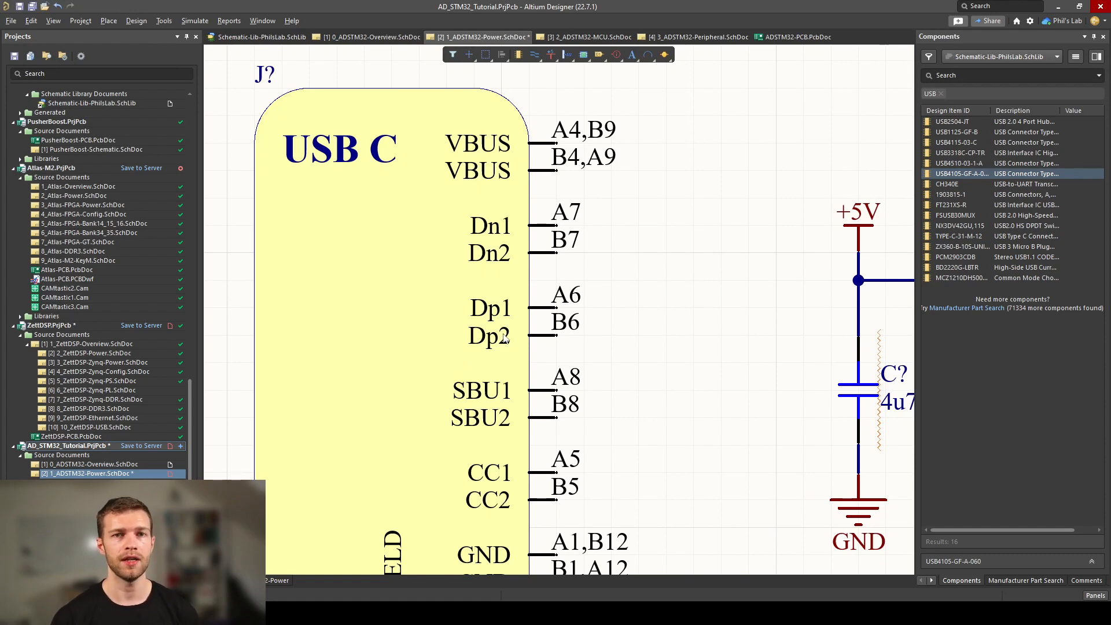
pyautogui.moveTo(507, 343)
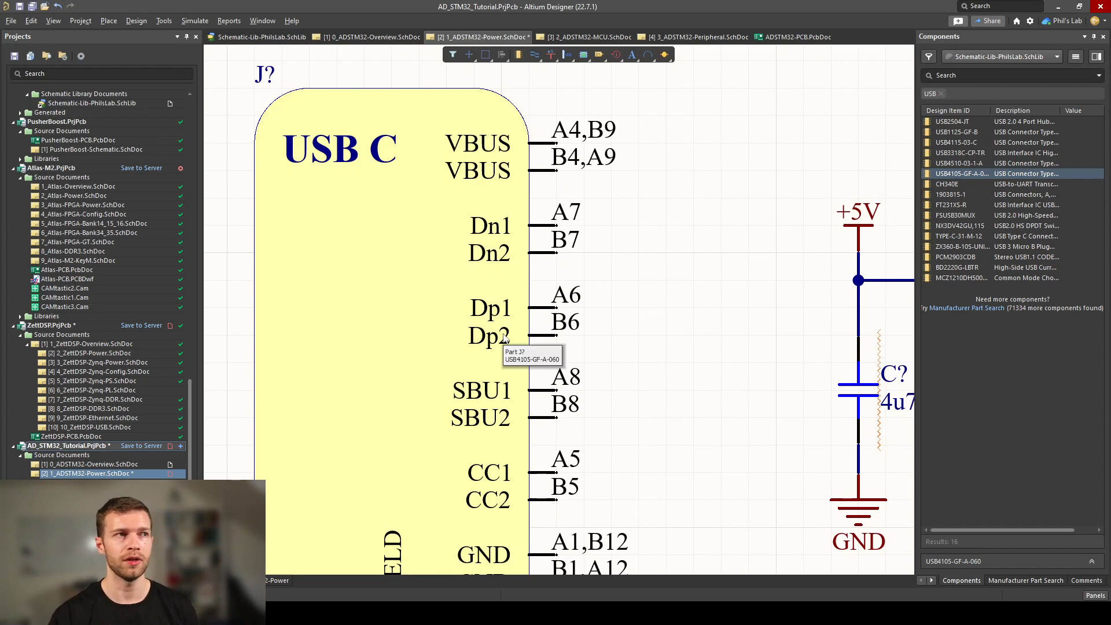
pyautogui.moveTo(545, 401)
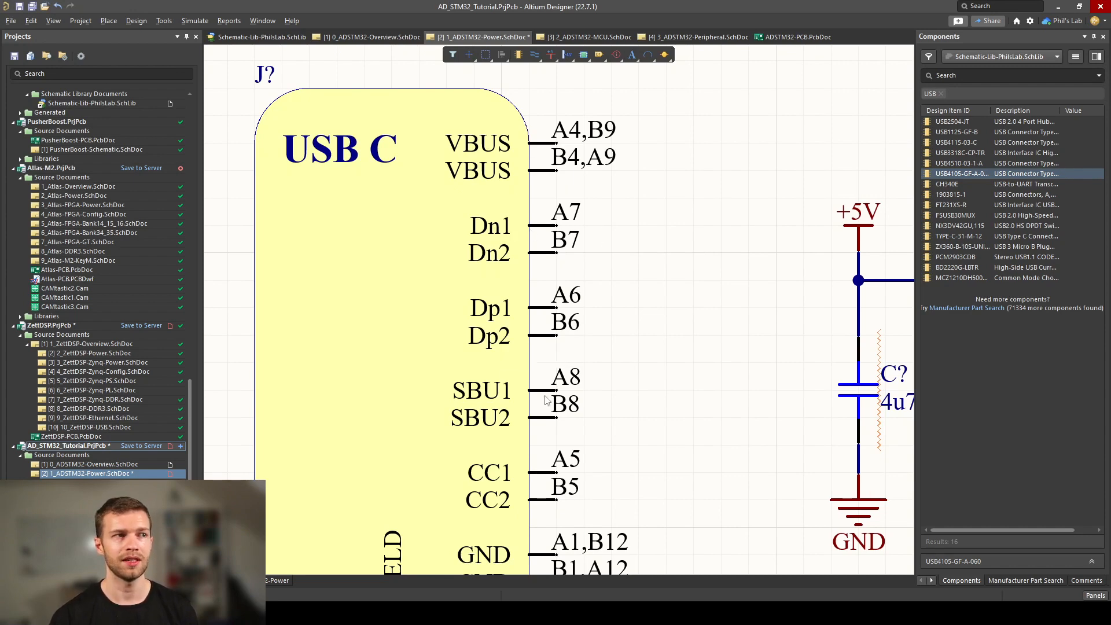
pyautogui.moveTo(545, 403)
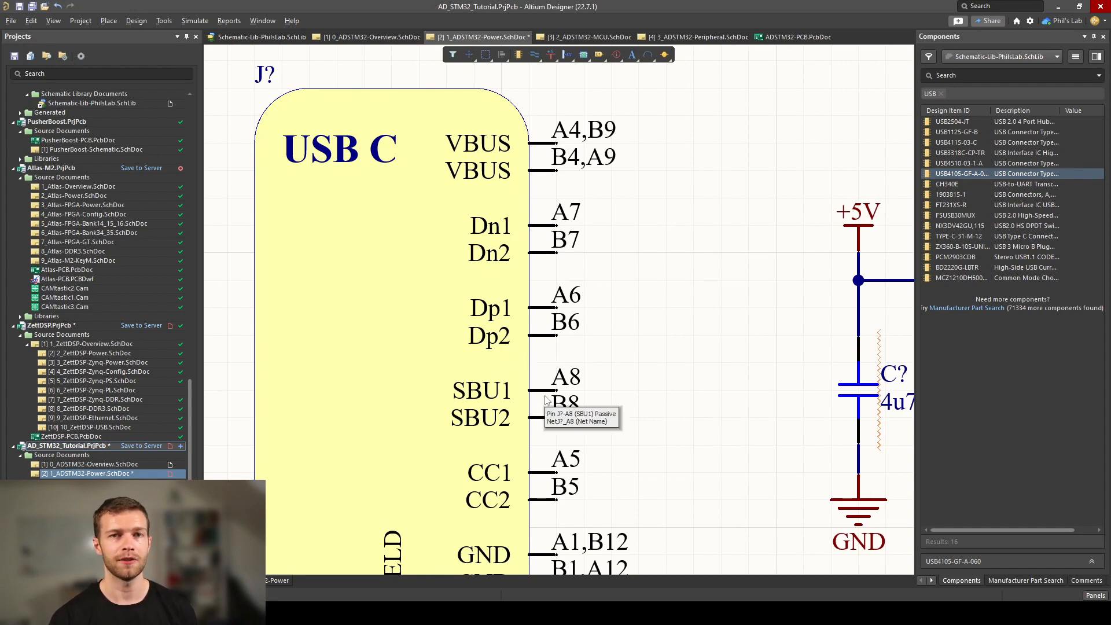
pyautogui.moveTo(584, 353)
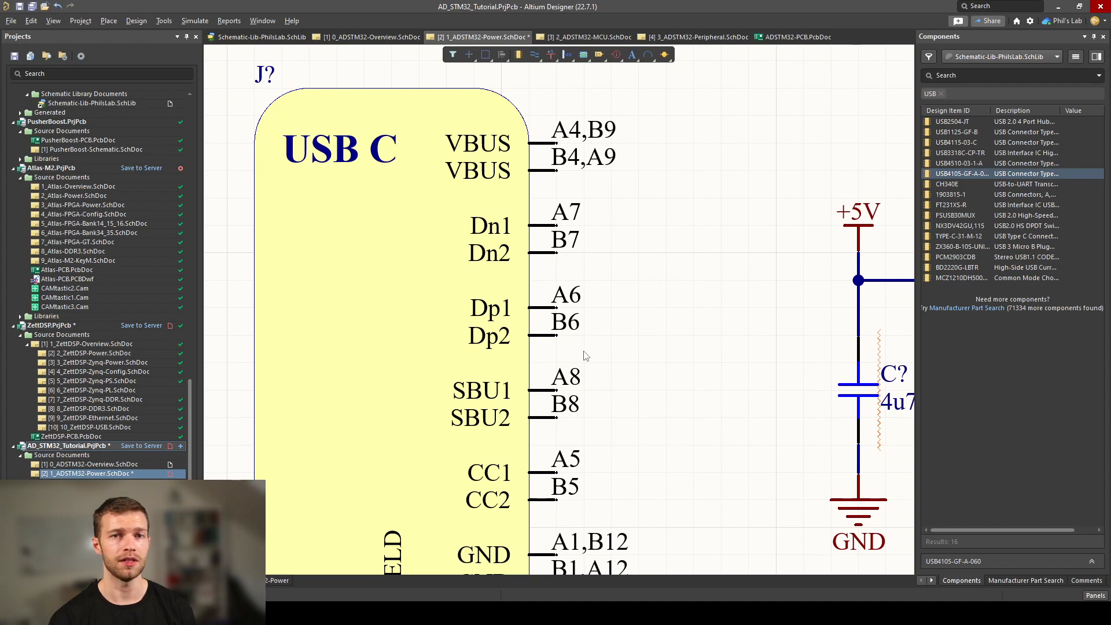
pyautogui.scroll(-3)
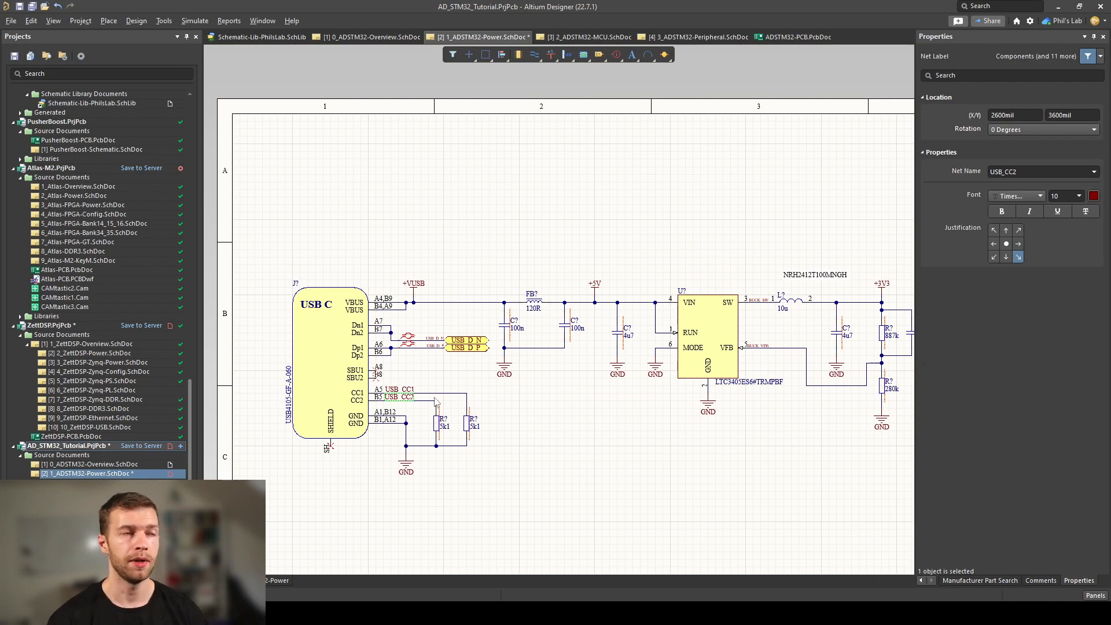
pyautogui.moveTo(384, 374)
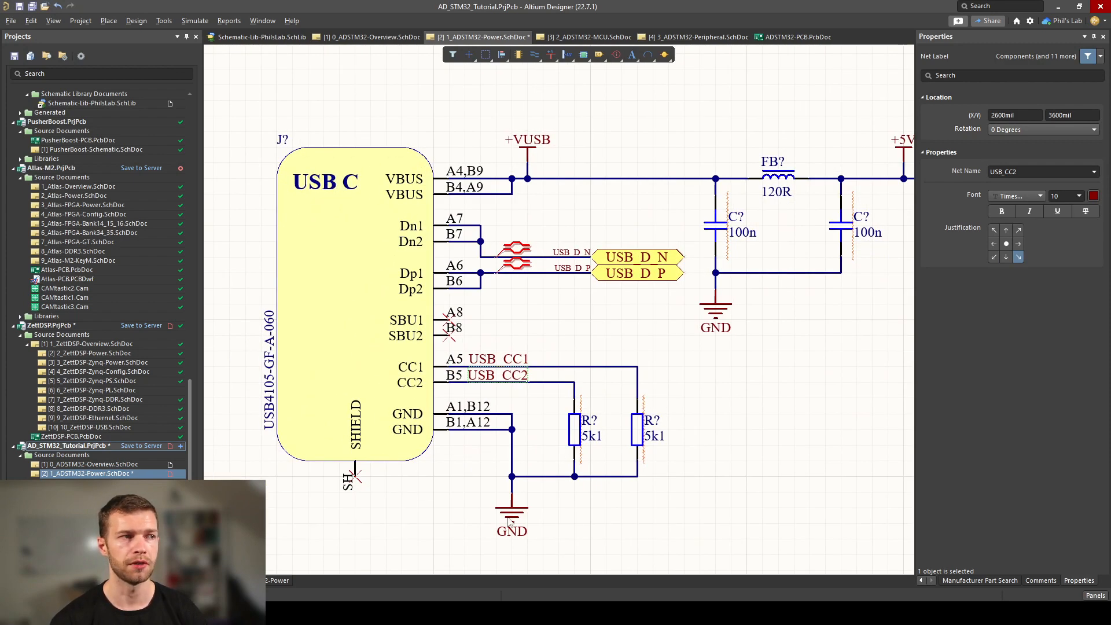
pyautogui.moveTo(461, 424)
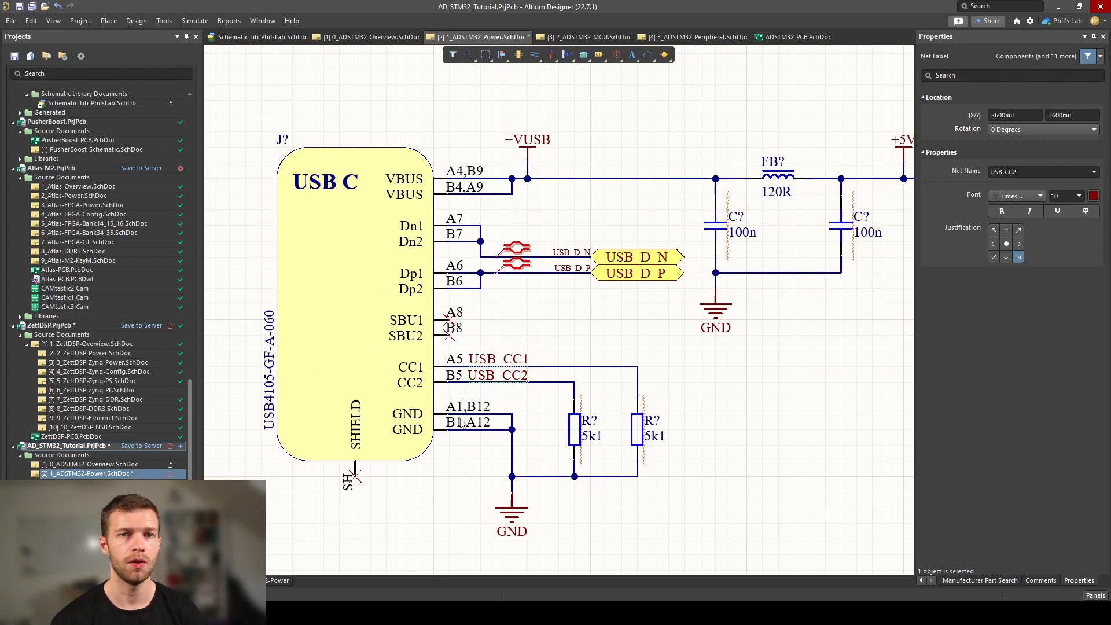
pyautogui.moveTo(598, 434)
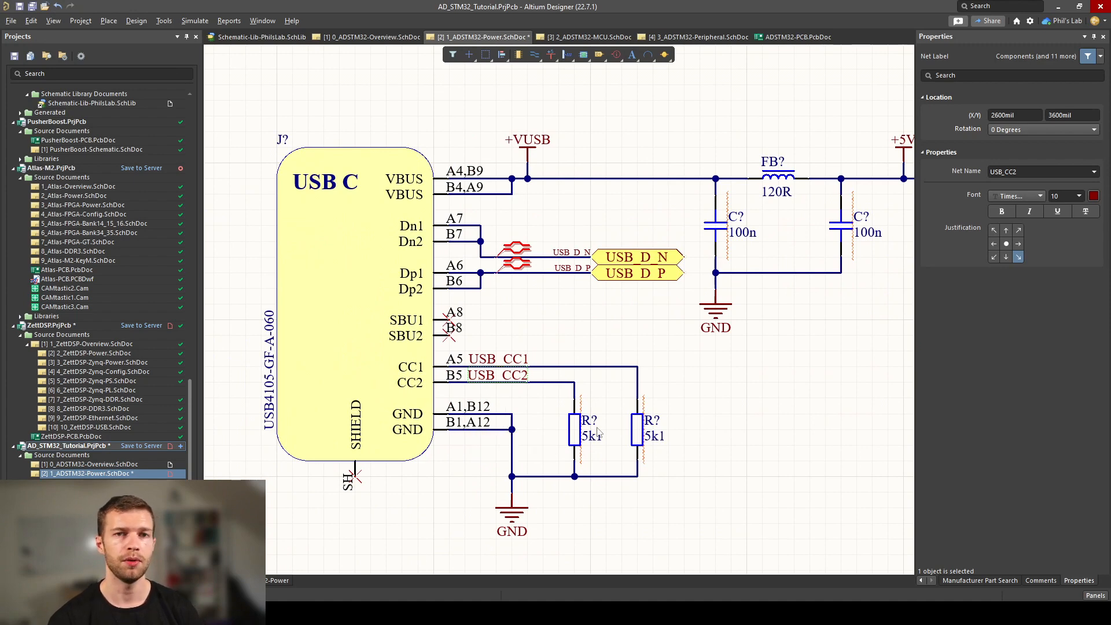
pyautogui.moveTo(563, 409)
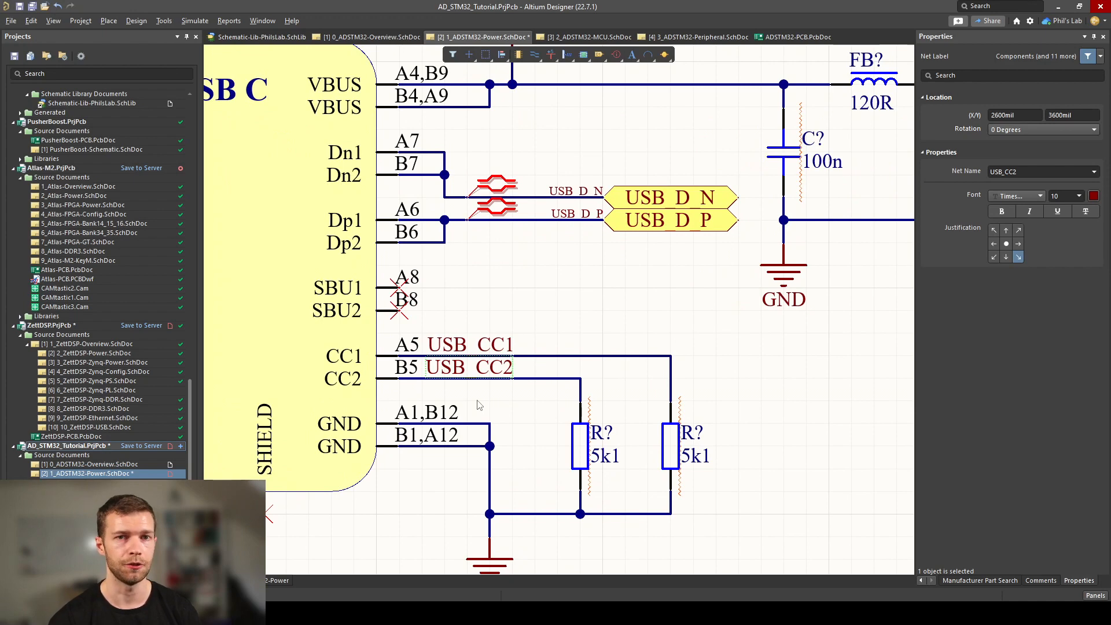
pyautogui.moveTo(631, 506)
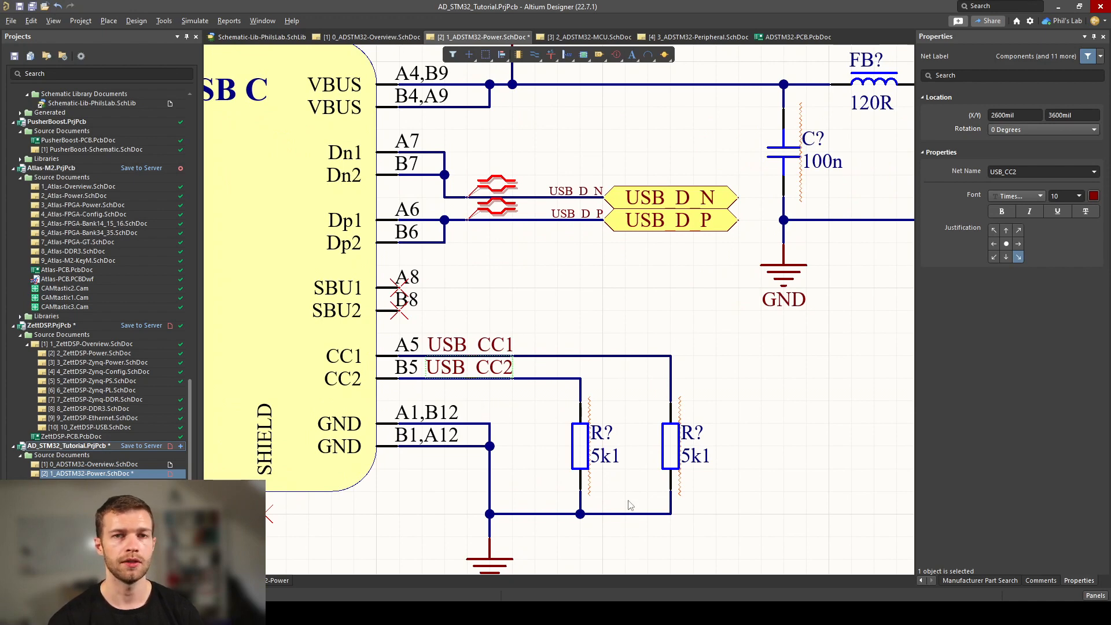
pyautogui.moveTo(620, 482)
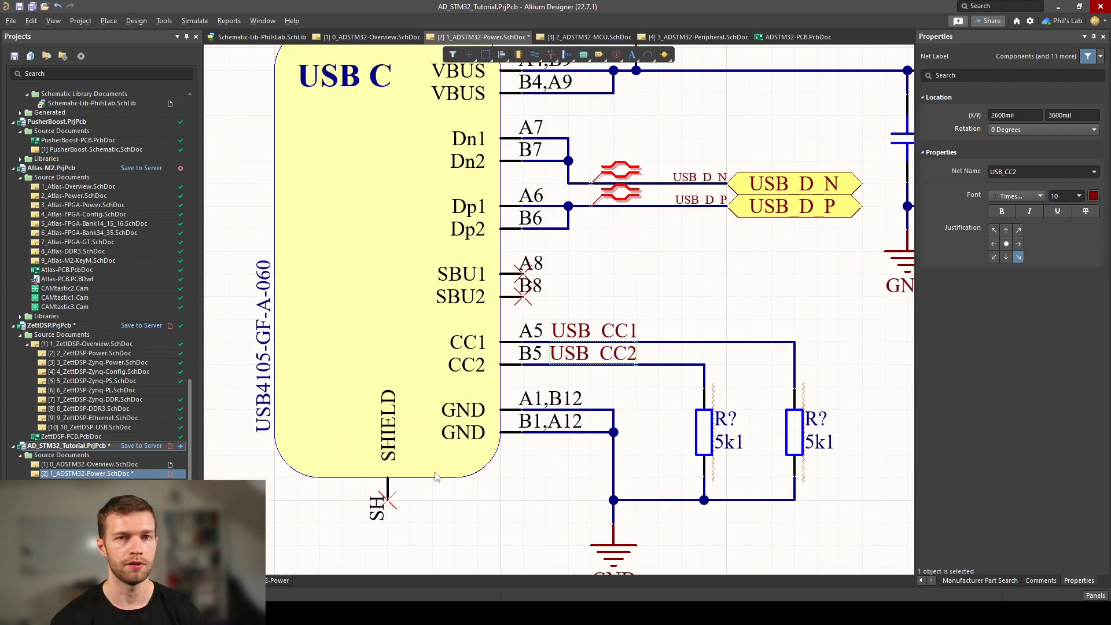
pyautogui.moveTo(436, 477)
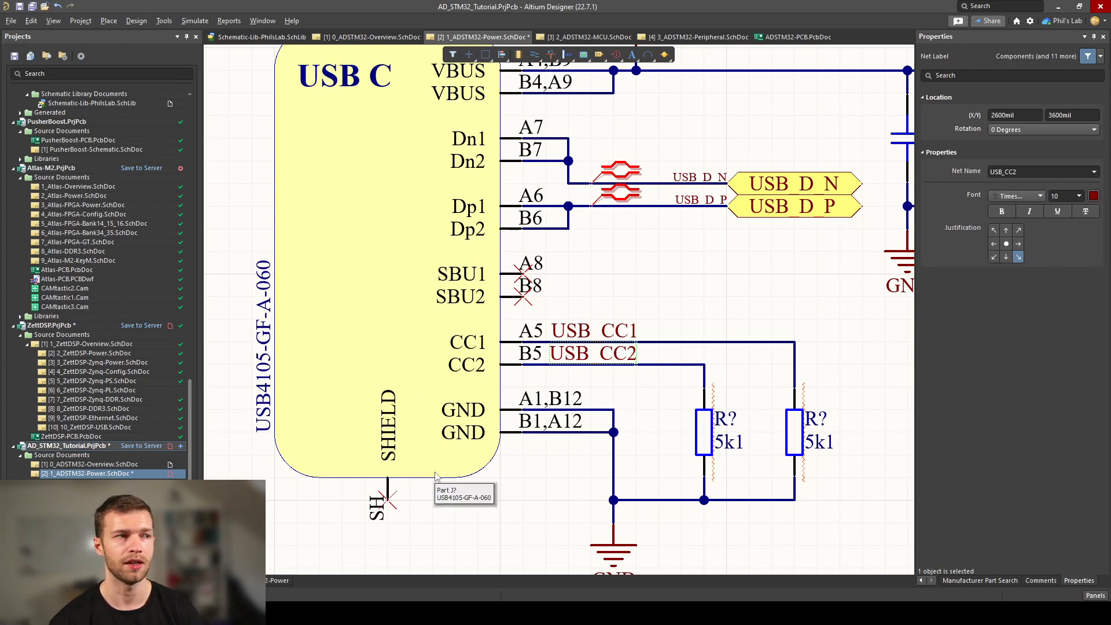
pyautogui.moveTo(454, 533)
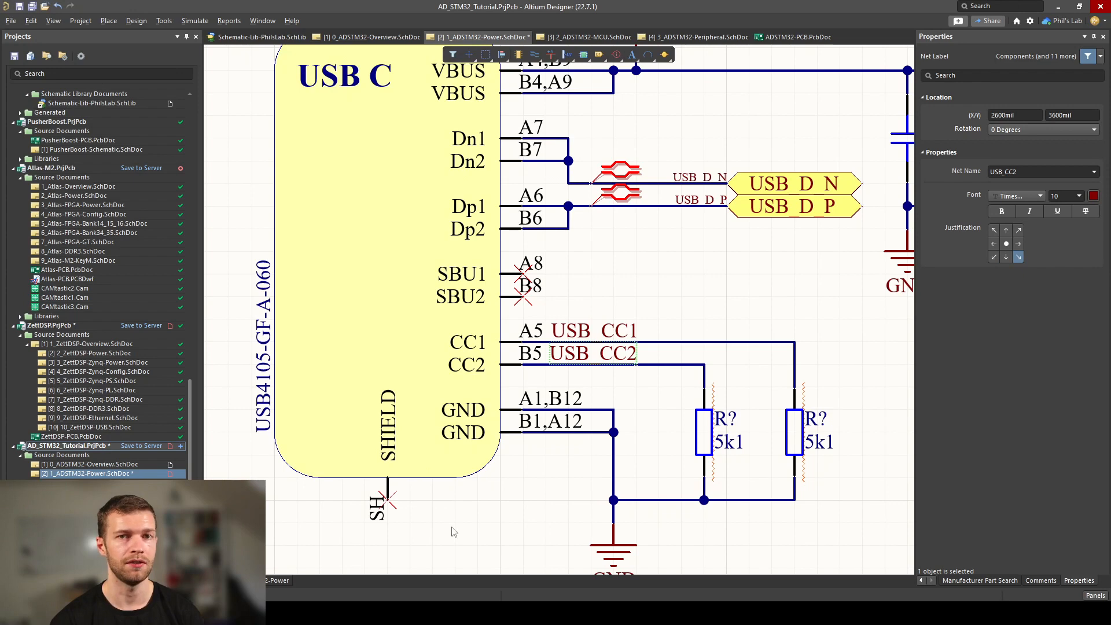
pyautogui.moveTo(452, 523)
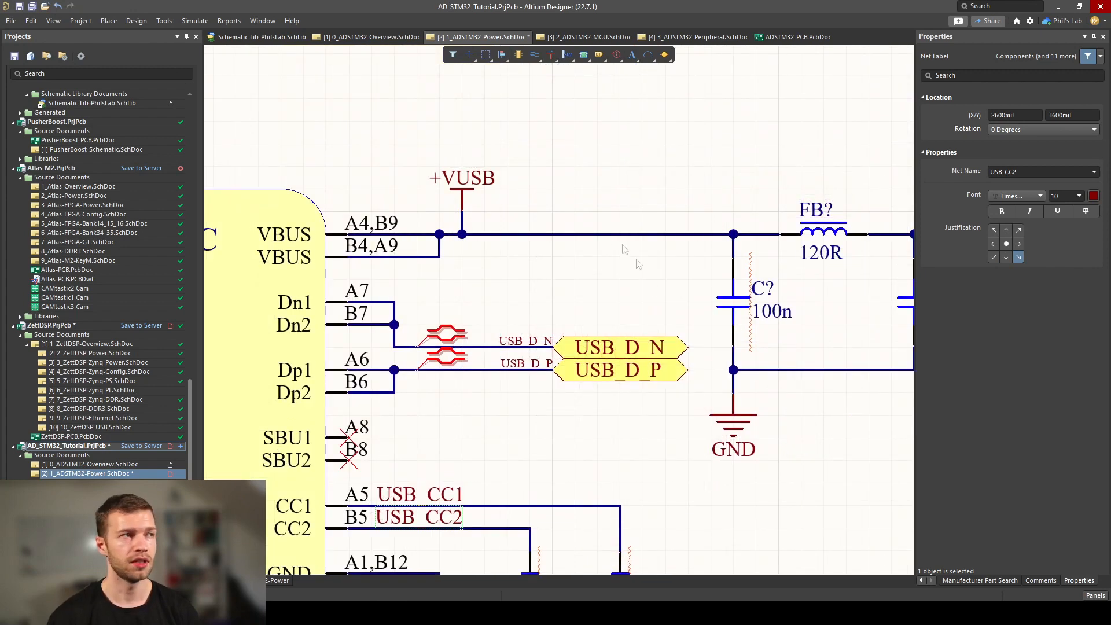
pyautogui.moveTo(437, 157)
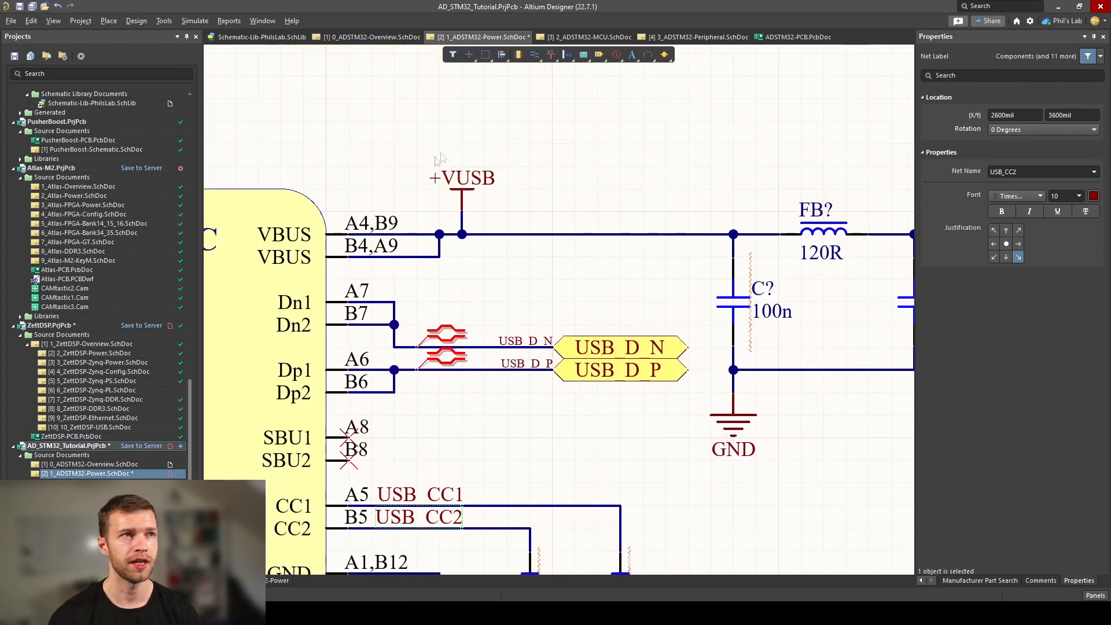
pyautogui.moveTo(517, 169)
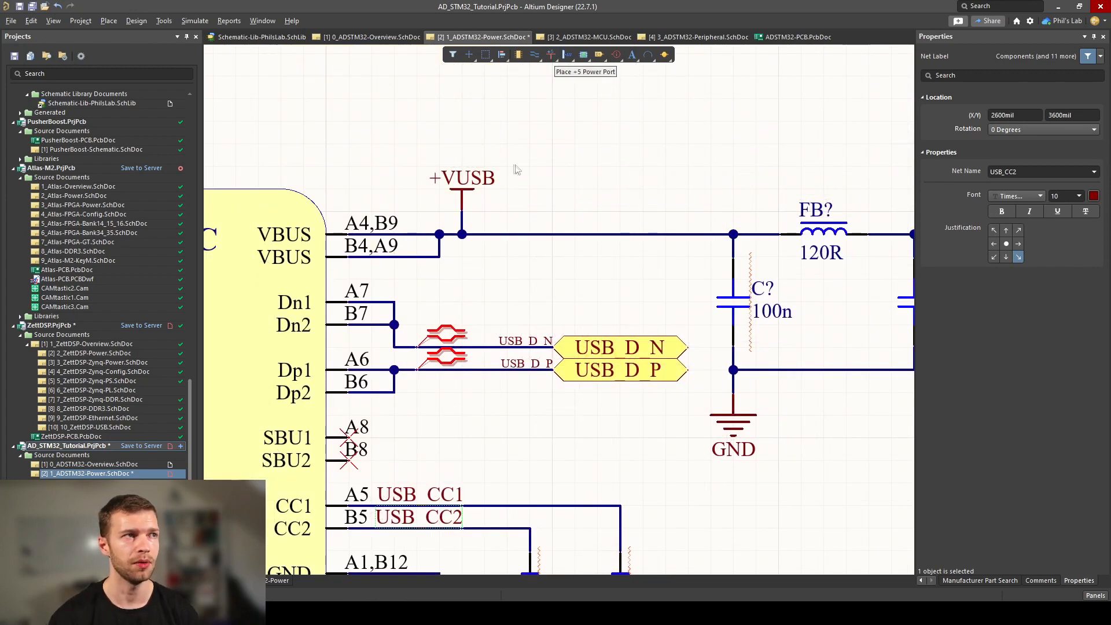
pyautogui.moveTo(525, 215)
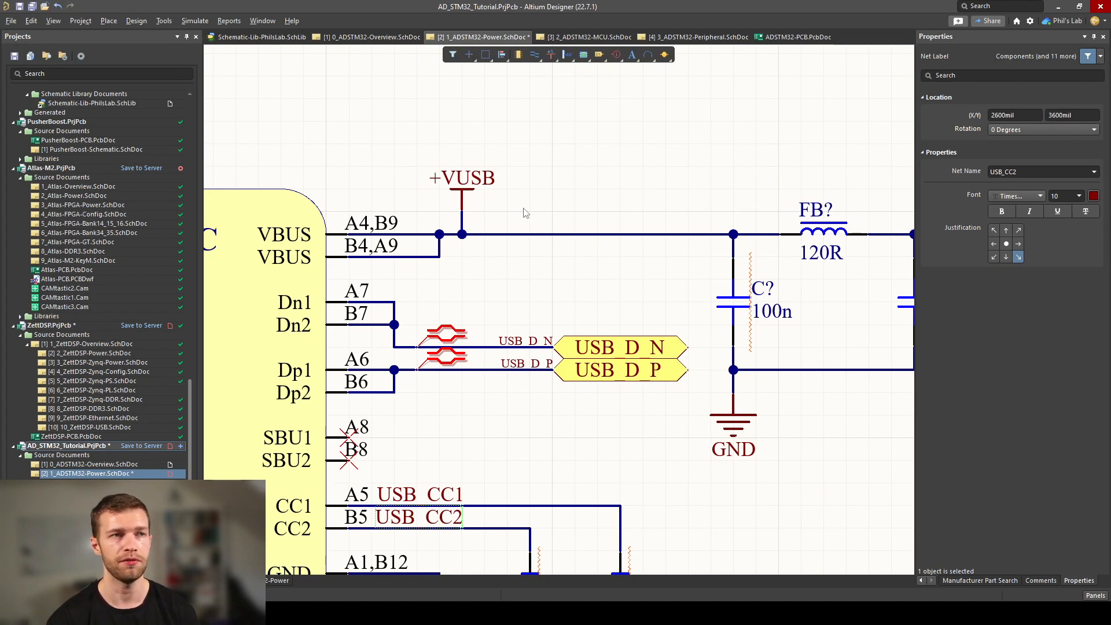
pyautogui.moveTo(528, 183)
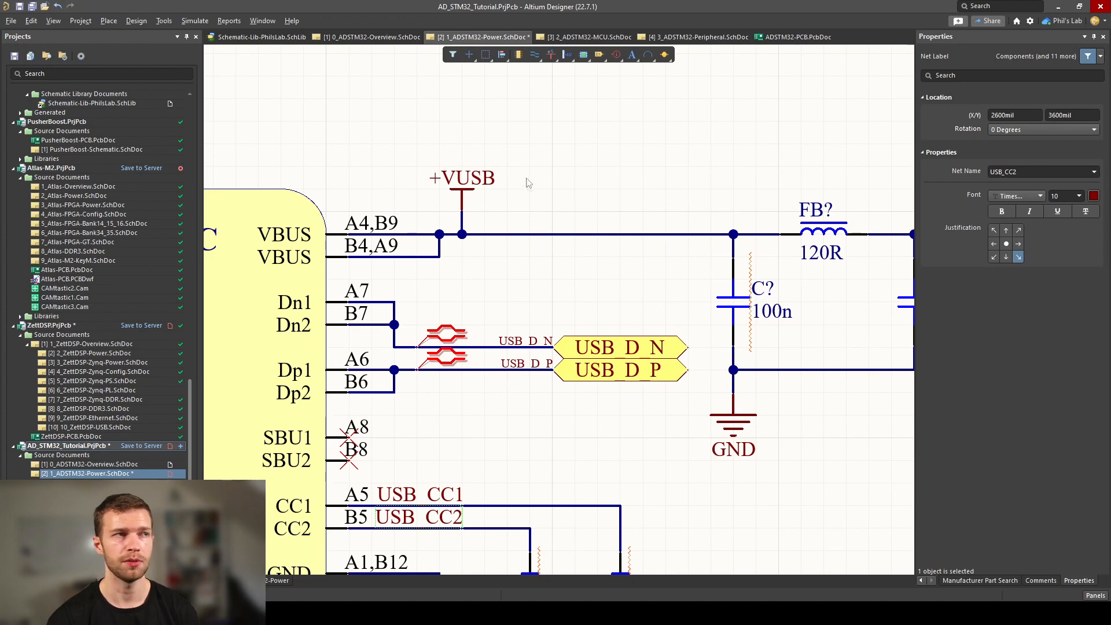
pyautogui.hscroll(3)
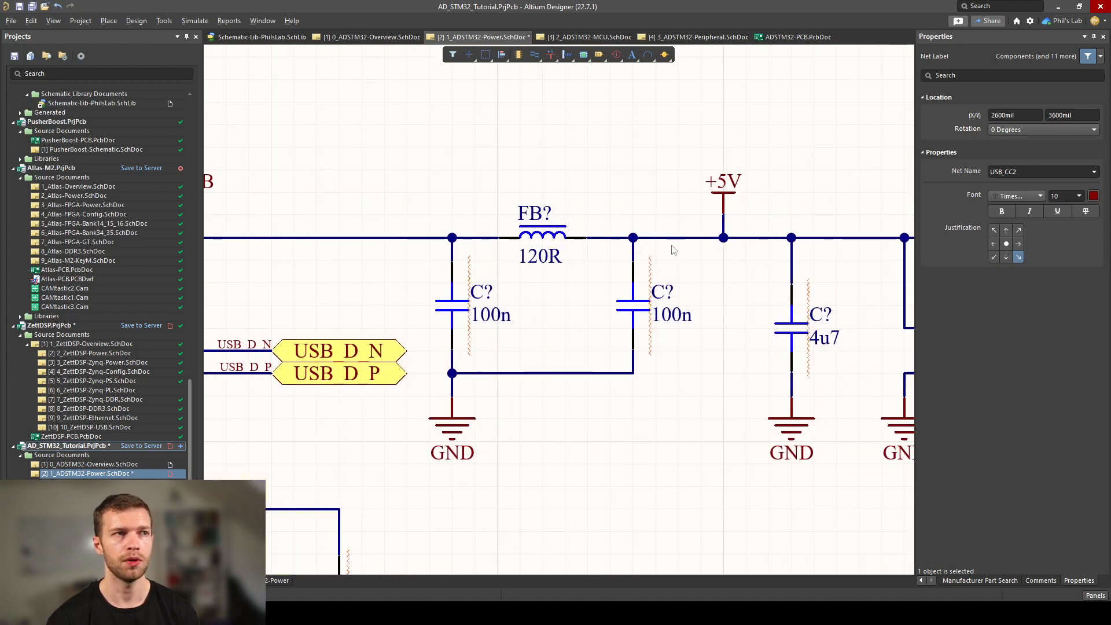
pyautogui.moveTo(772, 182)
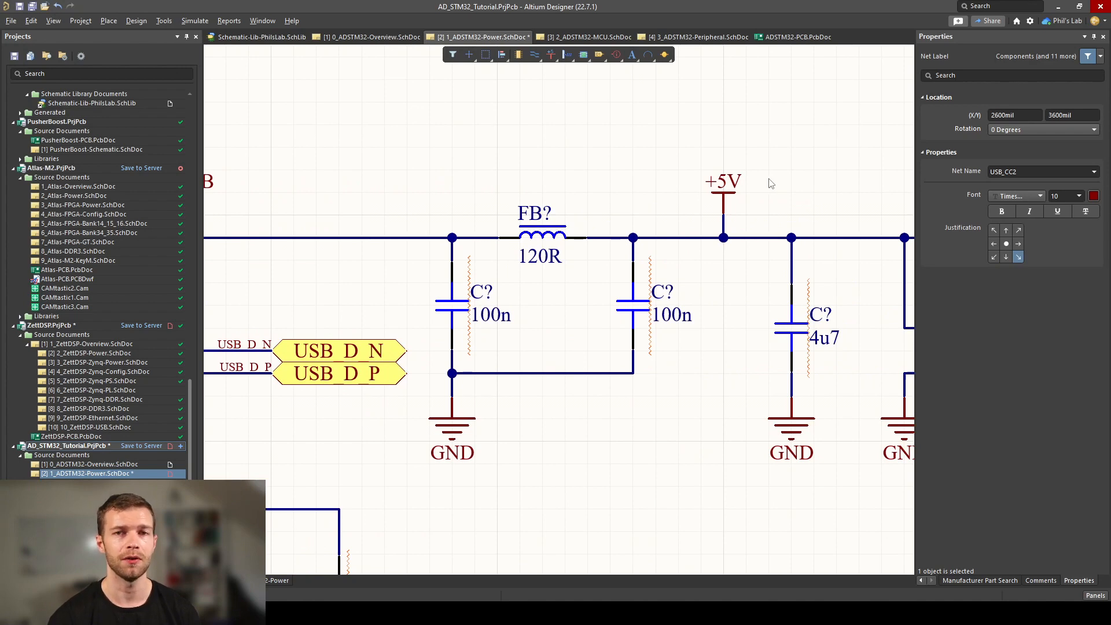
pyautogui.moveTo(535, 307)
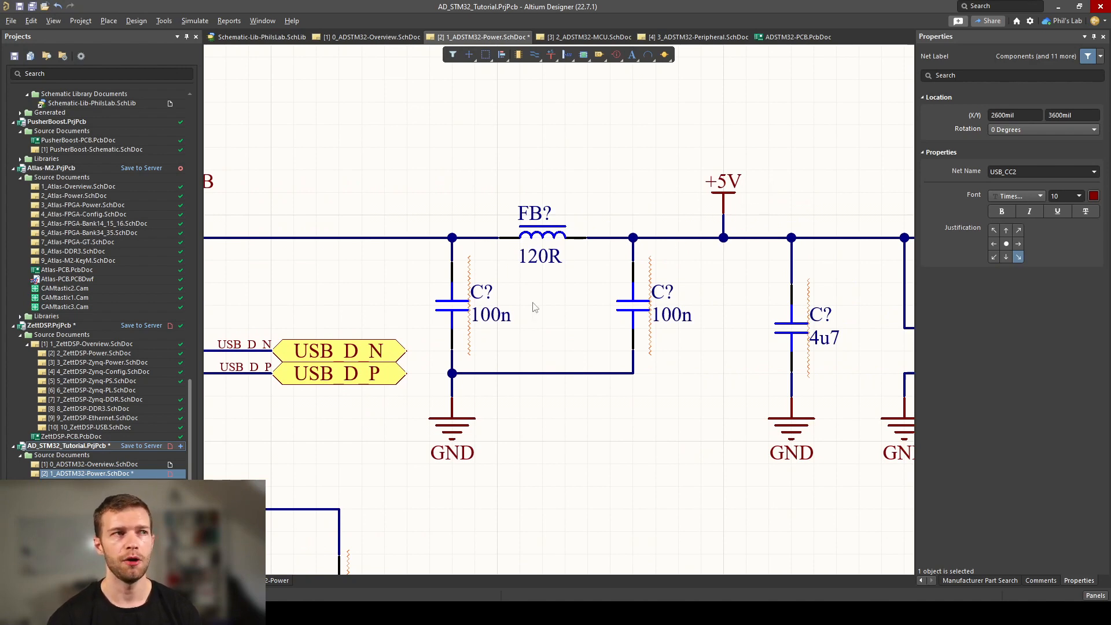
pyautogui.moveTo(494, 317)
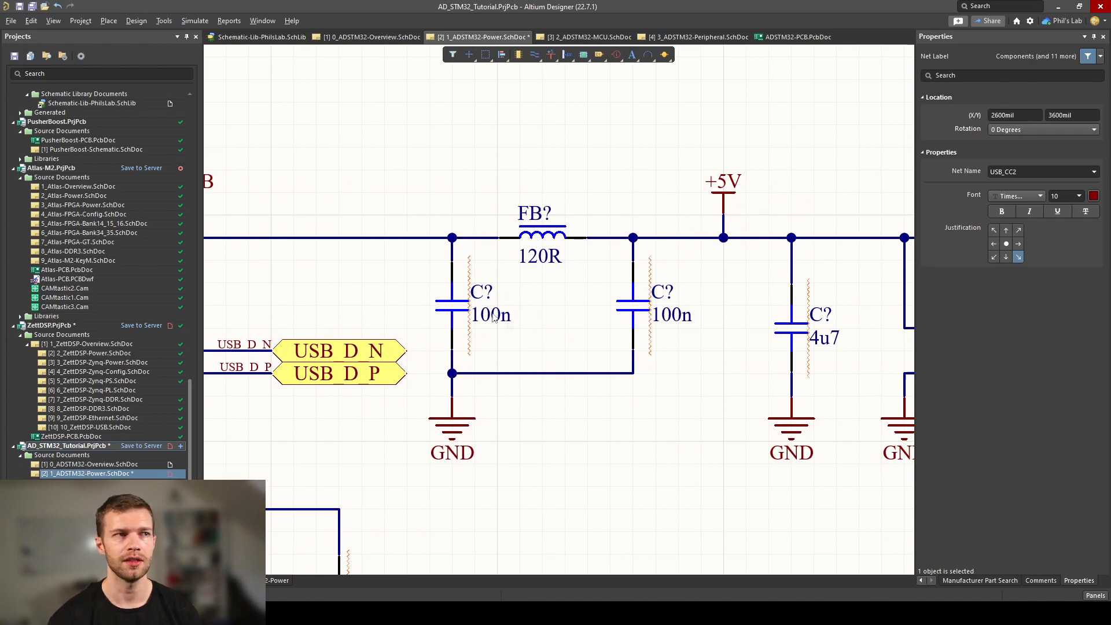
pyautogui.moveTo(618, 313)
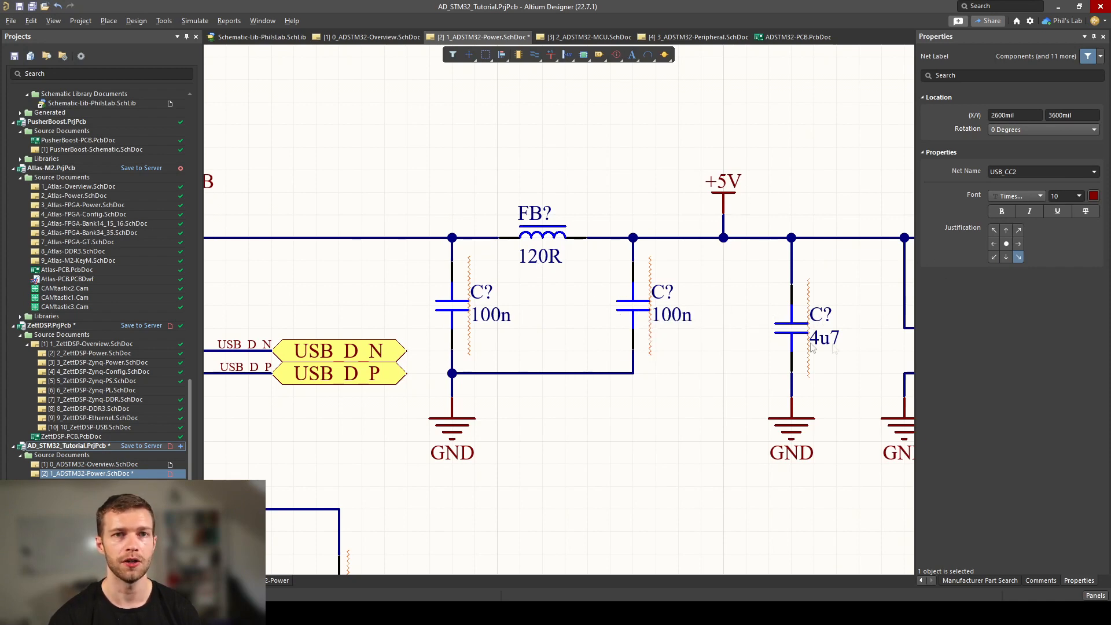
pyautogui.moveTo(854, 337)
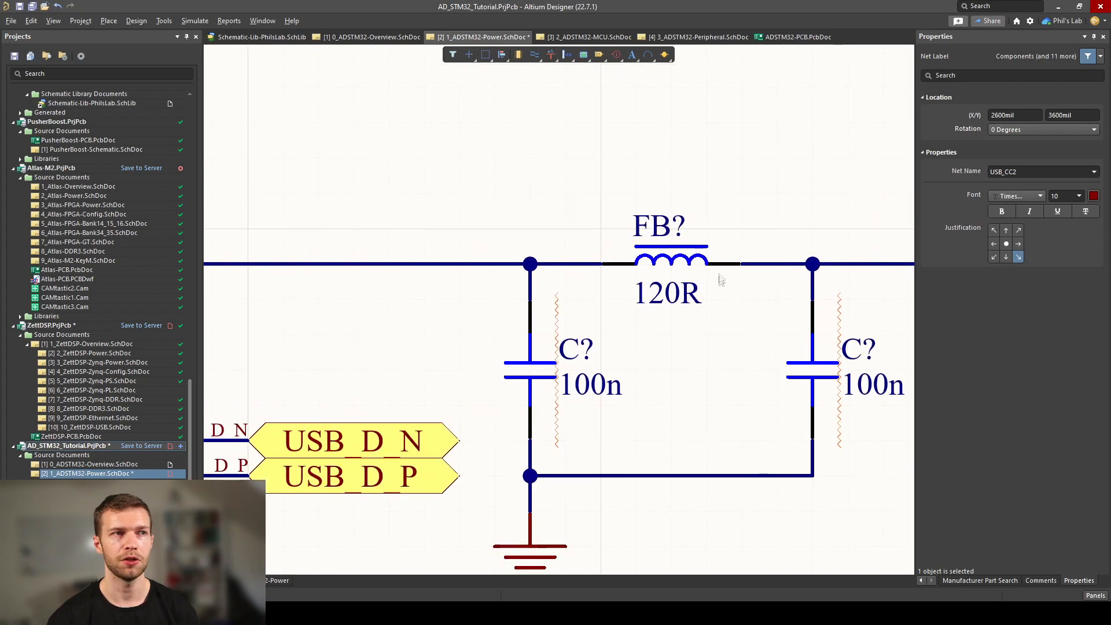
pyautogui.moveTo(674, 310)
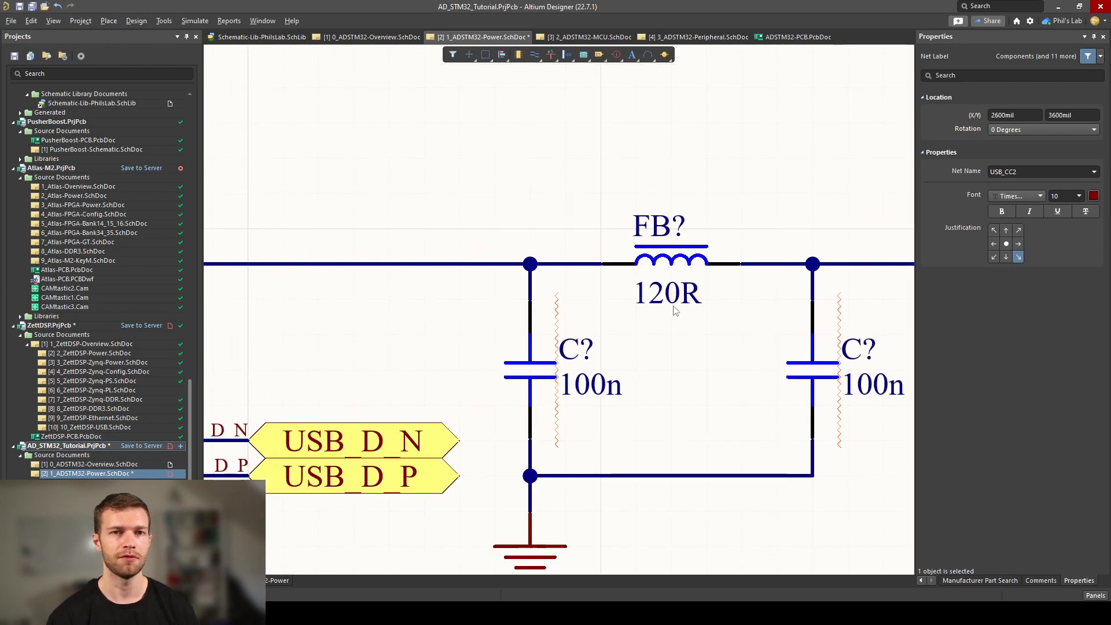
pyautogui.moveTo(718, 226)
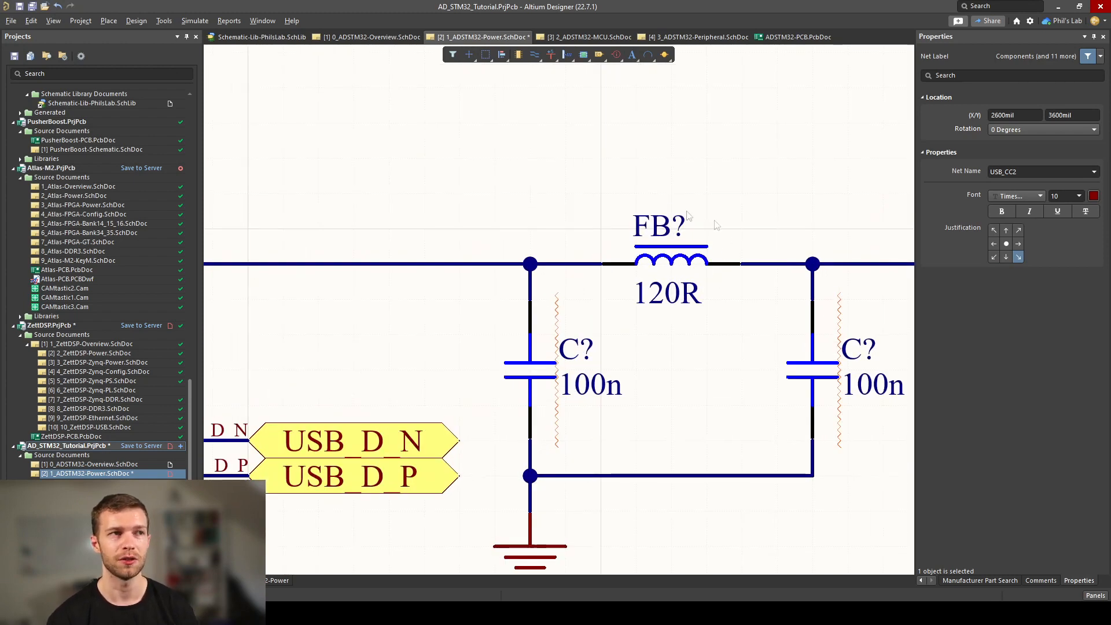
pyautogui.scroll(-3)
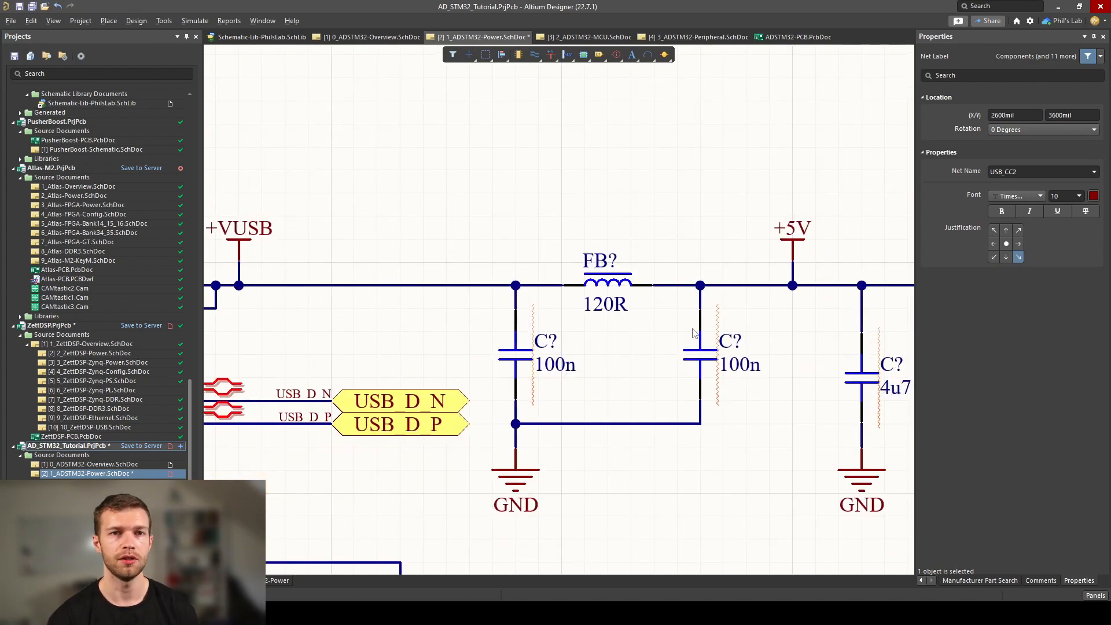
pyautogui.moveTo(694, 334)
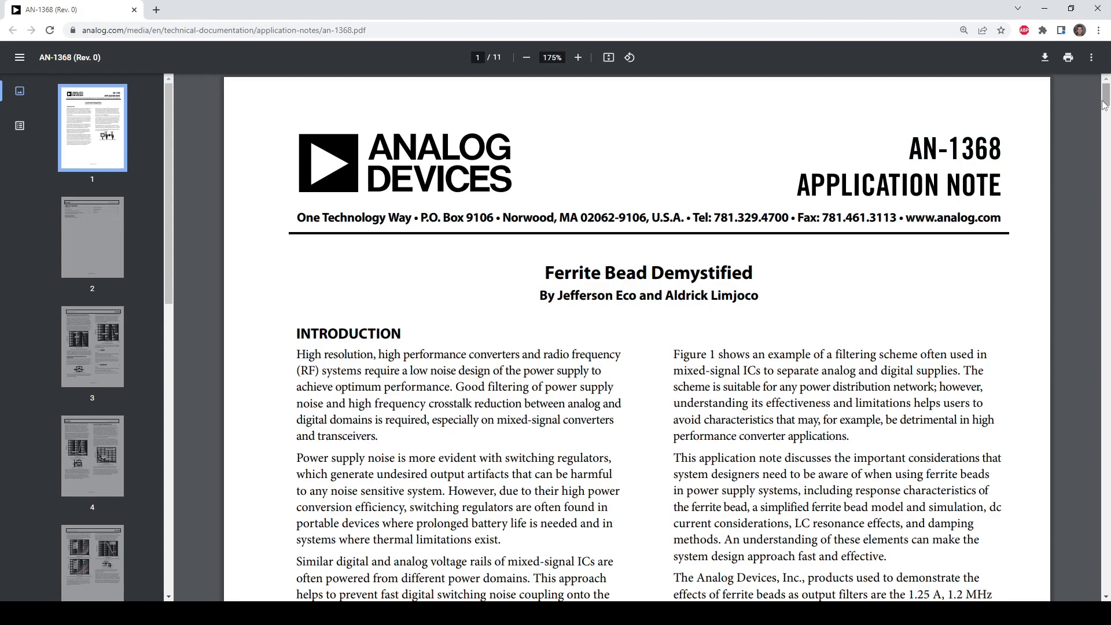
# Step: Scroll the AN-1368 ferrite bead note to its response characteristics, then return to the Altium schematic
pyautogui.scroll(-3)
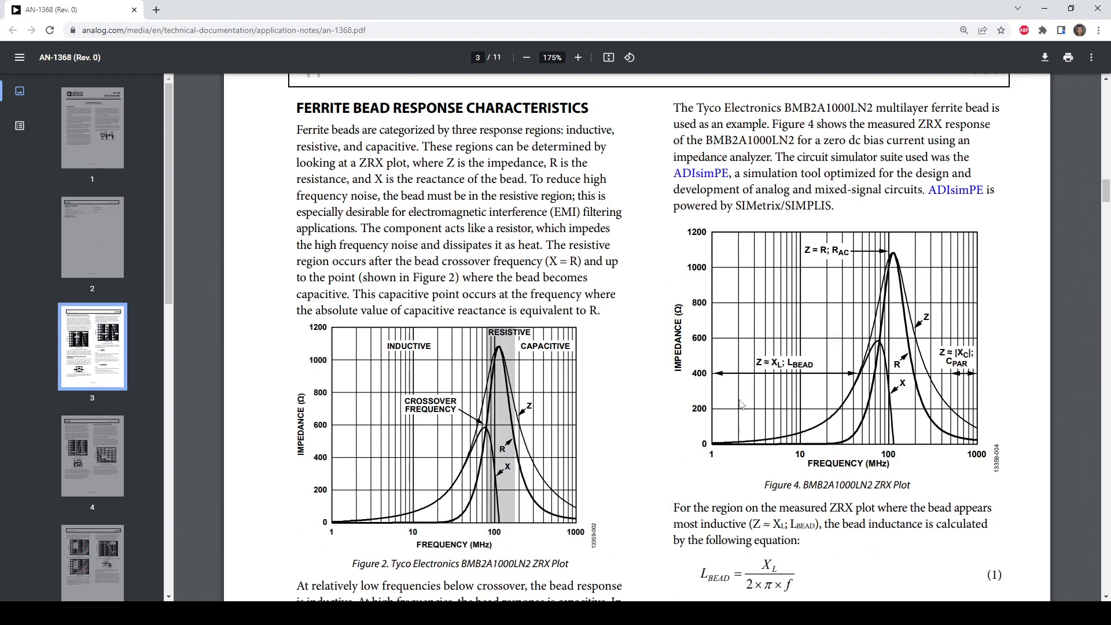
pyautogui.click(93, 545)
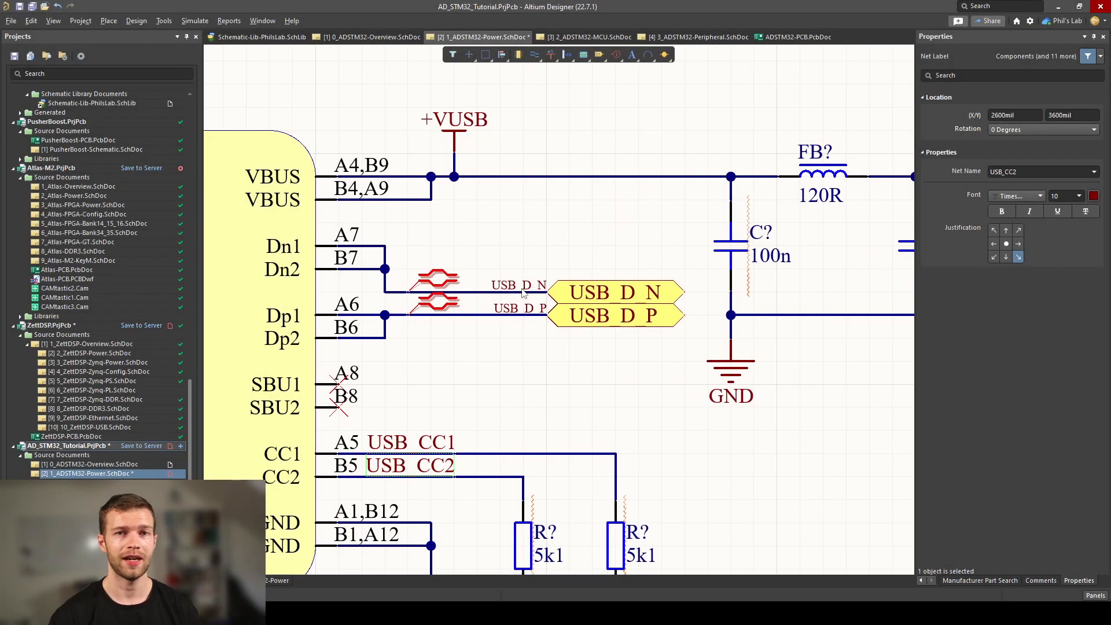
pyautogui.moveTo(561, 292)
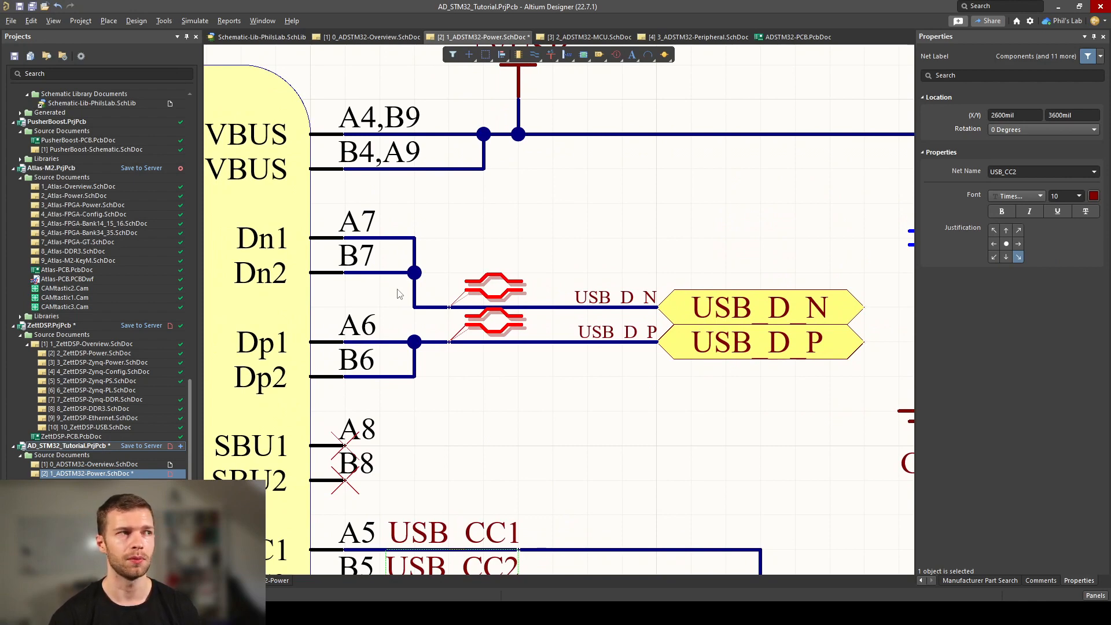
pyautogui.moveTo(290, 331)
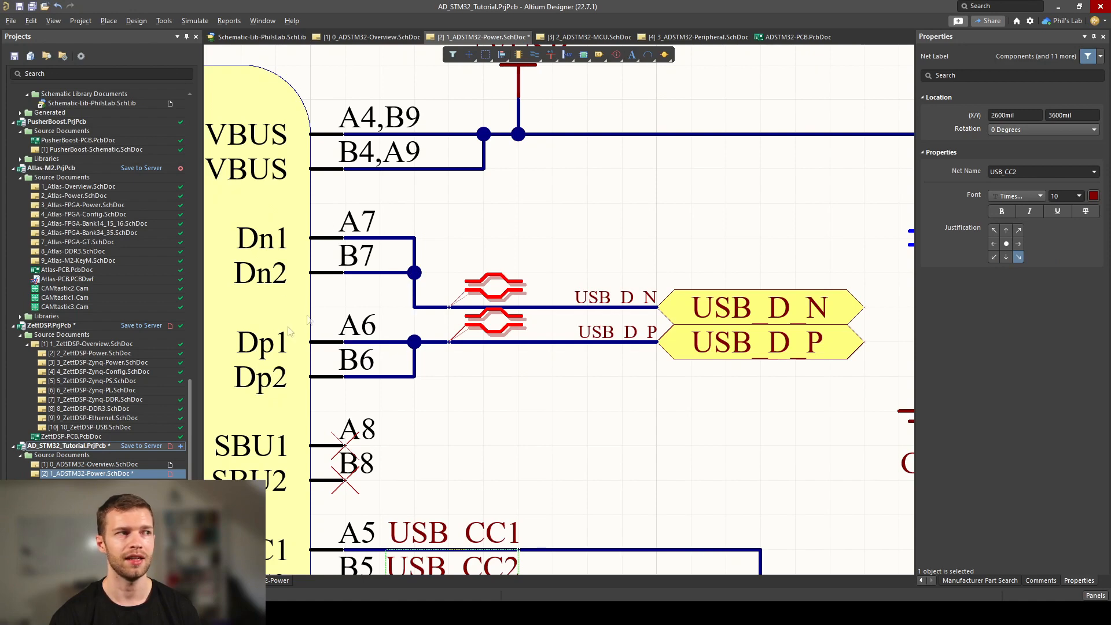
pyautogui.moveTo(362, 352)
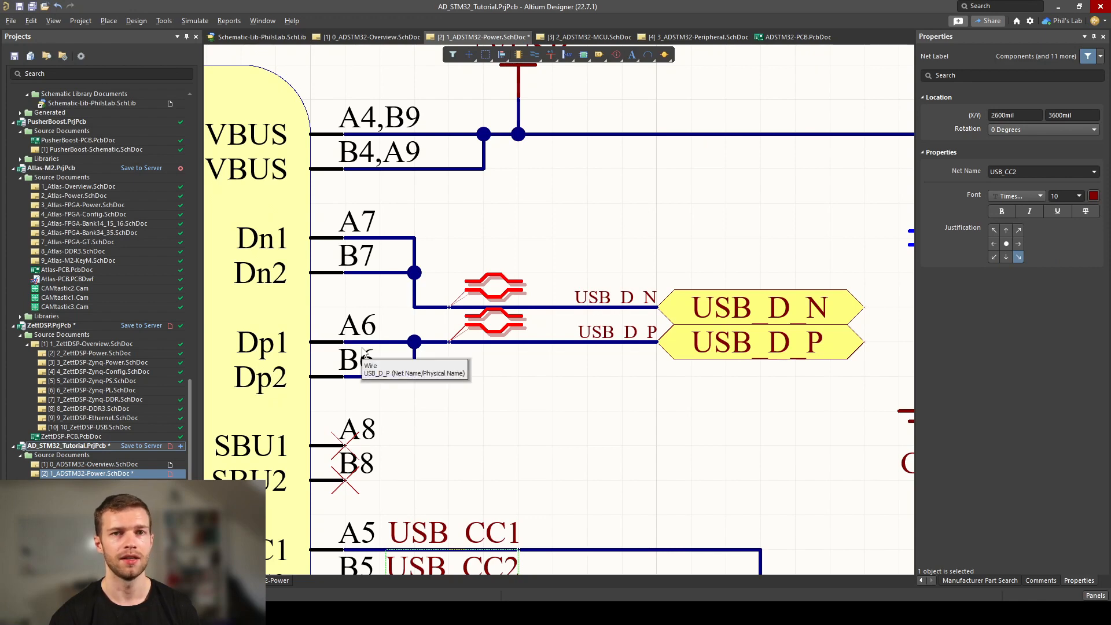
pyautogui.moveTo(409, 359)
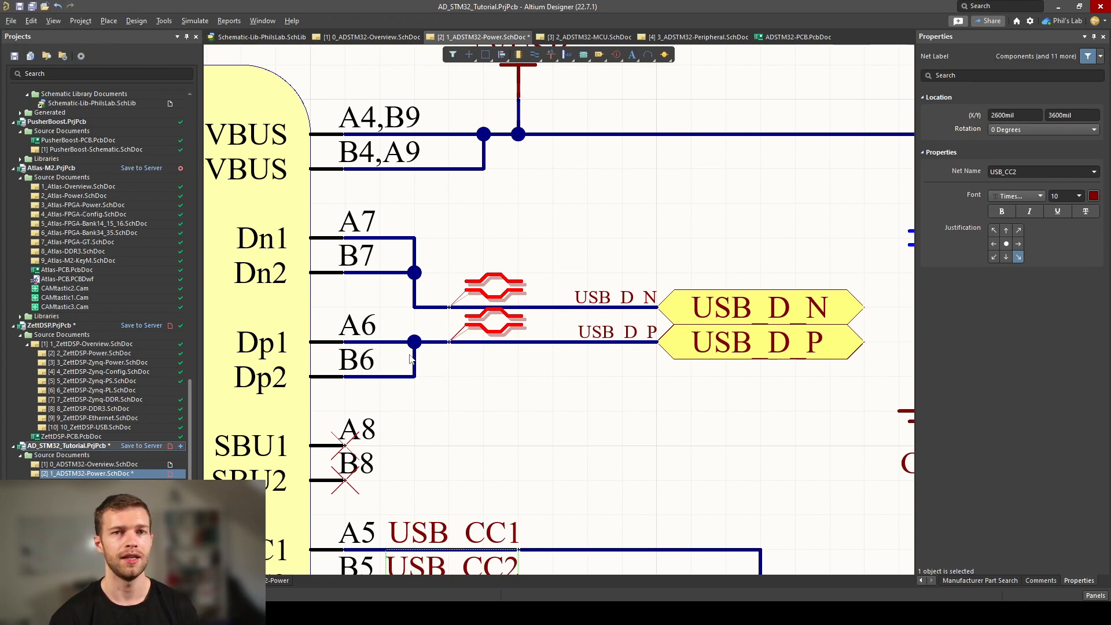
pyautogui.moveTo(515, 403)
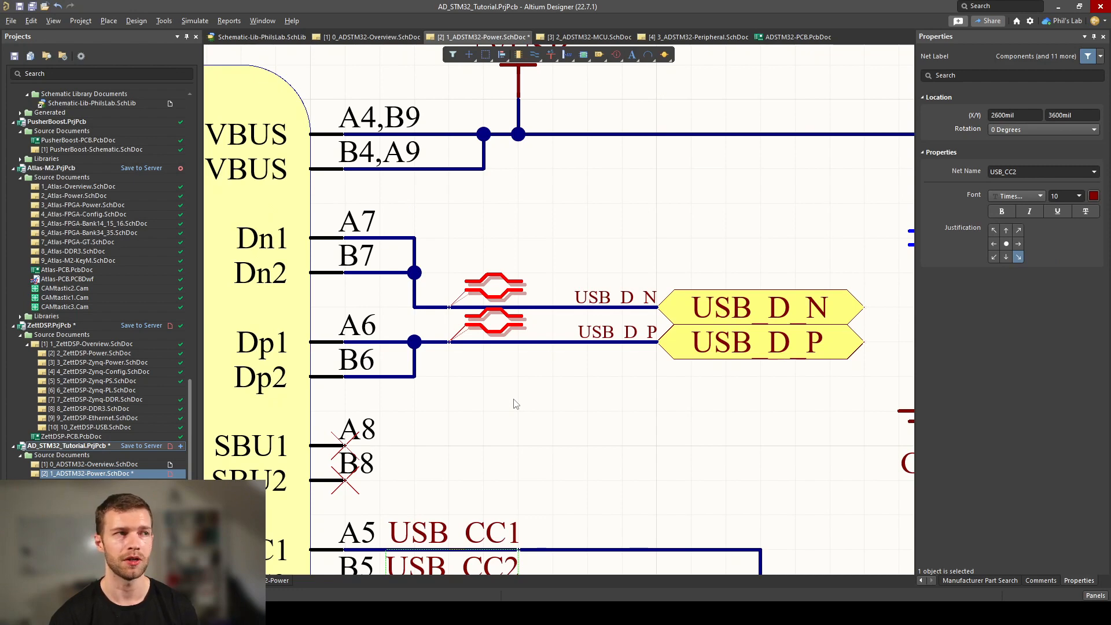
pyautogui.moveTo(639, 323)
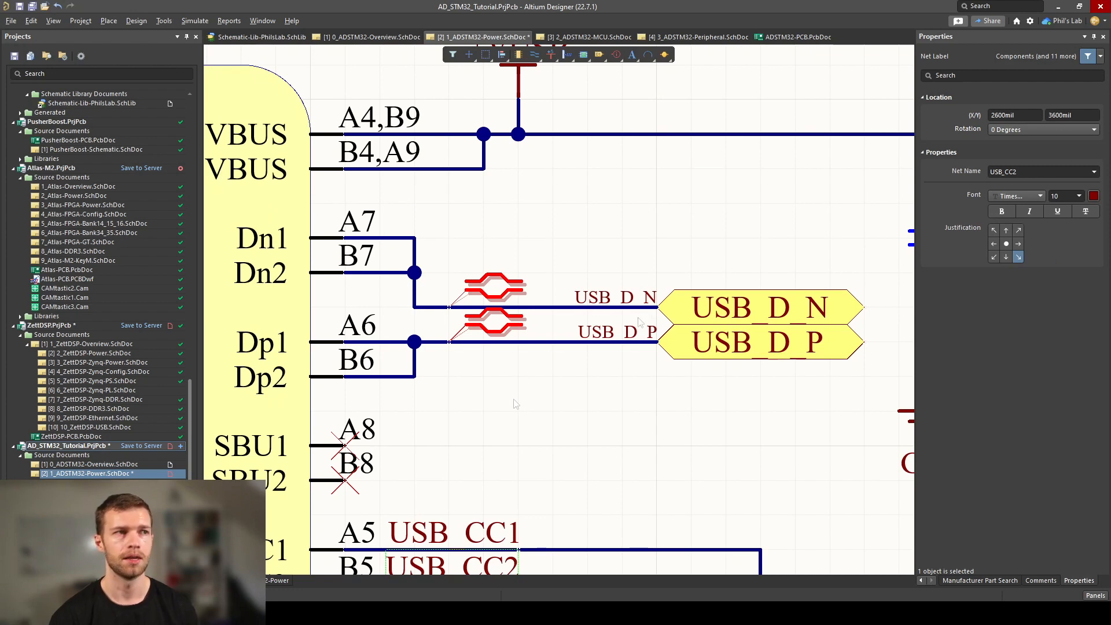
# Step: Select the USB_D_P net label on the Dp wire to inspect its properties
pyautogui.click(615, 298)
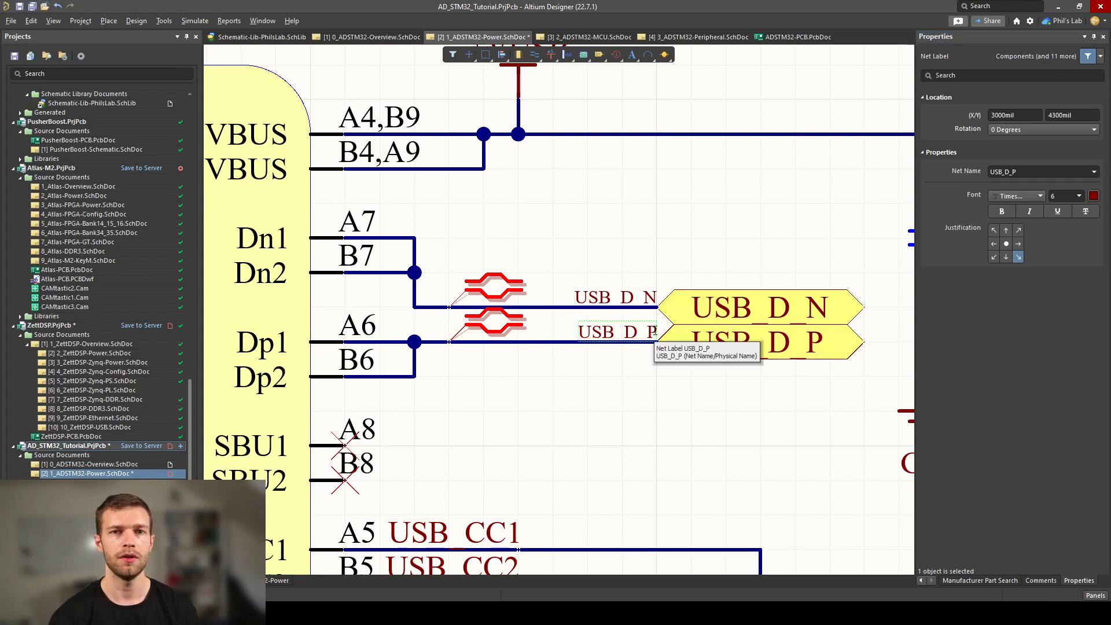
pyautogui.click(495, 291)
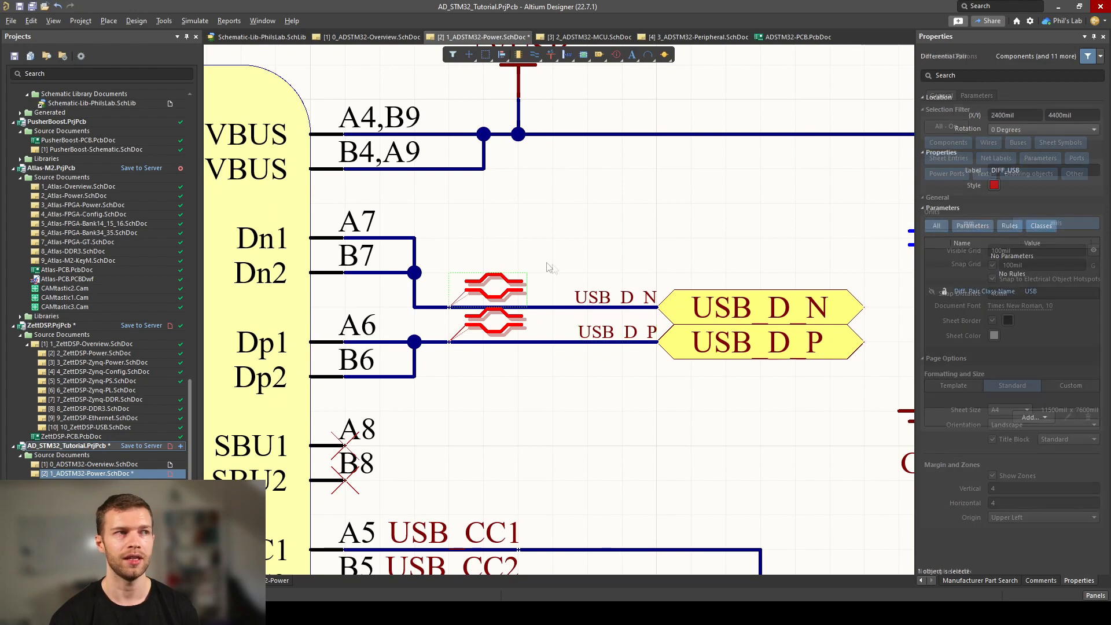
pyautogui.click(495, 307)
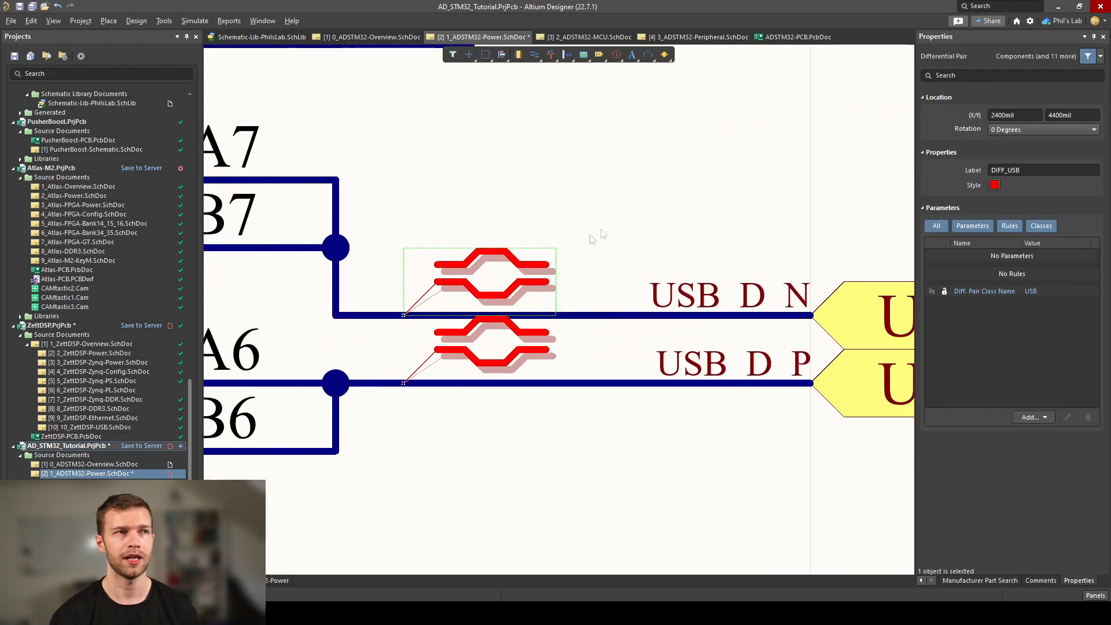
pyautogui.click(622, 219)
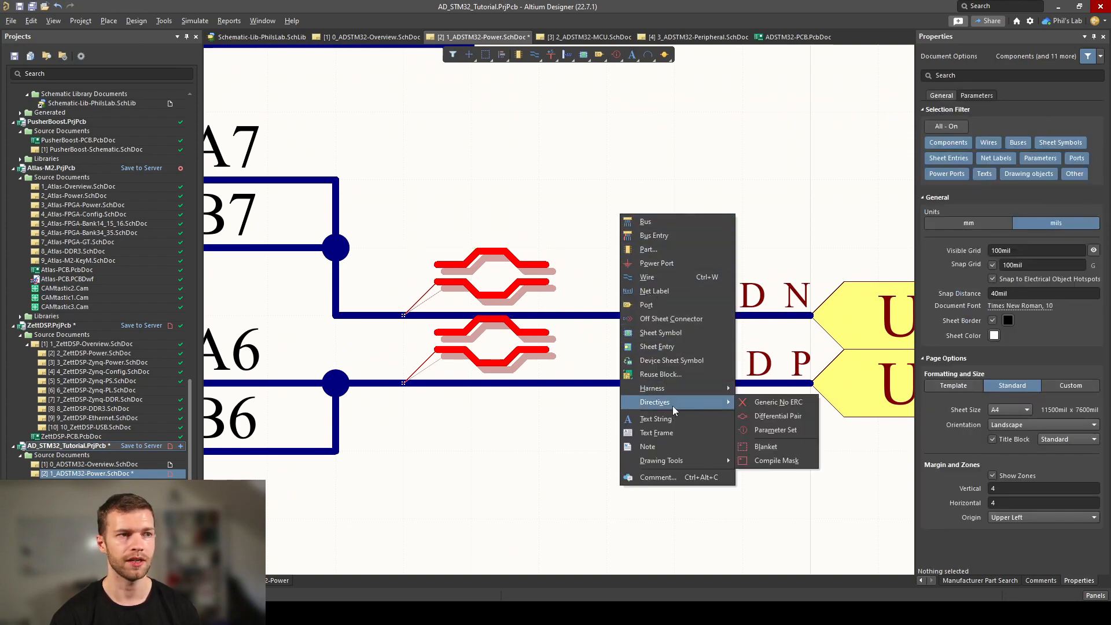
pyautogui.moveTo(778, 415)
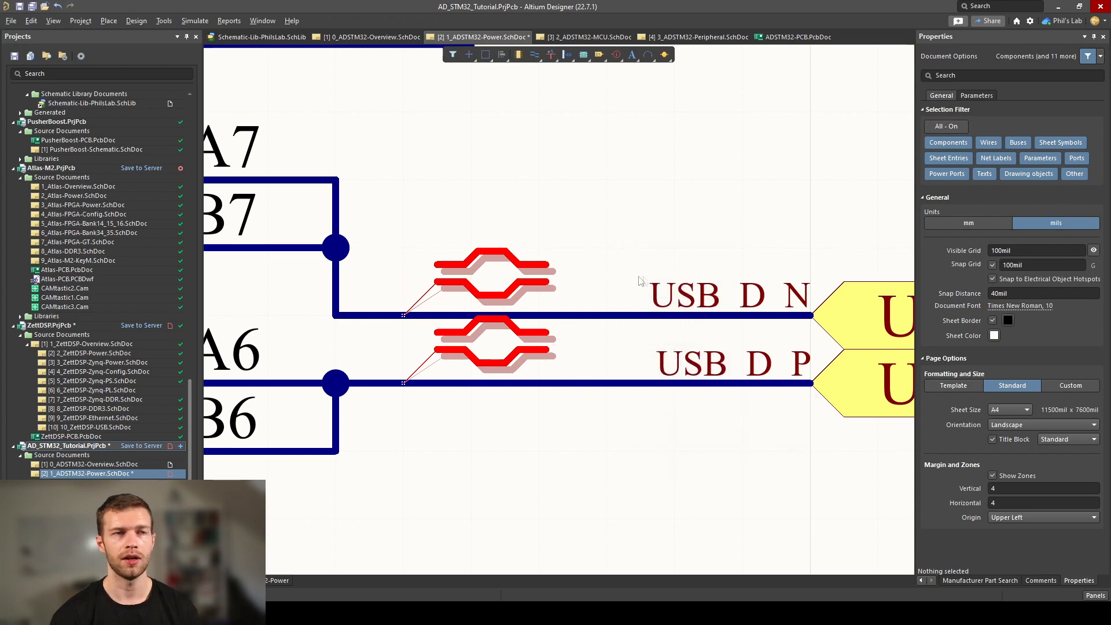
pyautogui.moveTo(757, 353)
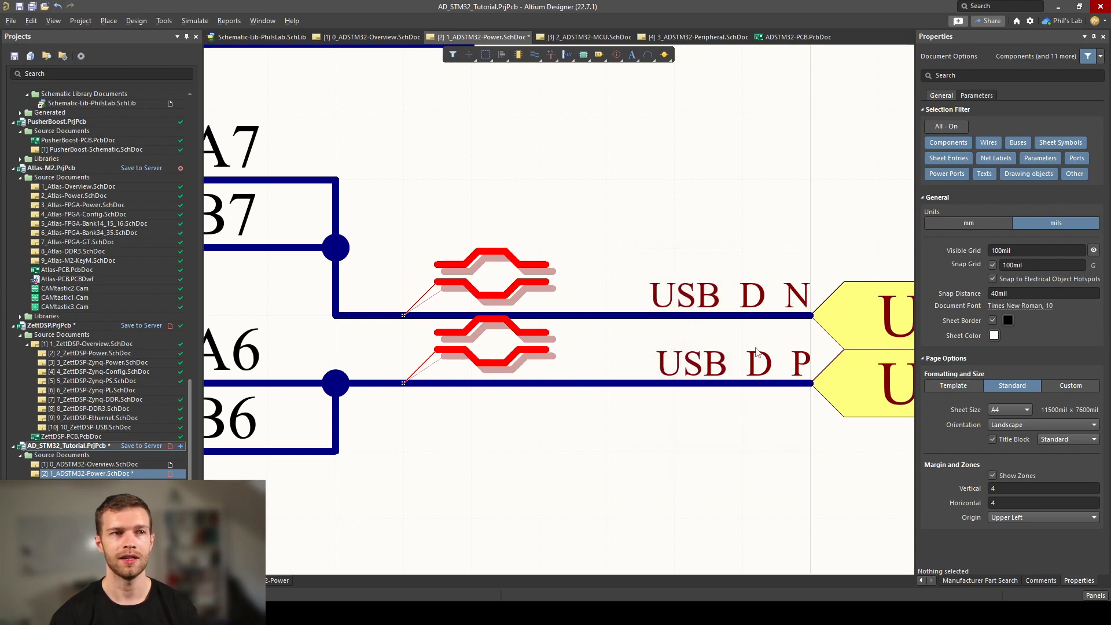
pyautogui.moveTo(768, 355)
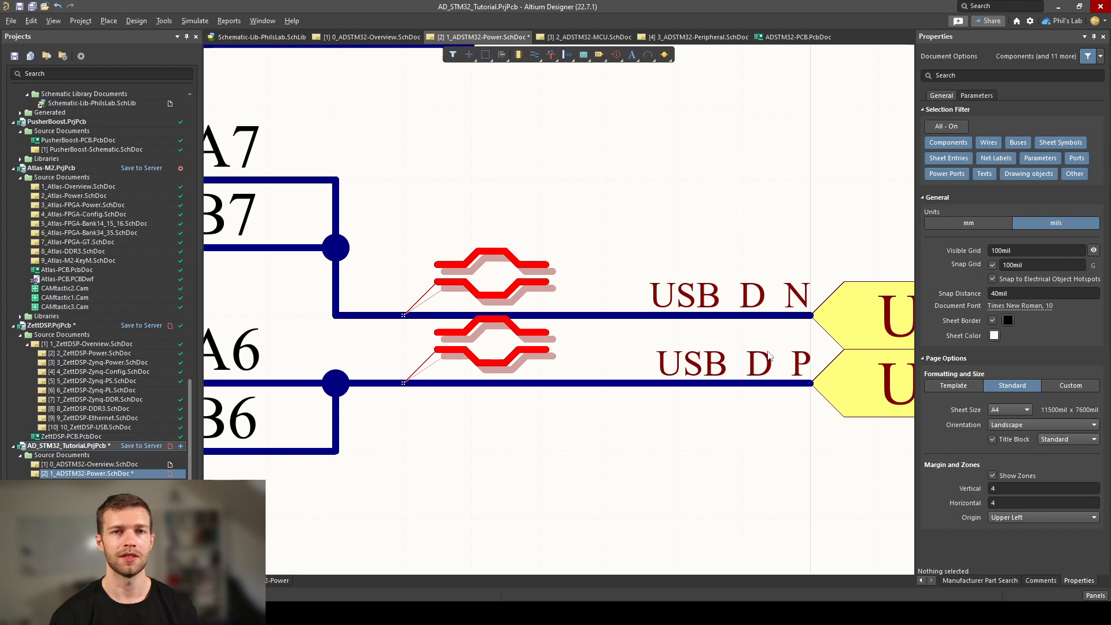
pyautogui.moveTo(667, 410)
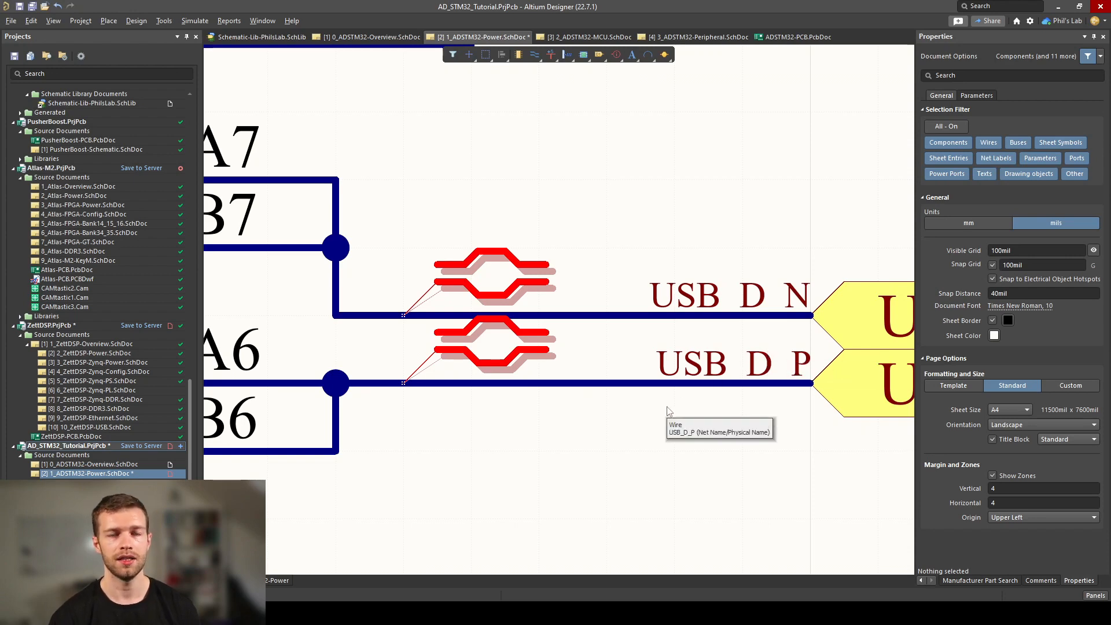
pyautogui.moveTo(646, 446)
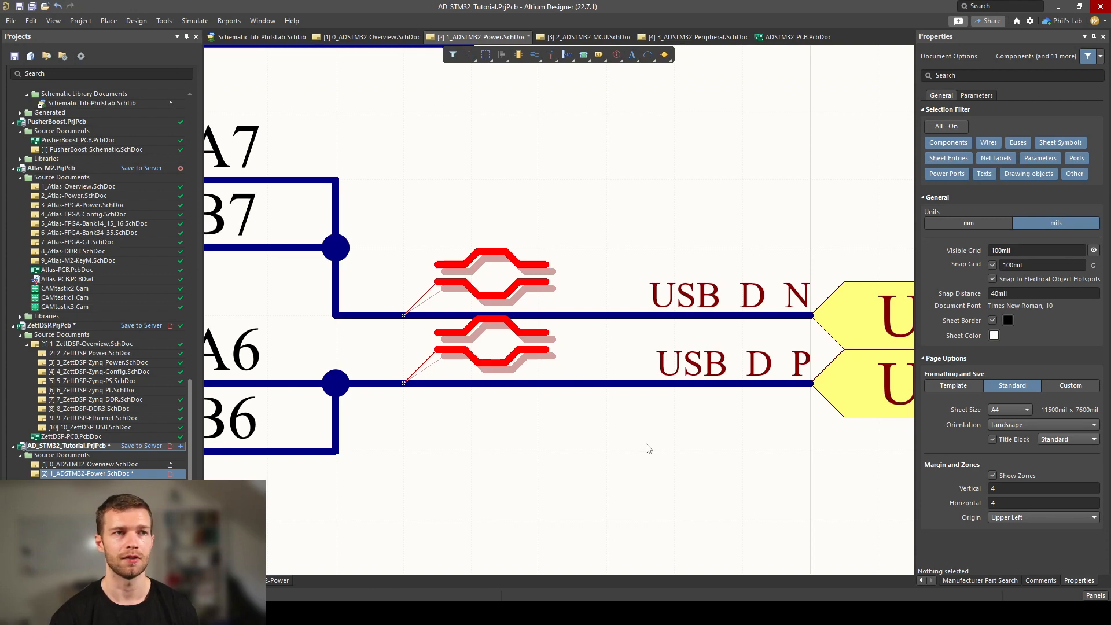
pyautogui.click(494, 280)
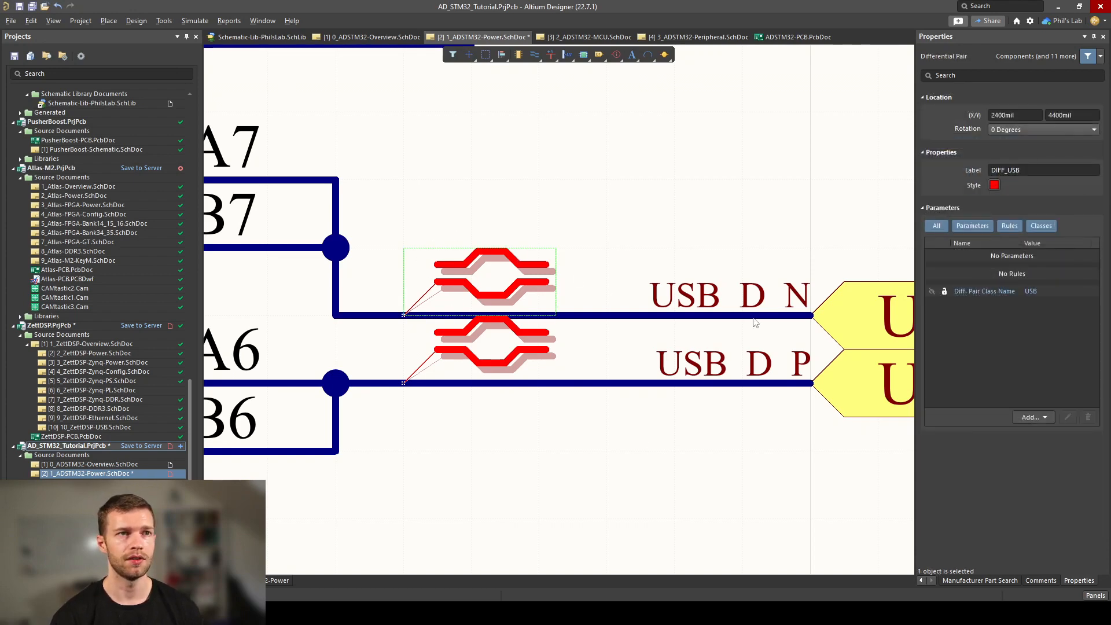
pyautogui.moveTo(1007, 323)
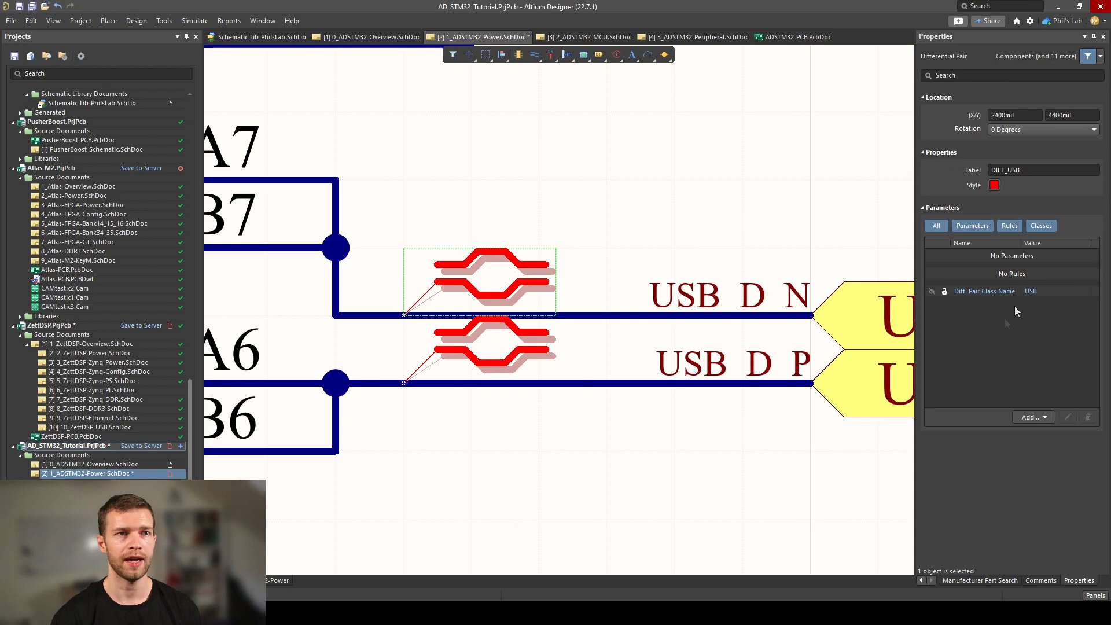
pyautogui.click(1031, 416)
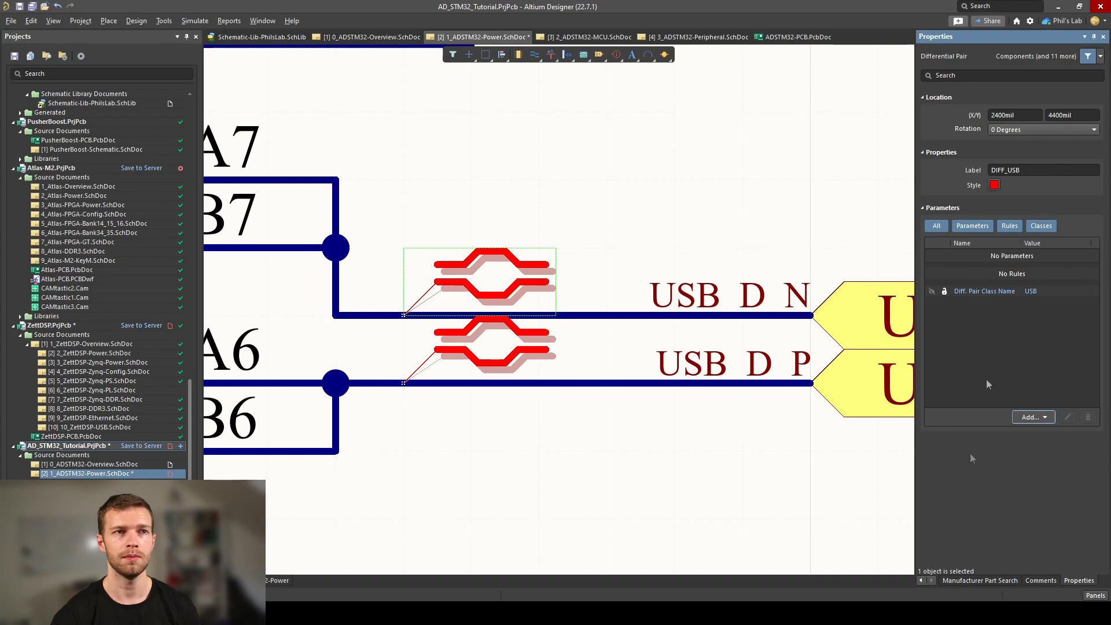
pyautogui.moveTo(1009, 324)
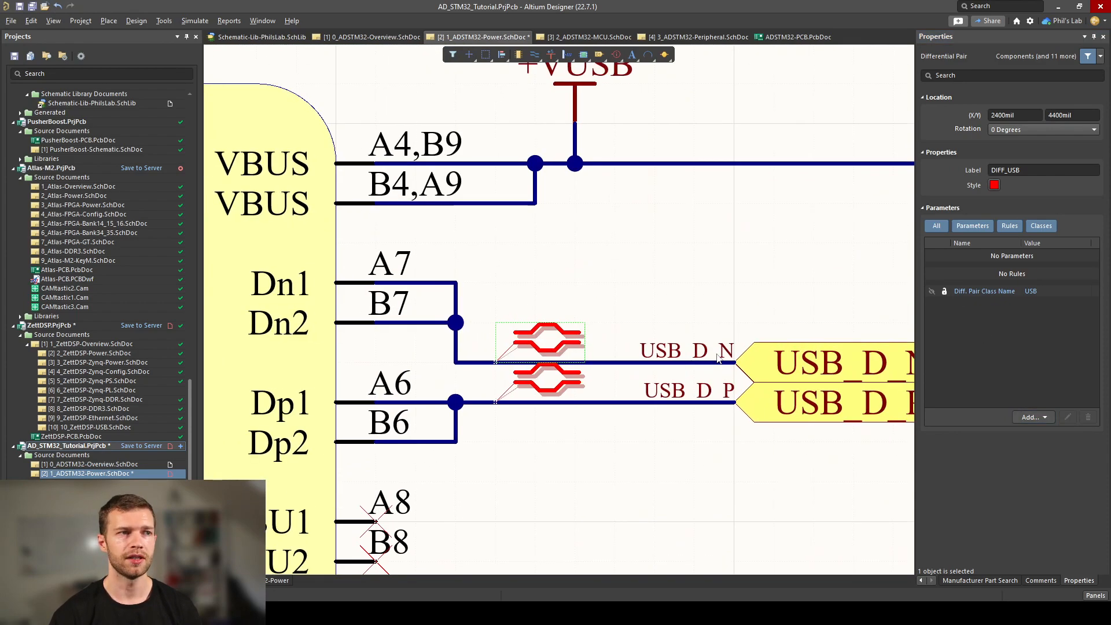
pyautogui.click(684, 350)
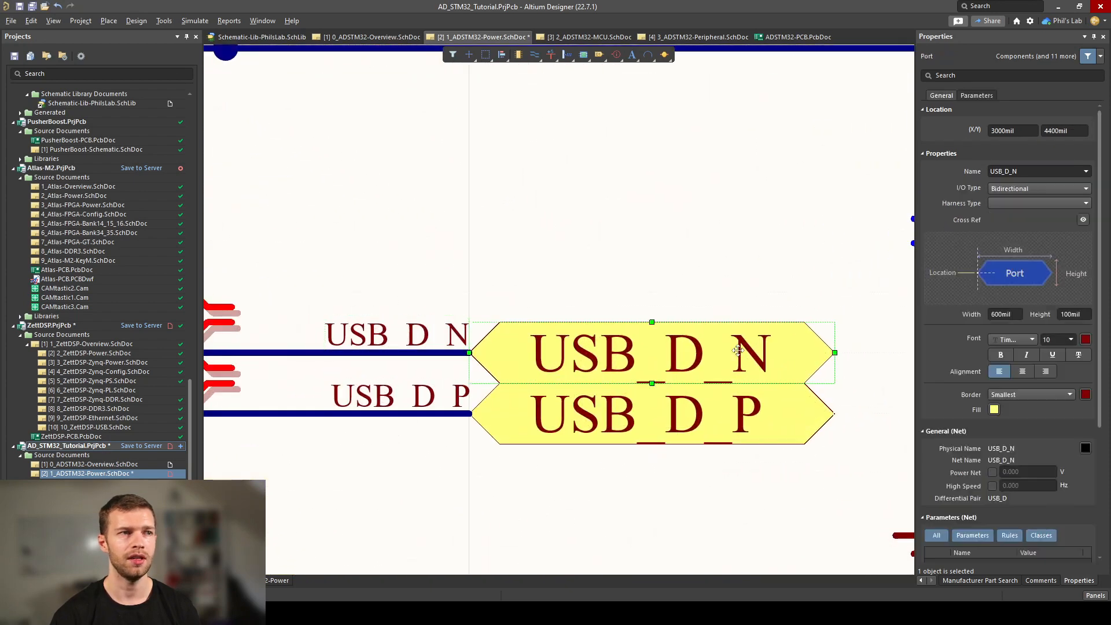
pyautogui.click(651, 415)
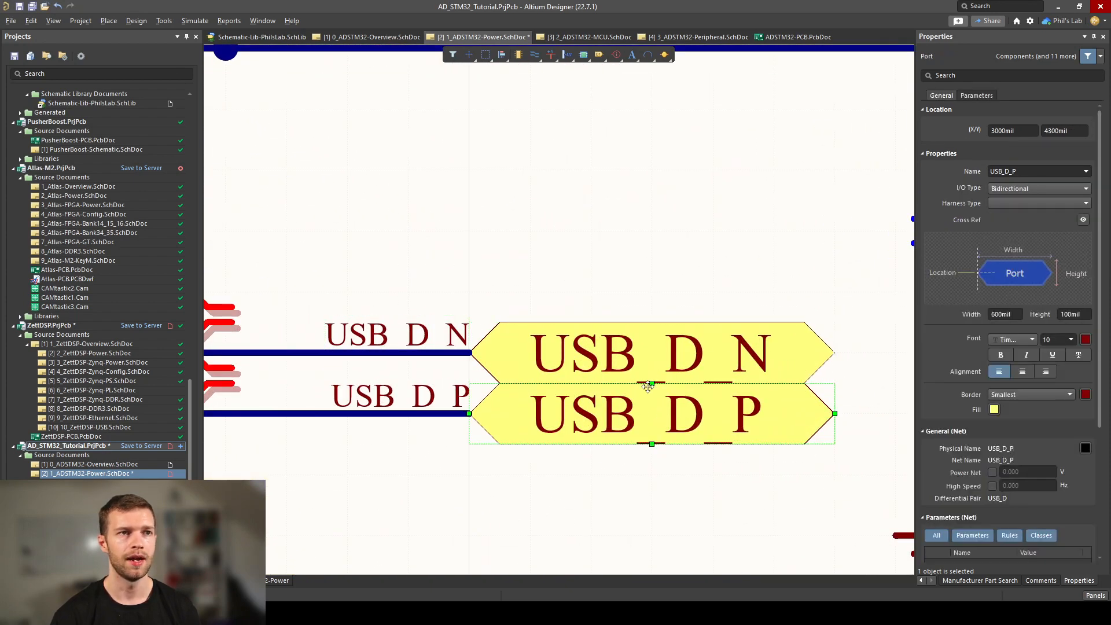
pyautogui.moveTo(772, 377)
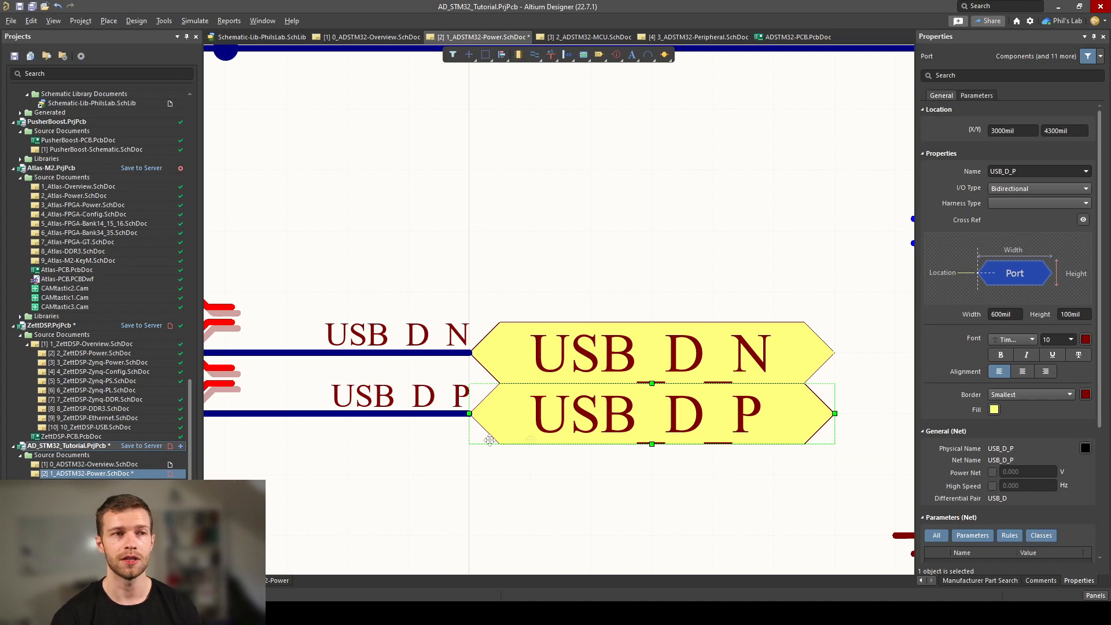
pyautogui.click(636, 259)
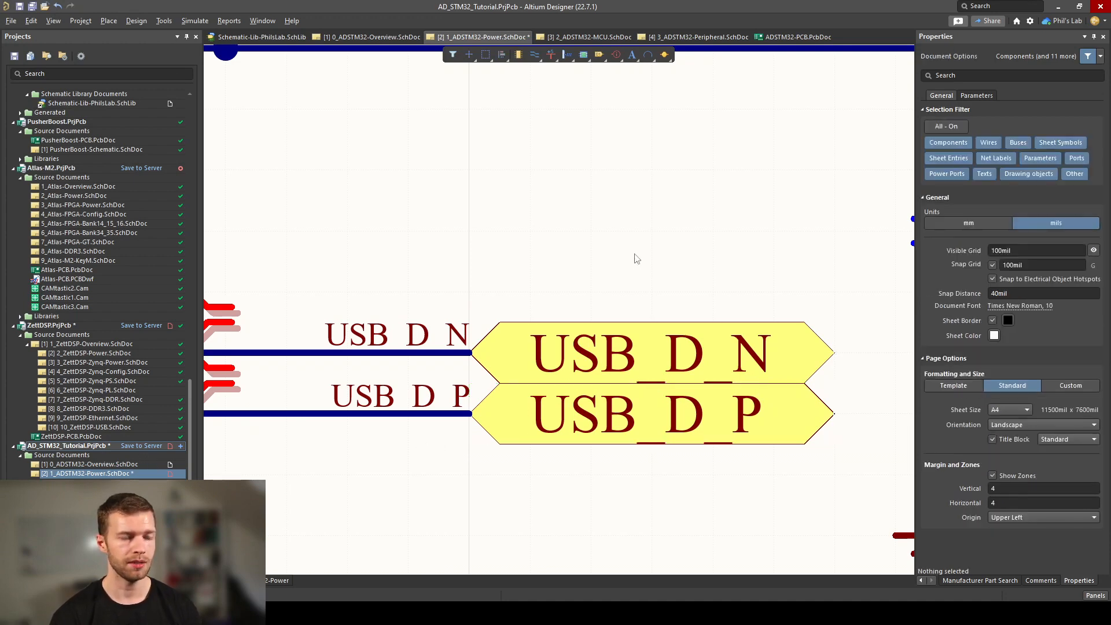
pyautogui.rightClick(565, 283)
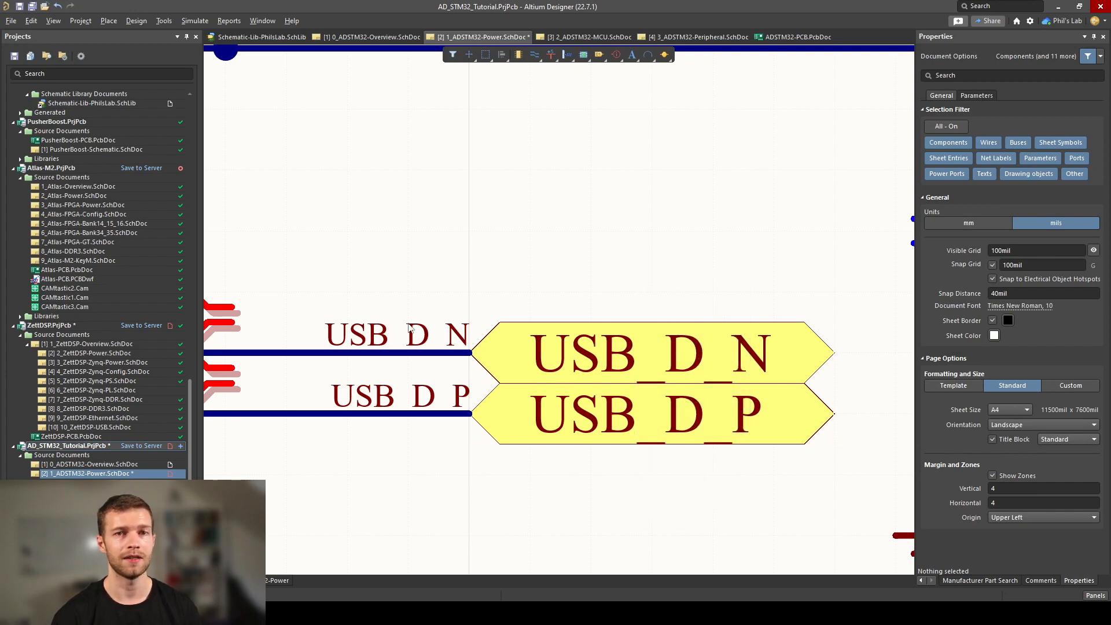
pyautogui.moveTo(620, 353)
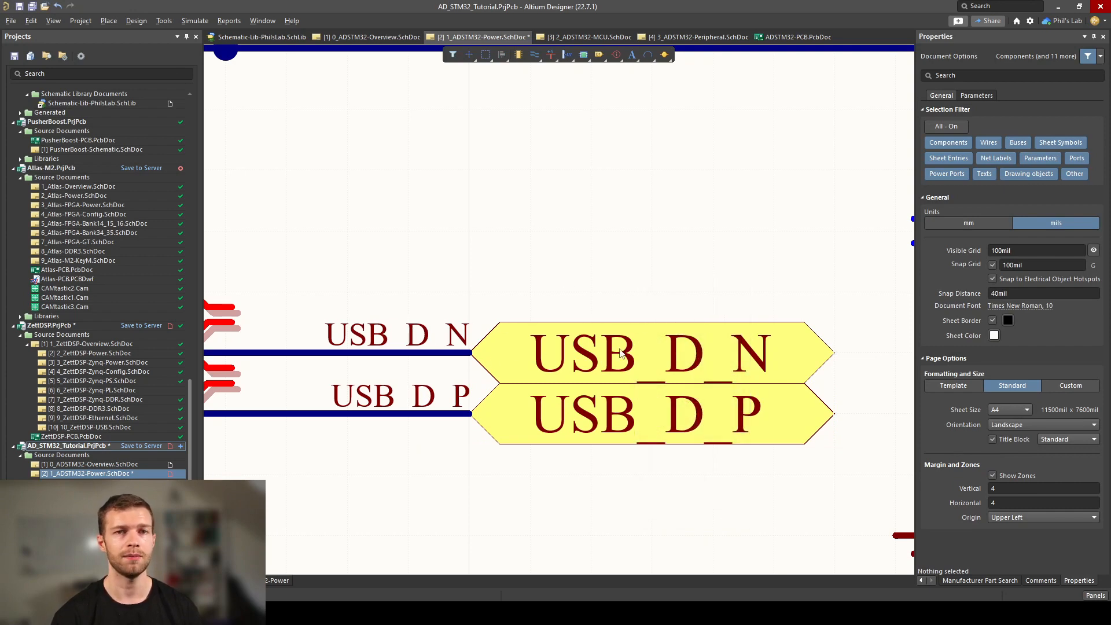
pyautogui.moveTo(621, 354)
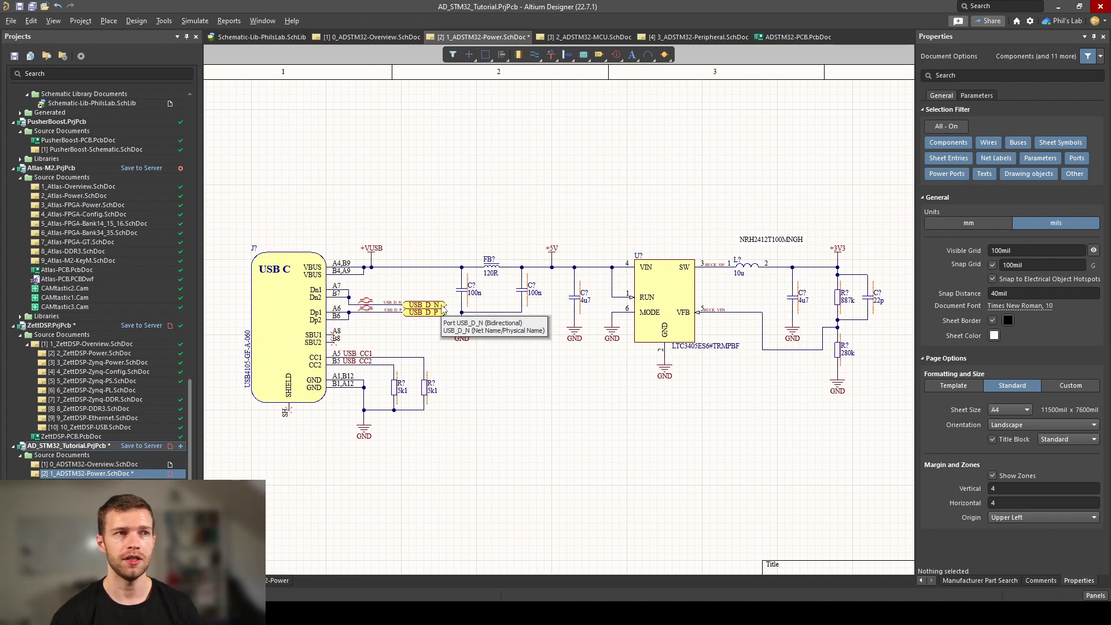
pyautogui.moveTo(554, 315)
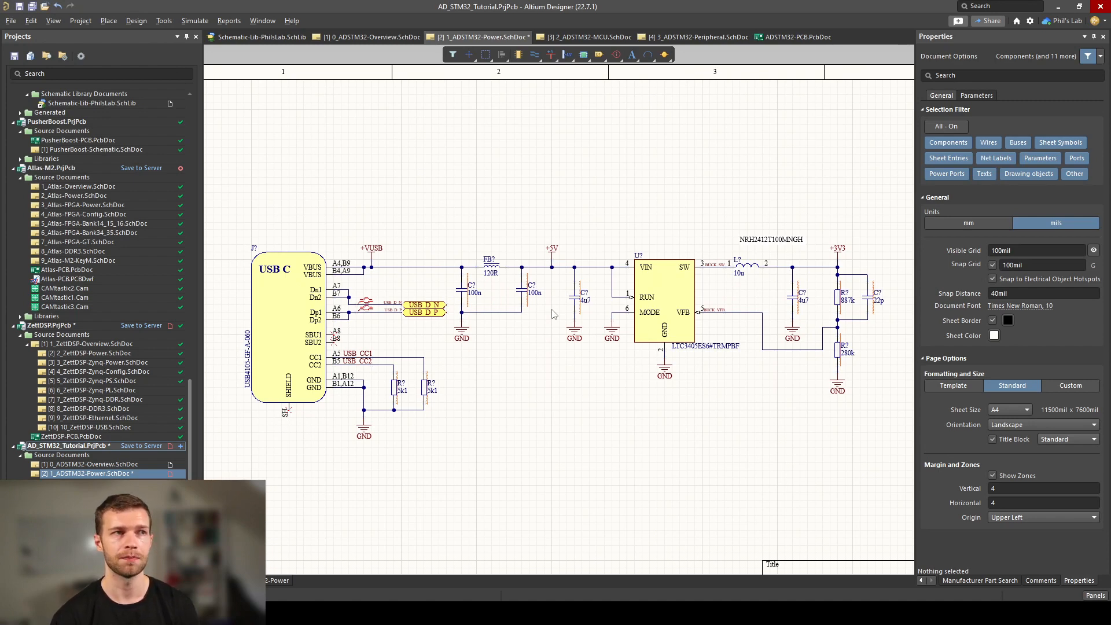
pyautogui.moveTo(657, 294)
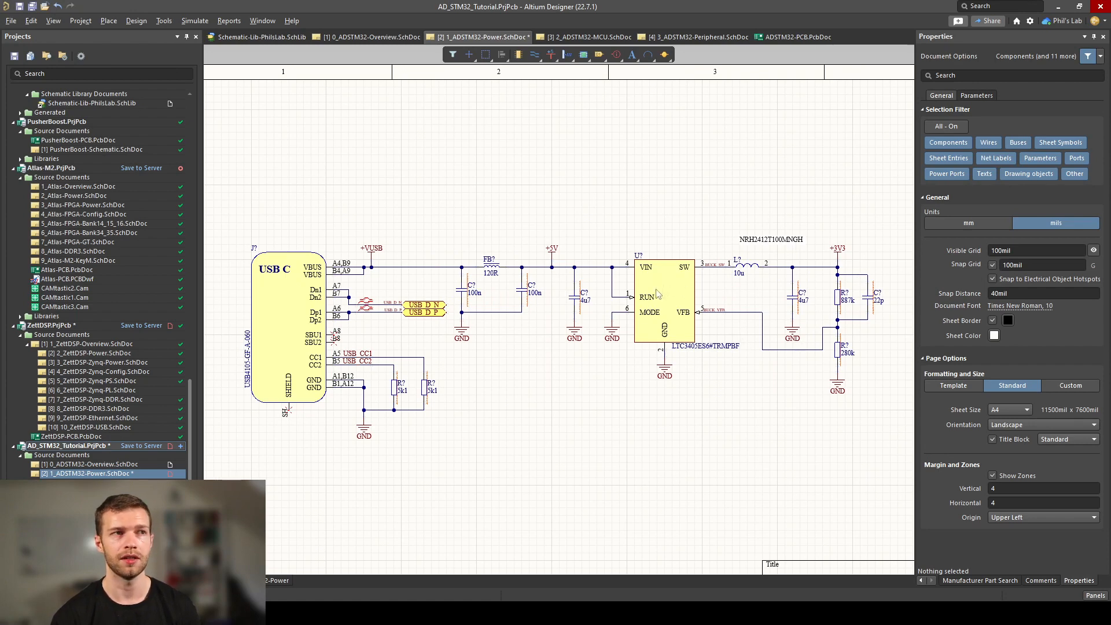
pyautogui.moveTo(703, 331)
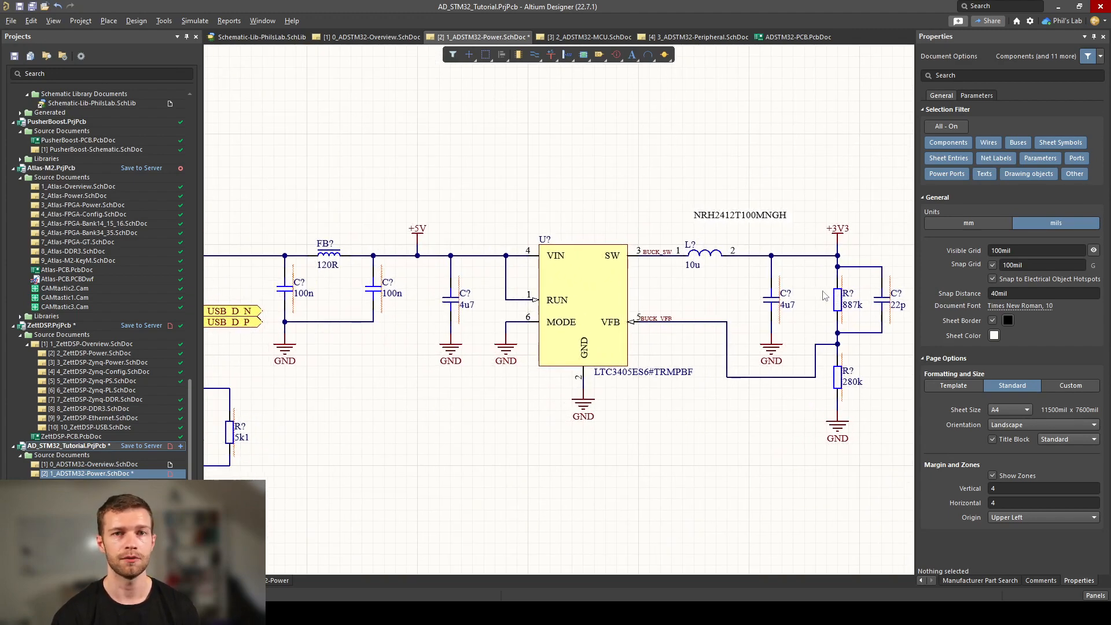
pyautogui.moveTo(730, 164)
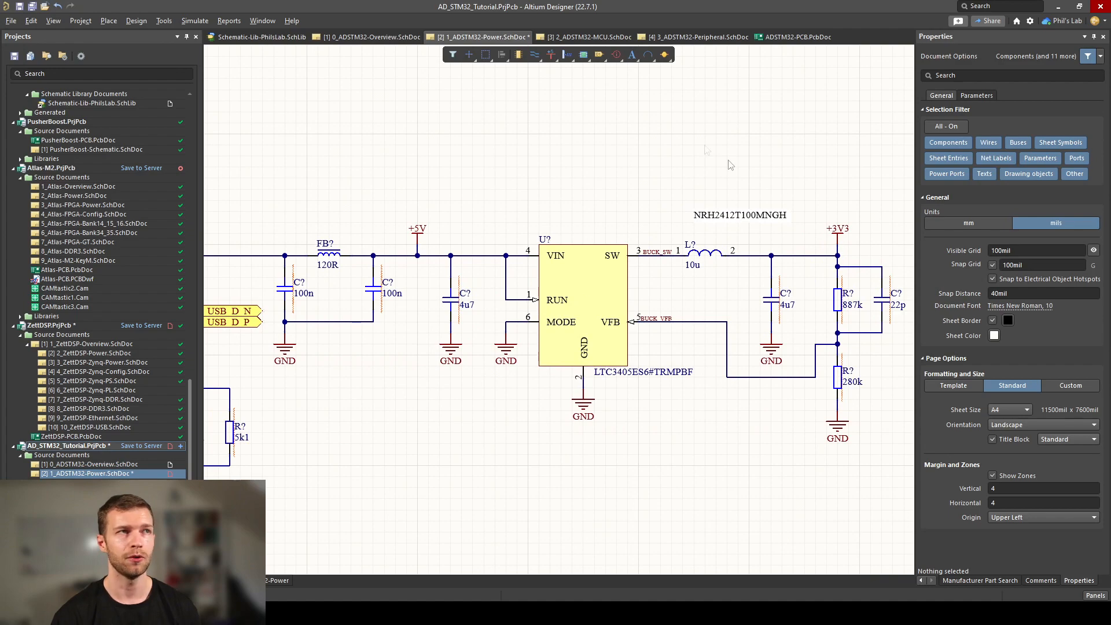
pyautogui.moveTo(551, 55)
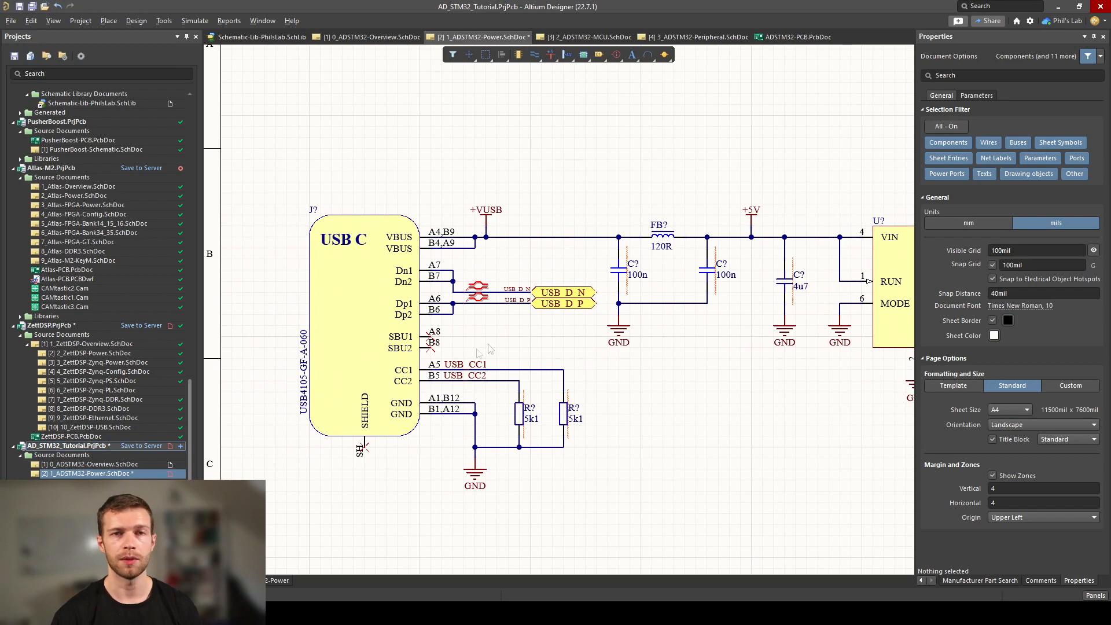
pyautogui.moveTo(516, 419)
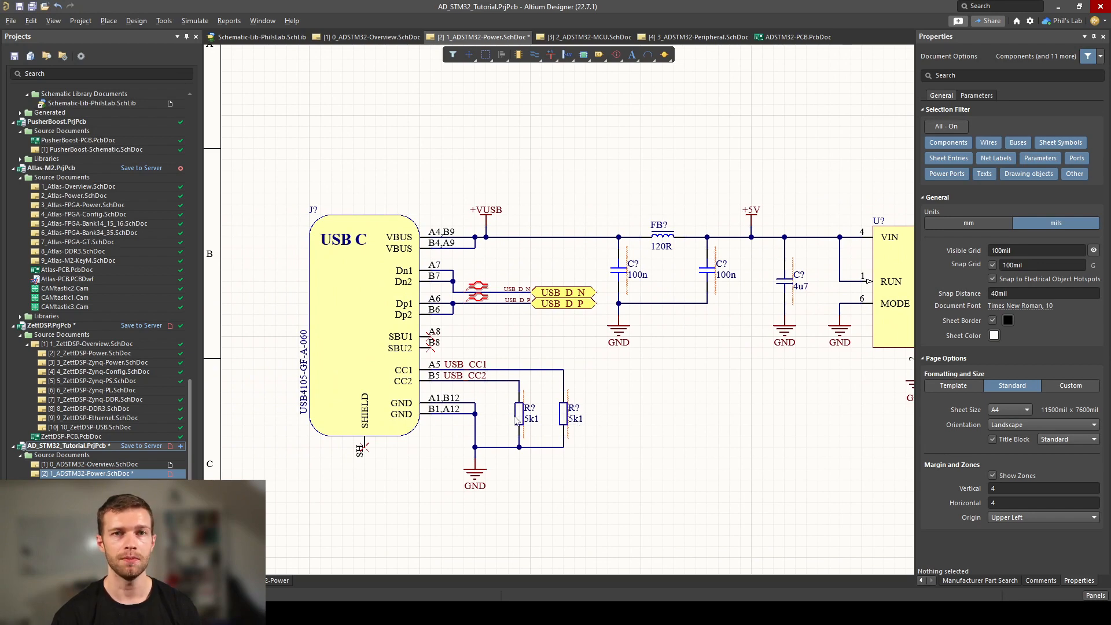
pyautogui.moveTo(638, 456)
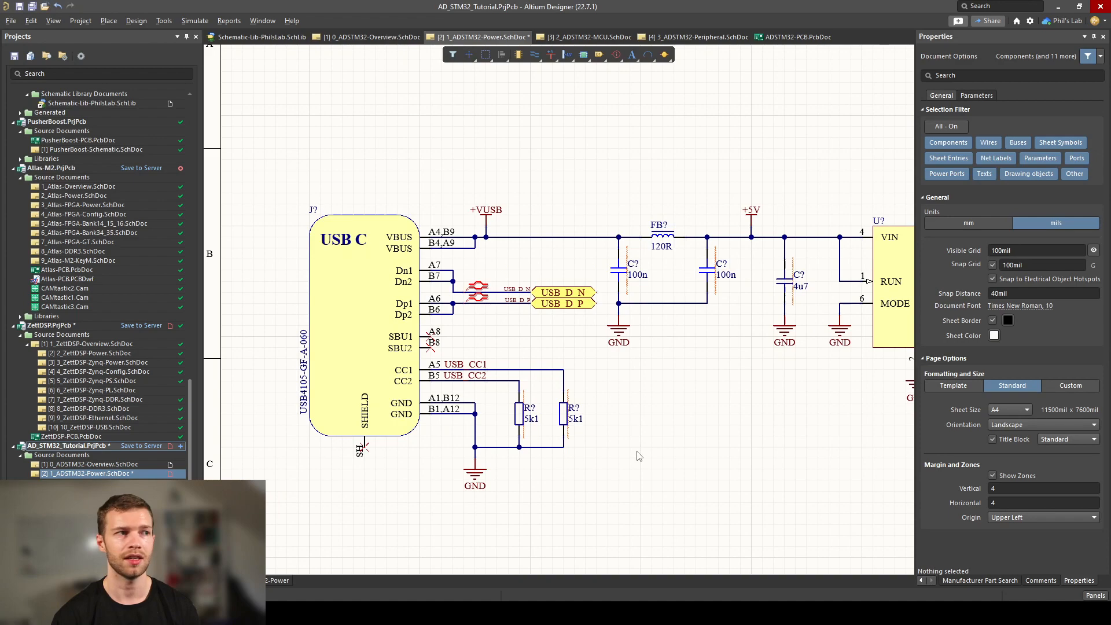
pyautogui.moveTo(658, 466)
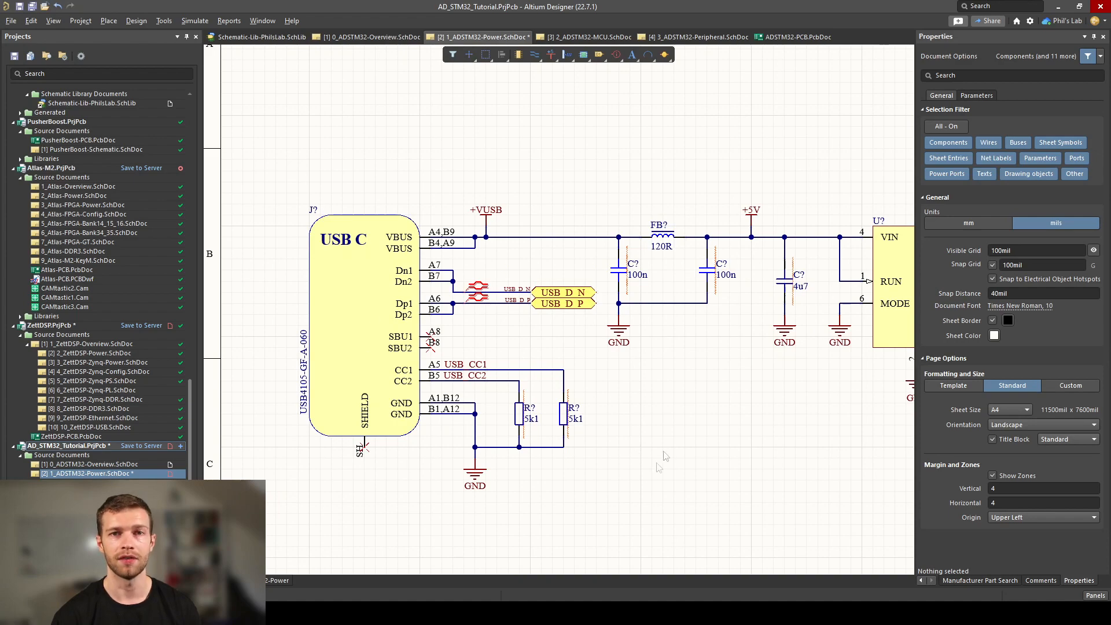